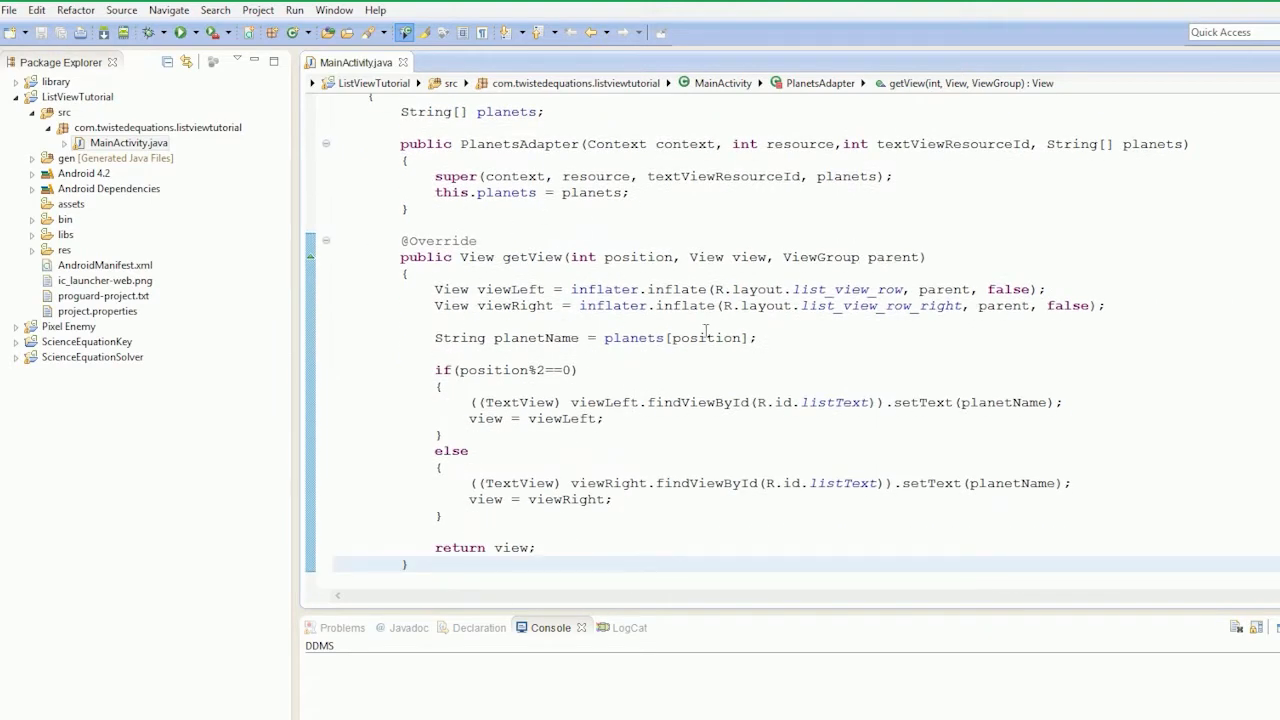
mouse_move(710, 337)
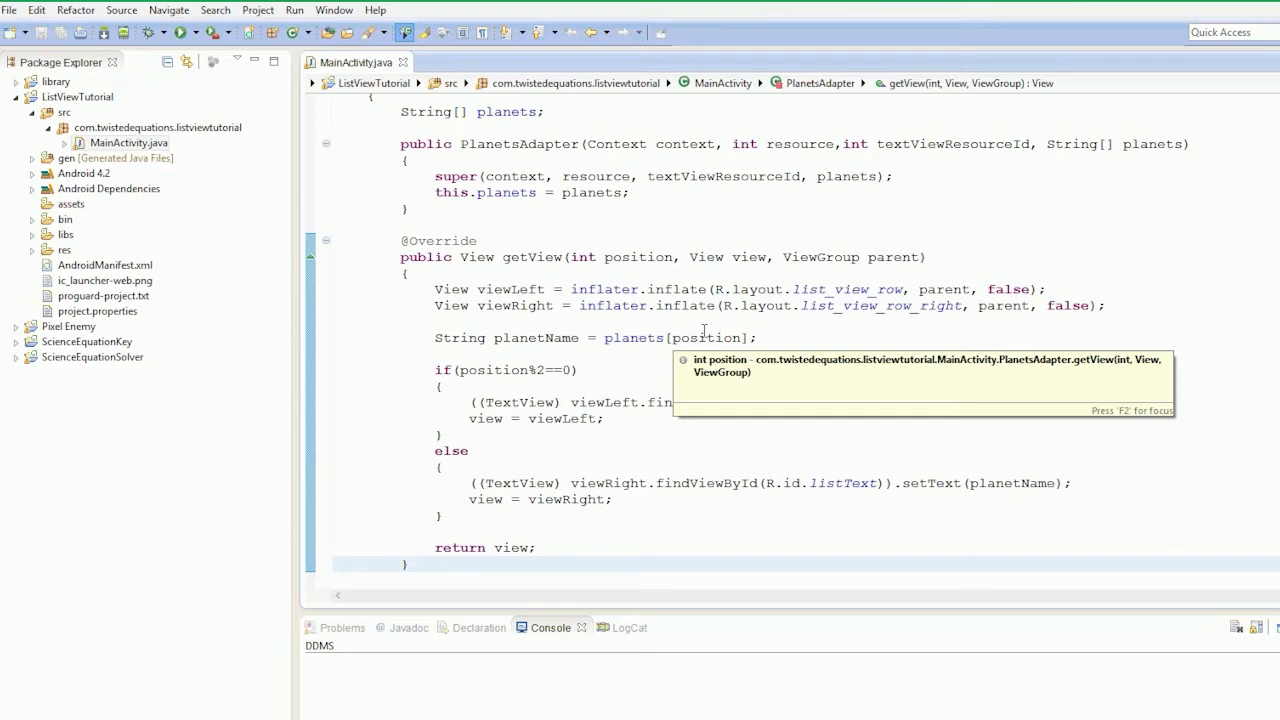
Step: Store each found TextView in a listText variable before calling listText.setText(planetName)
click(368, 564)
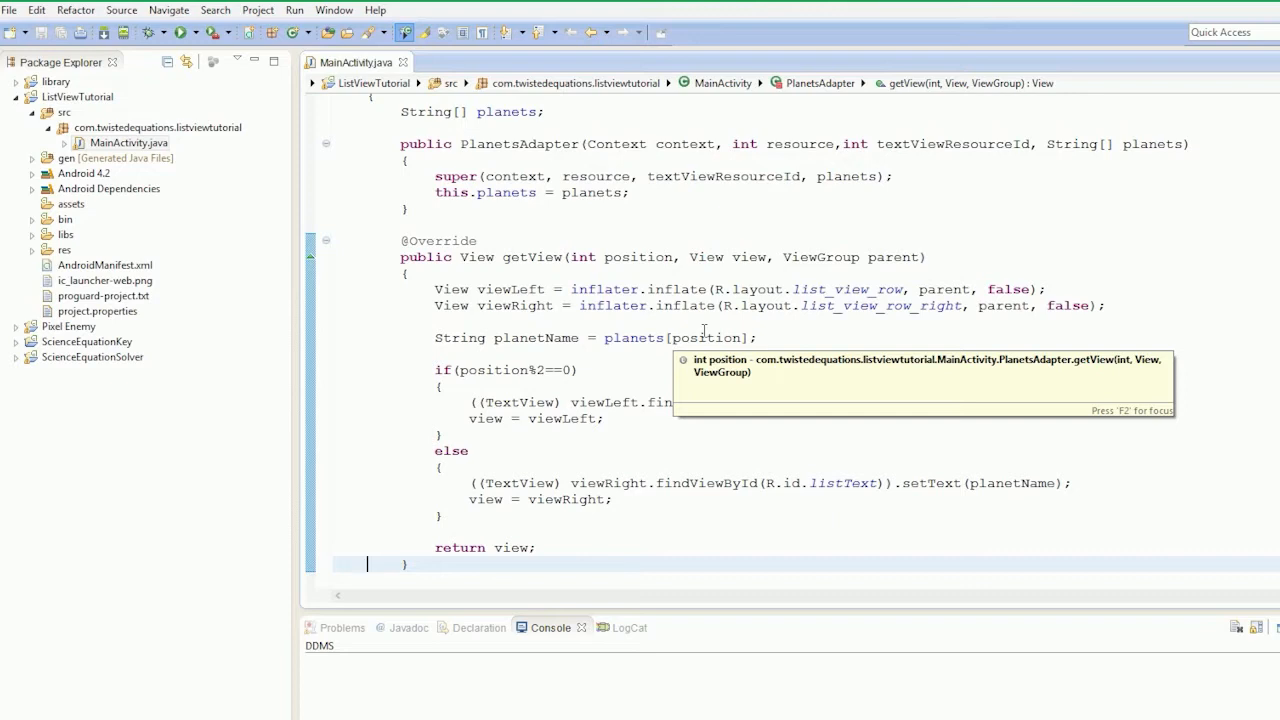
mouse_move(538, 337)
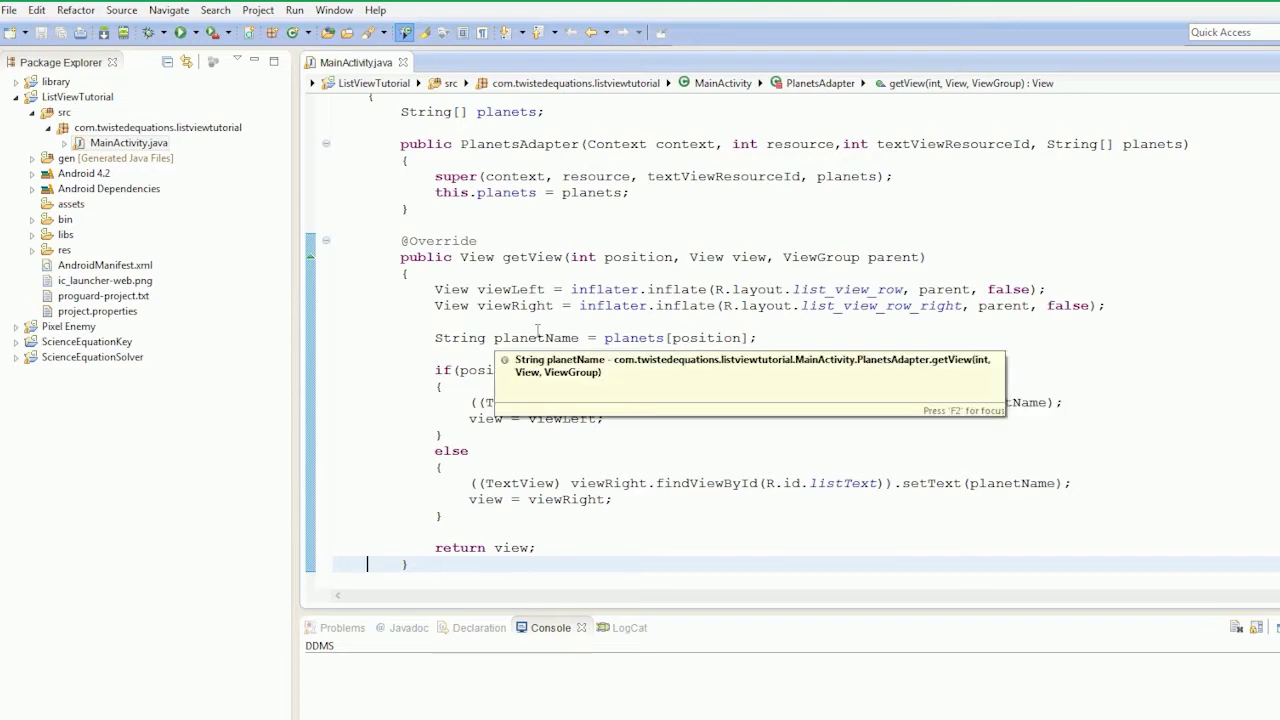
mouse_move(677, 320)
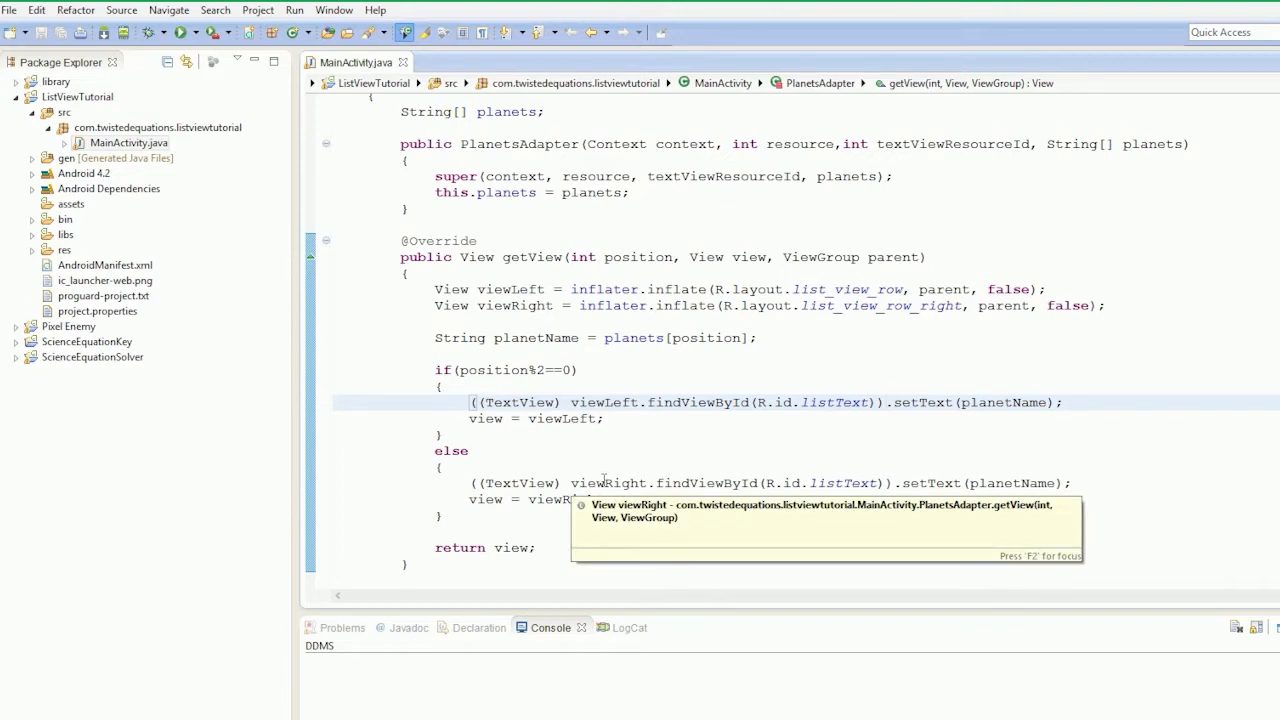
mouse_move(889, 407)
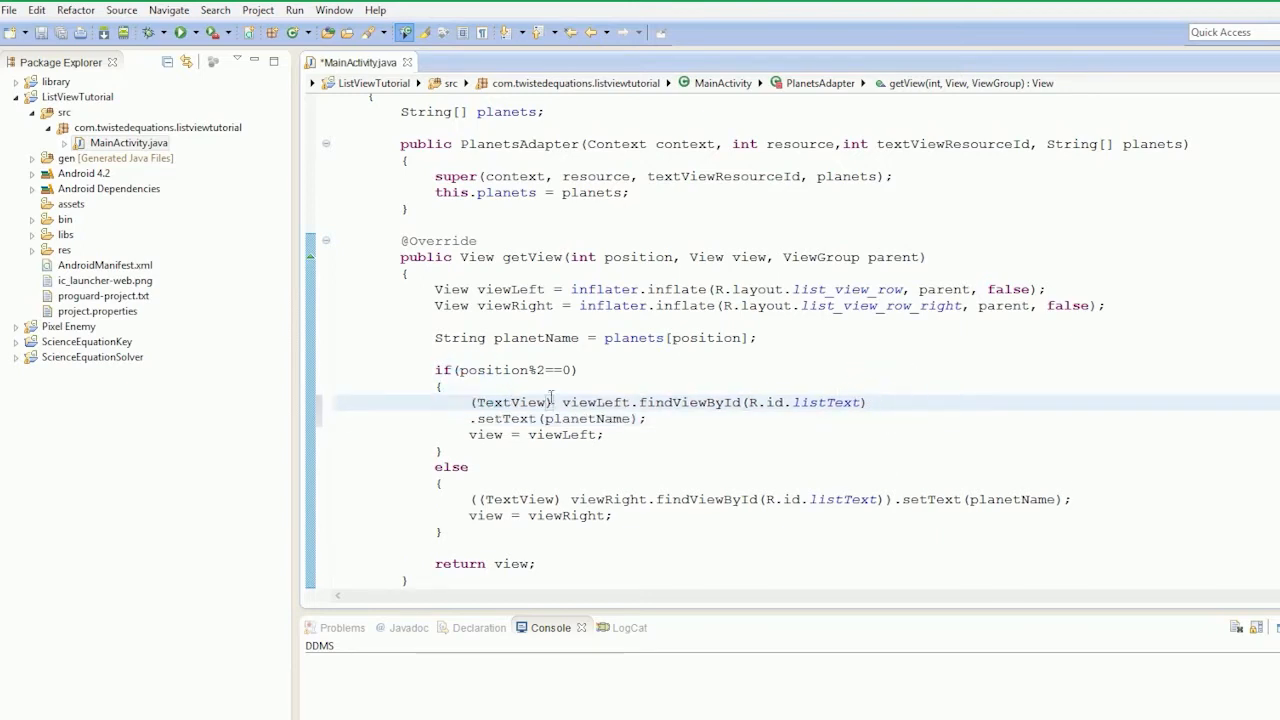
text(TextView)
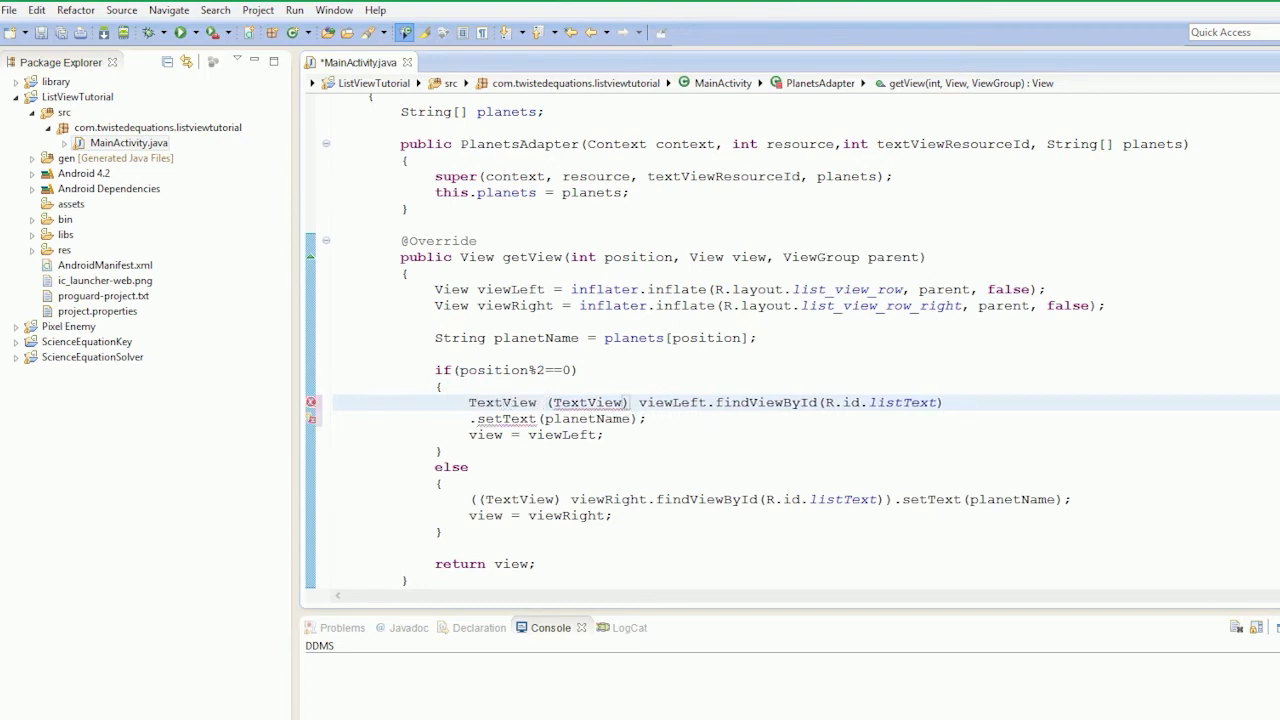
text(listText =)
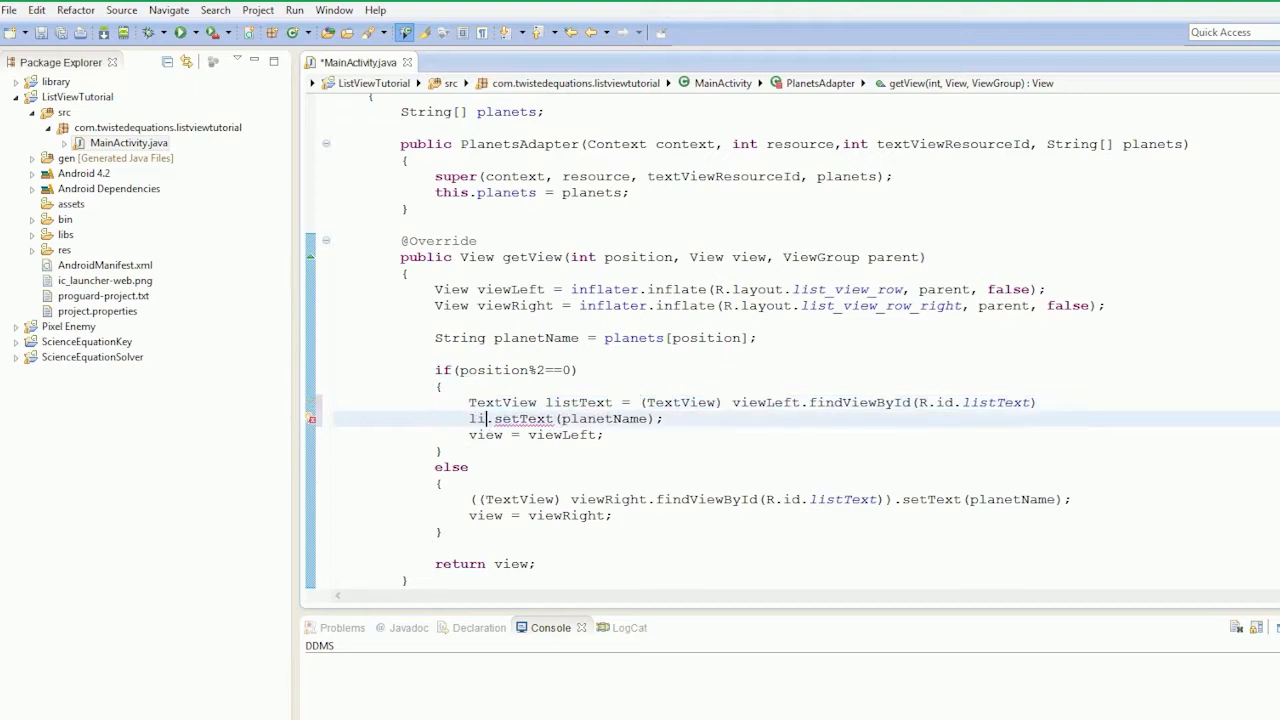
text(stText)
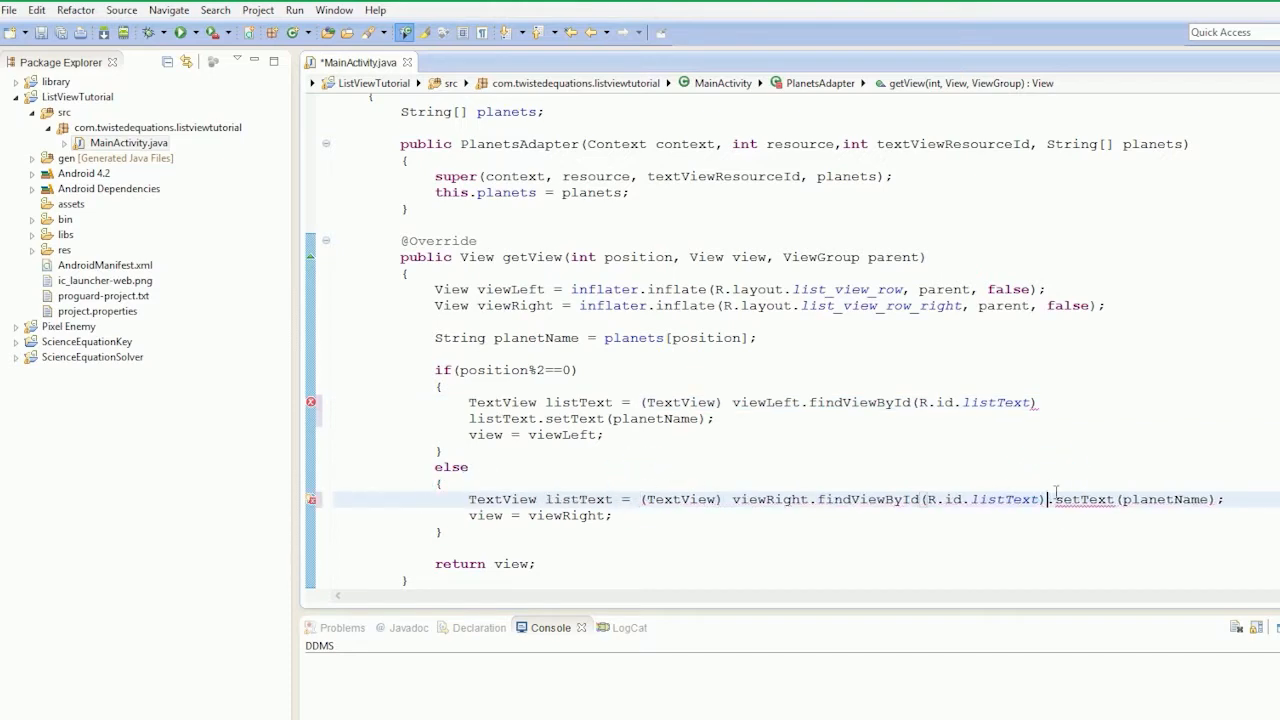
mouse_move(1085, 499)
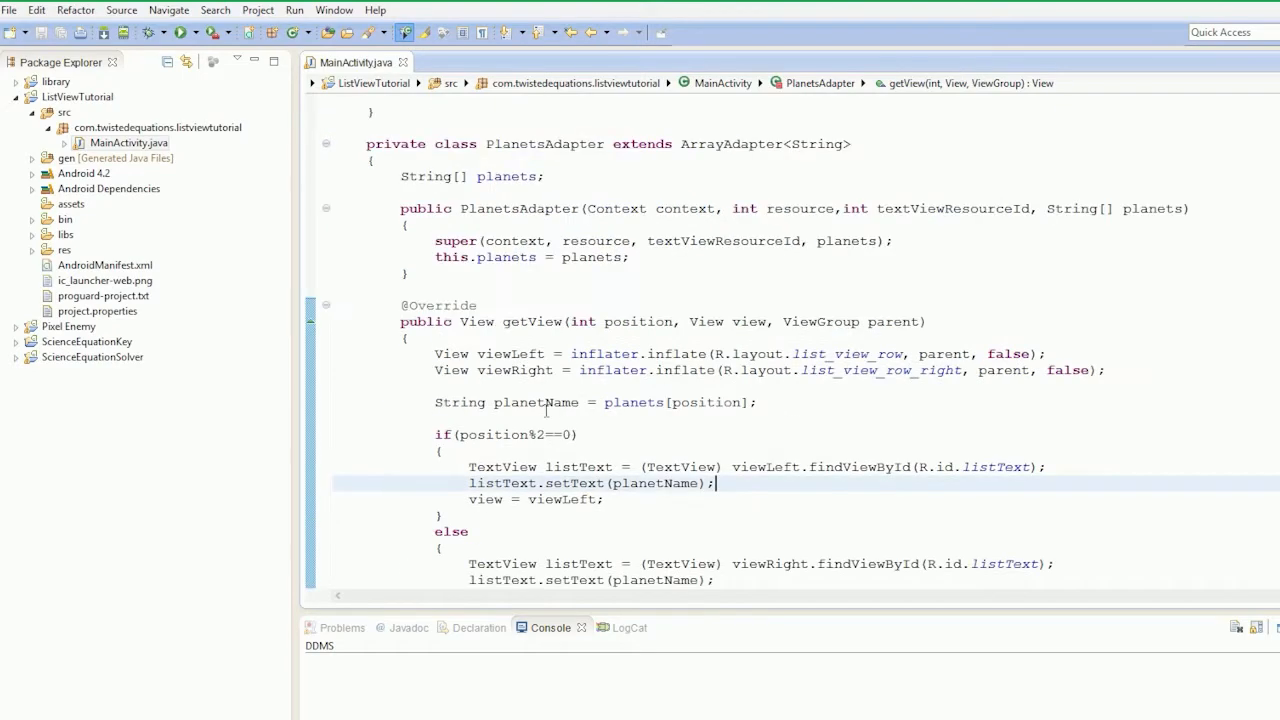
Step: Below getView, declare 'private class ListTextClickListener implements OnClickListener' with braces
scroll(down, 3)
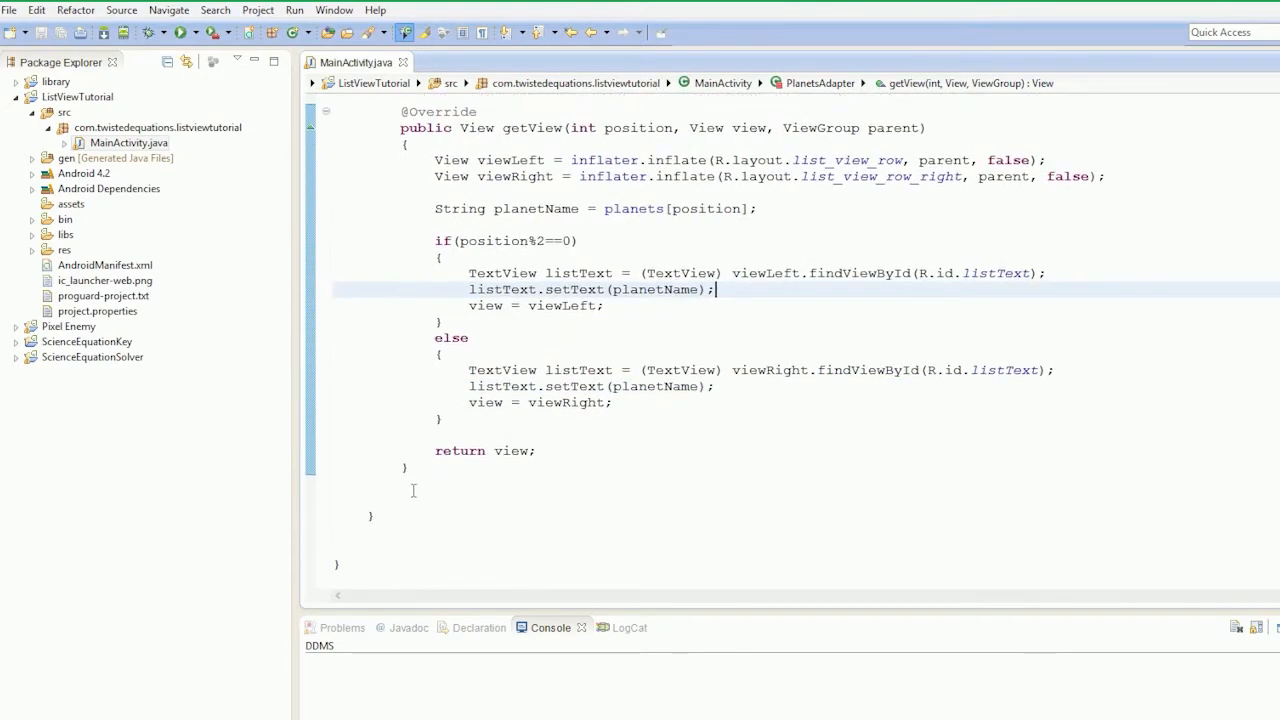
text(private cl)
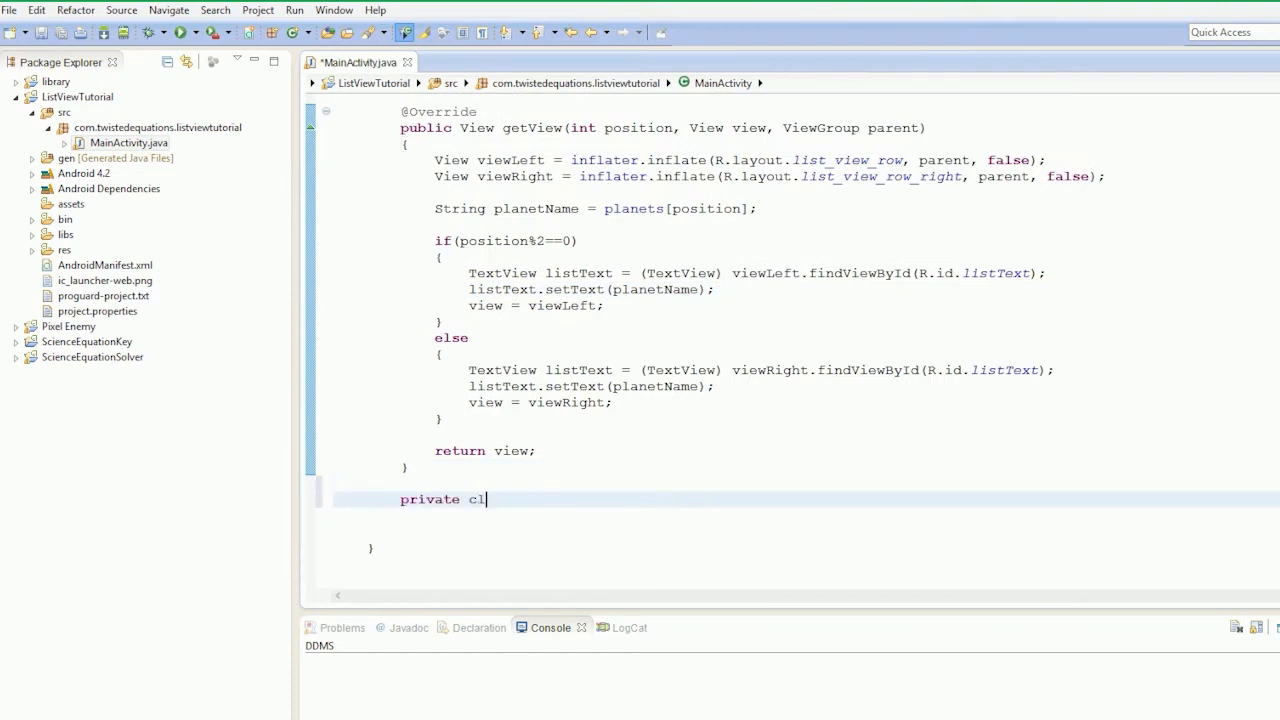
text(ass)
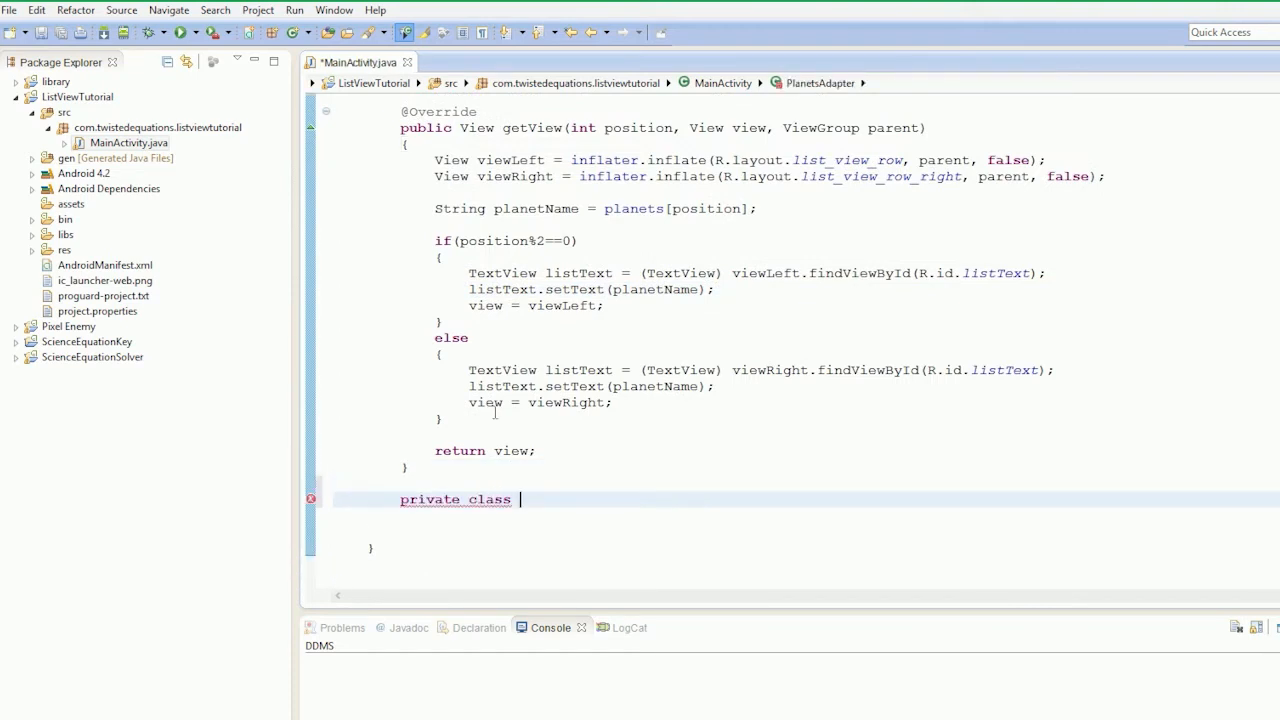
text(List)
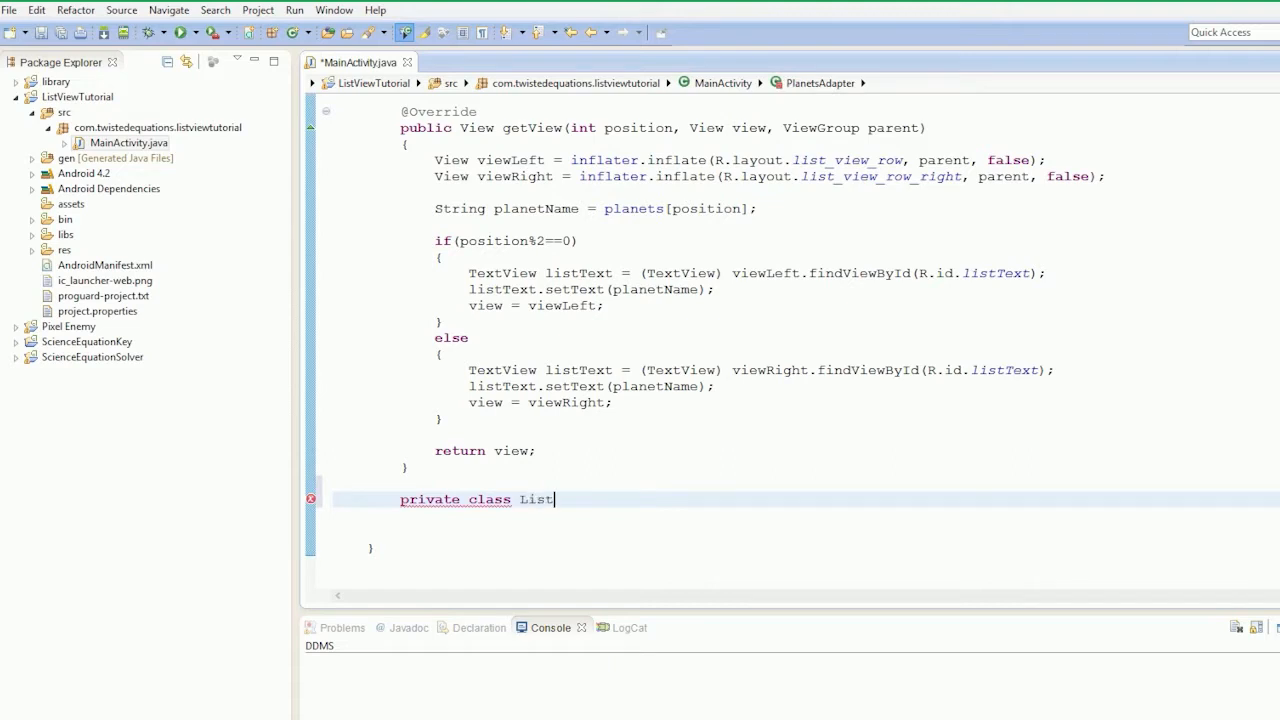
text(Text)
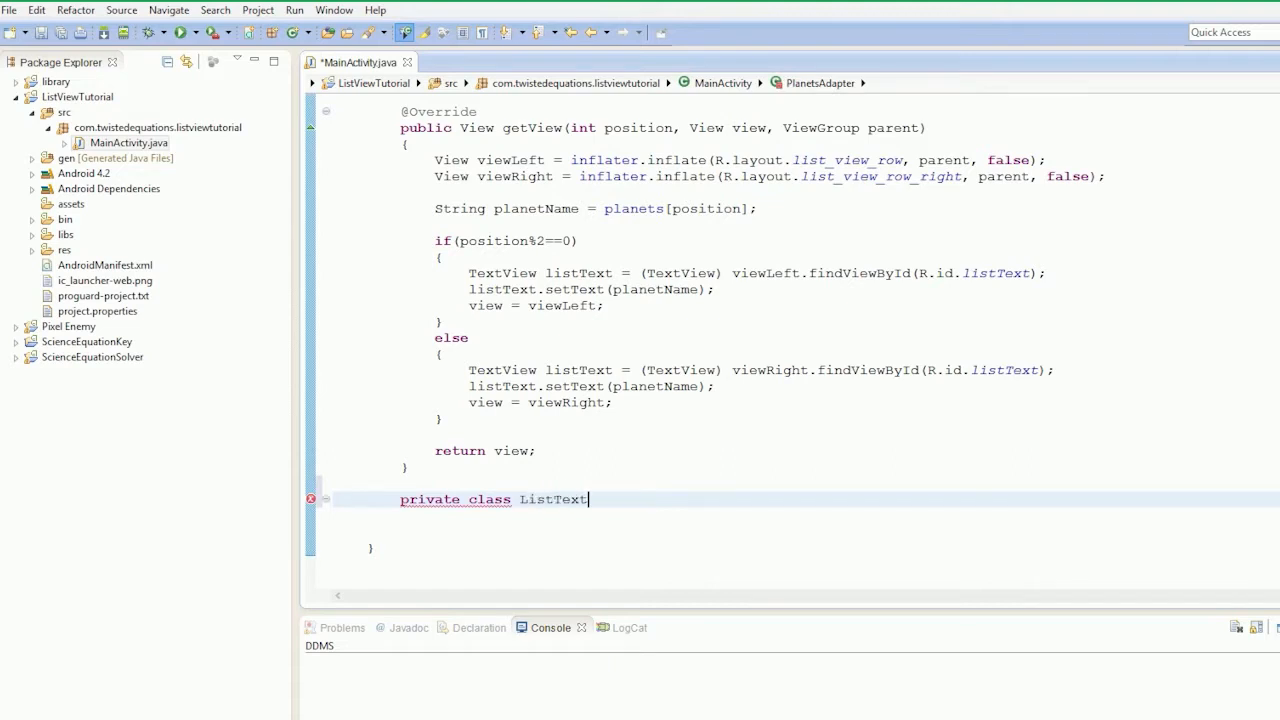
text(Cl)
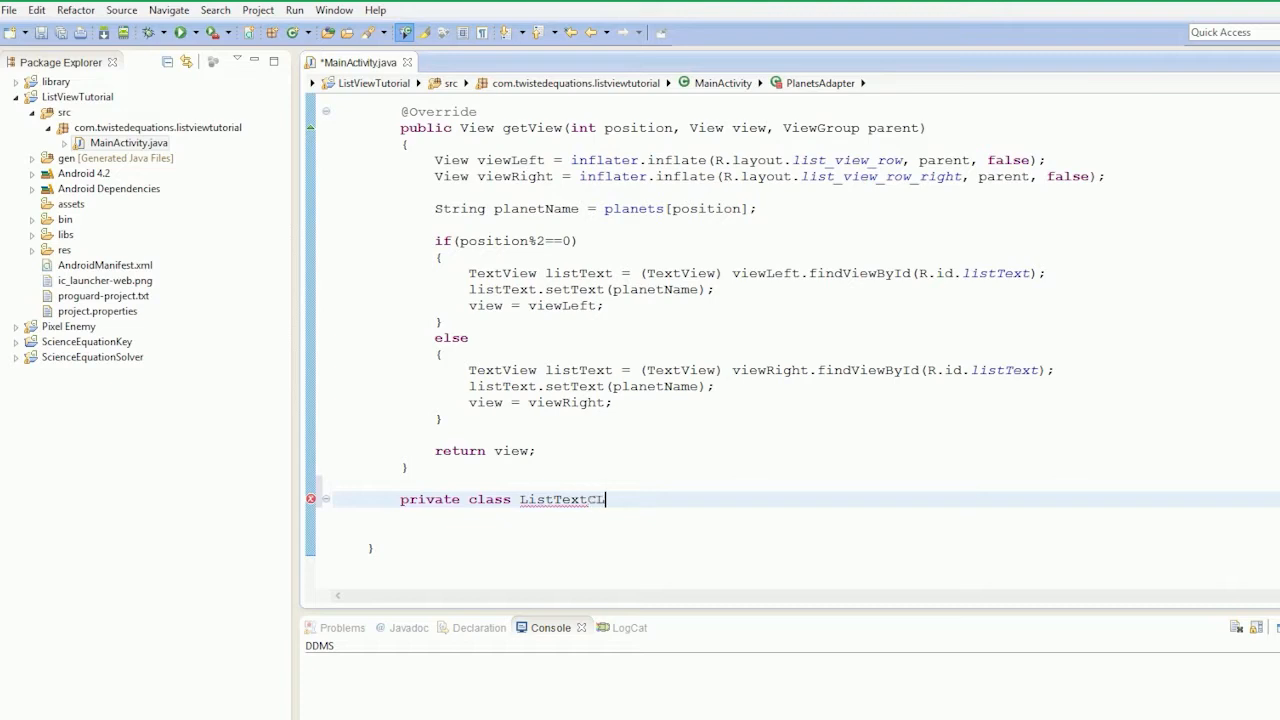
text(i)
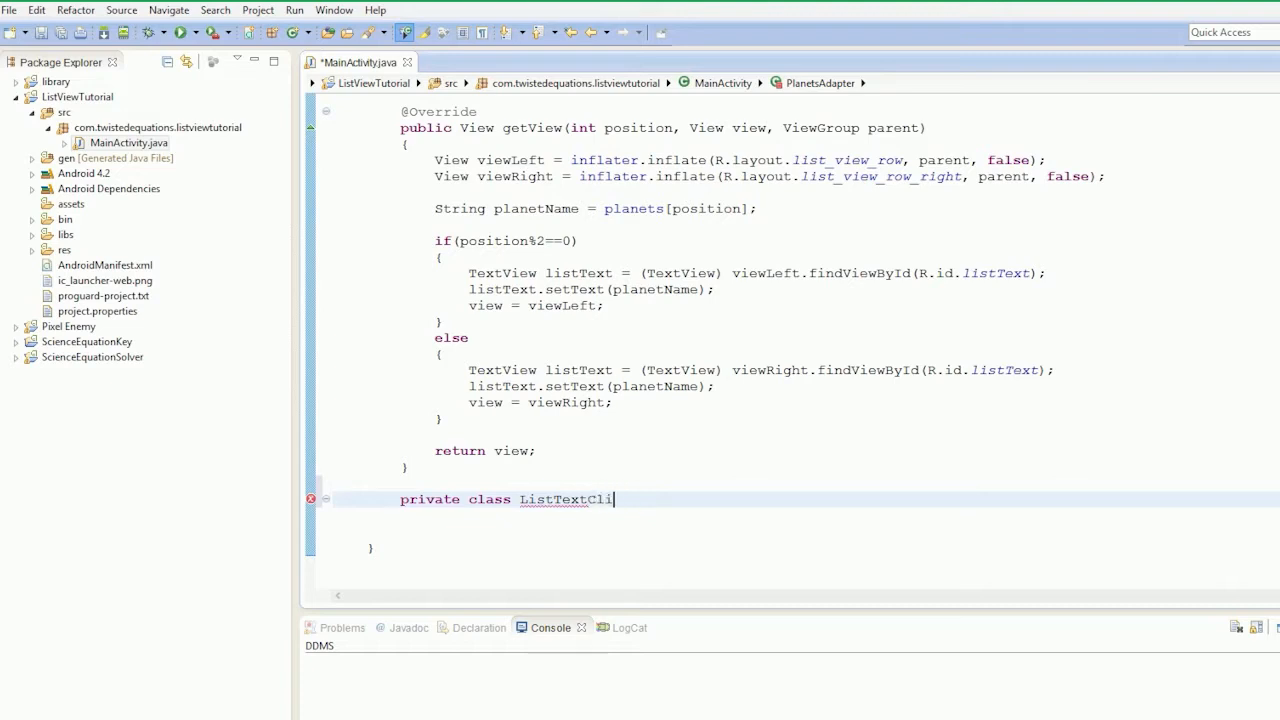
text(ckListe)
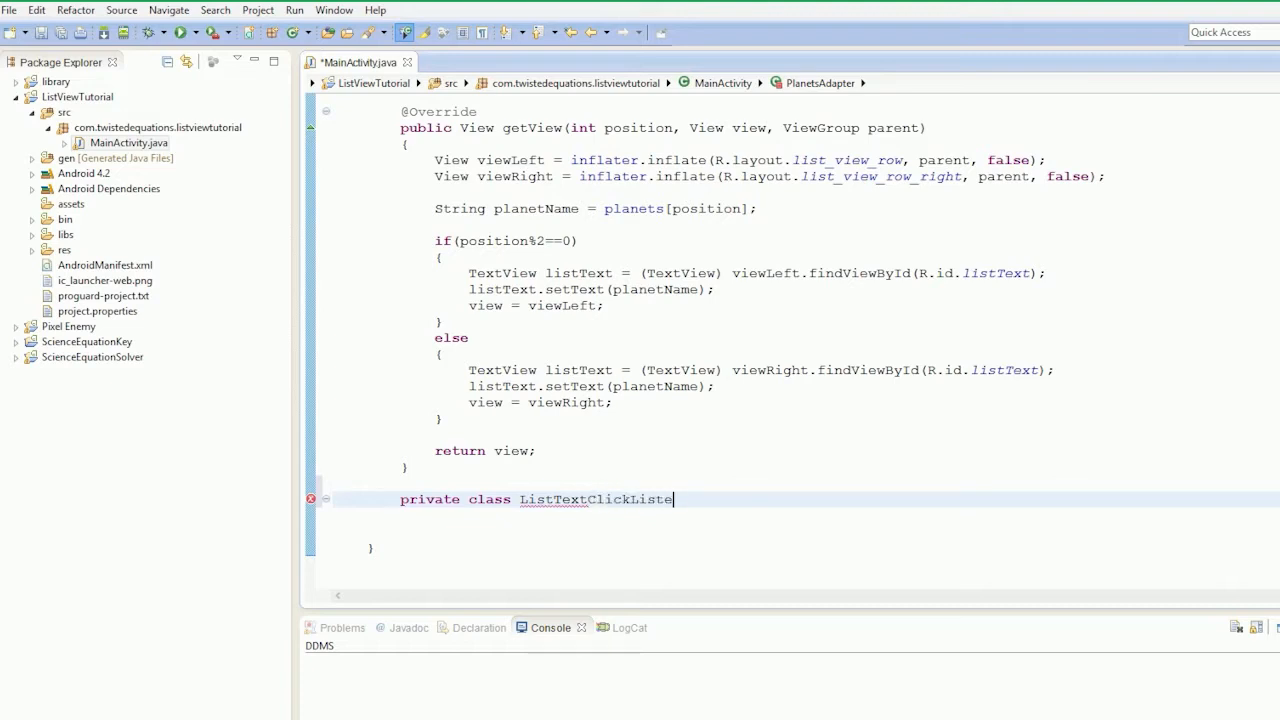
text(ner)
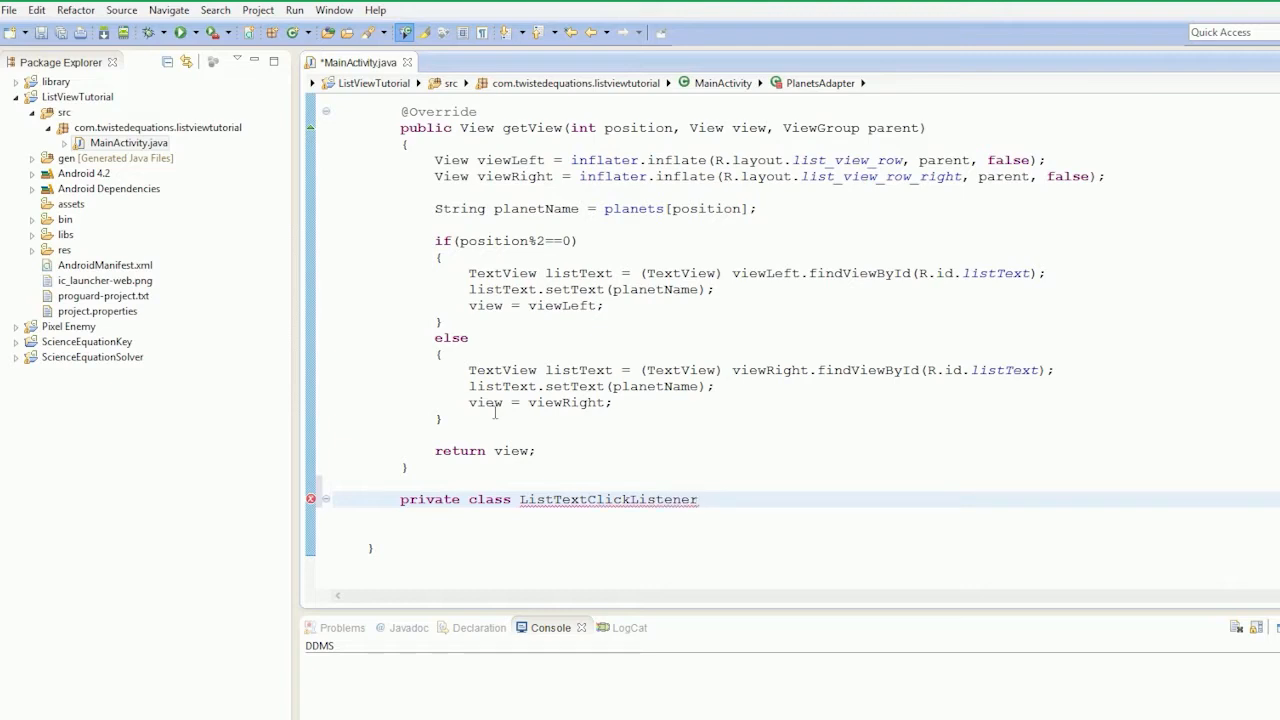
text(impel)
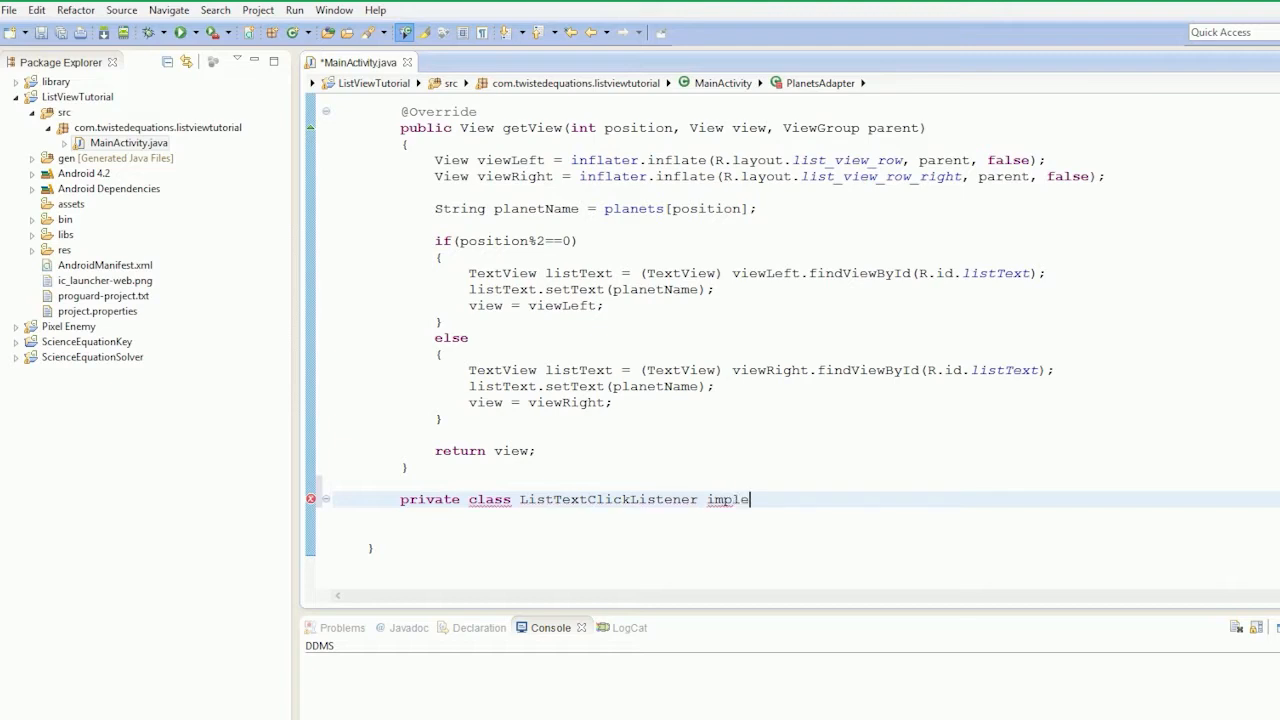
text(ments)
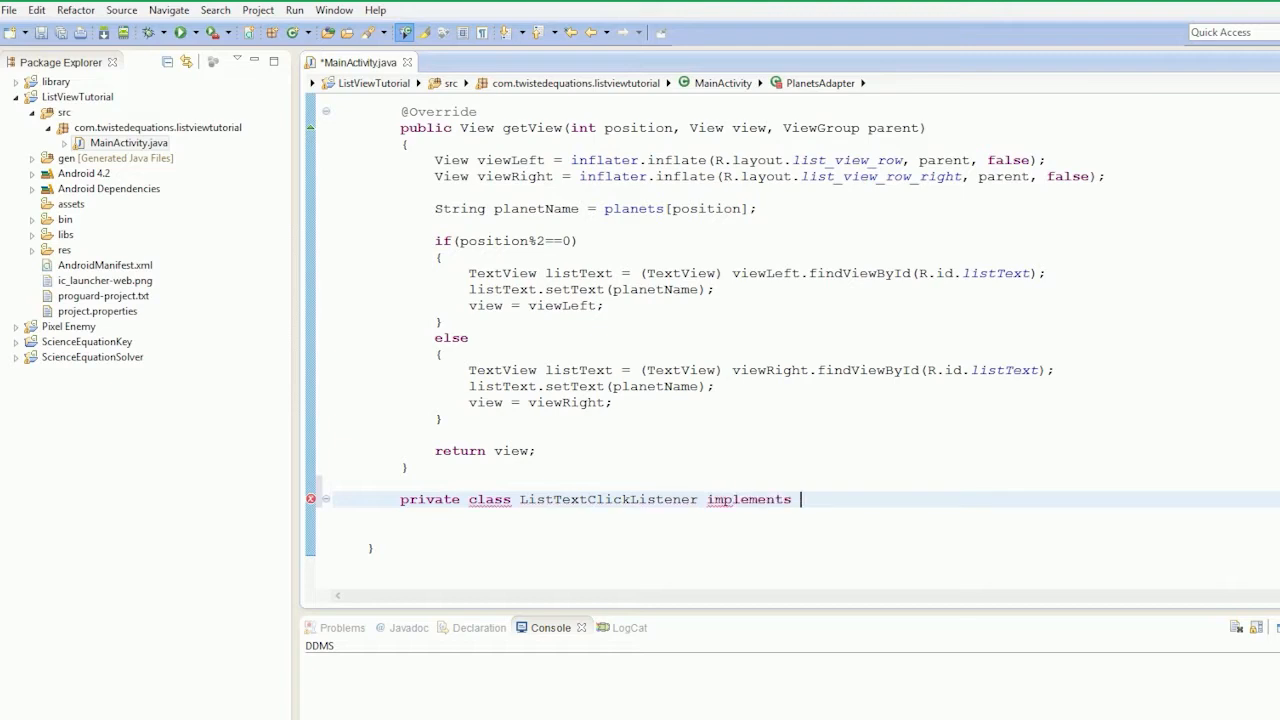
text(On)
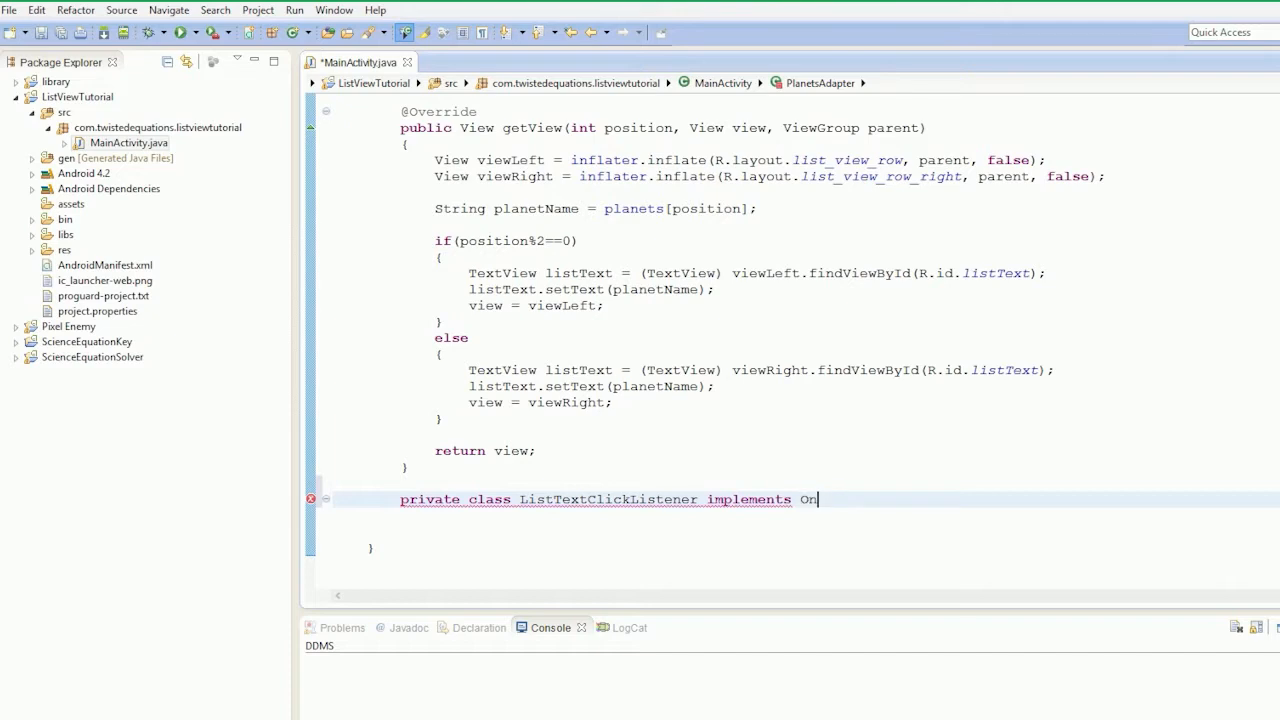
text(ClickLis)
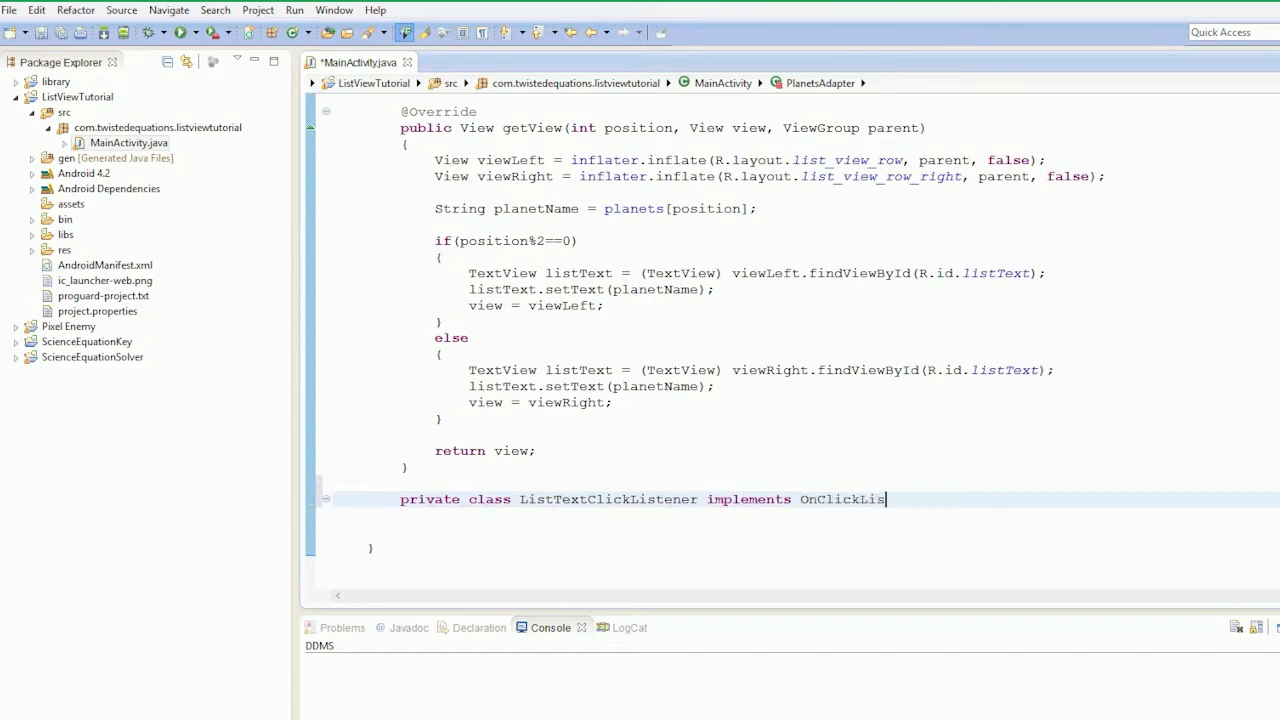
text(tener)
text({)
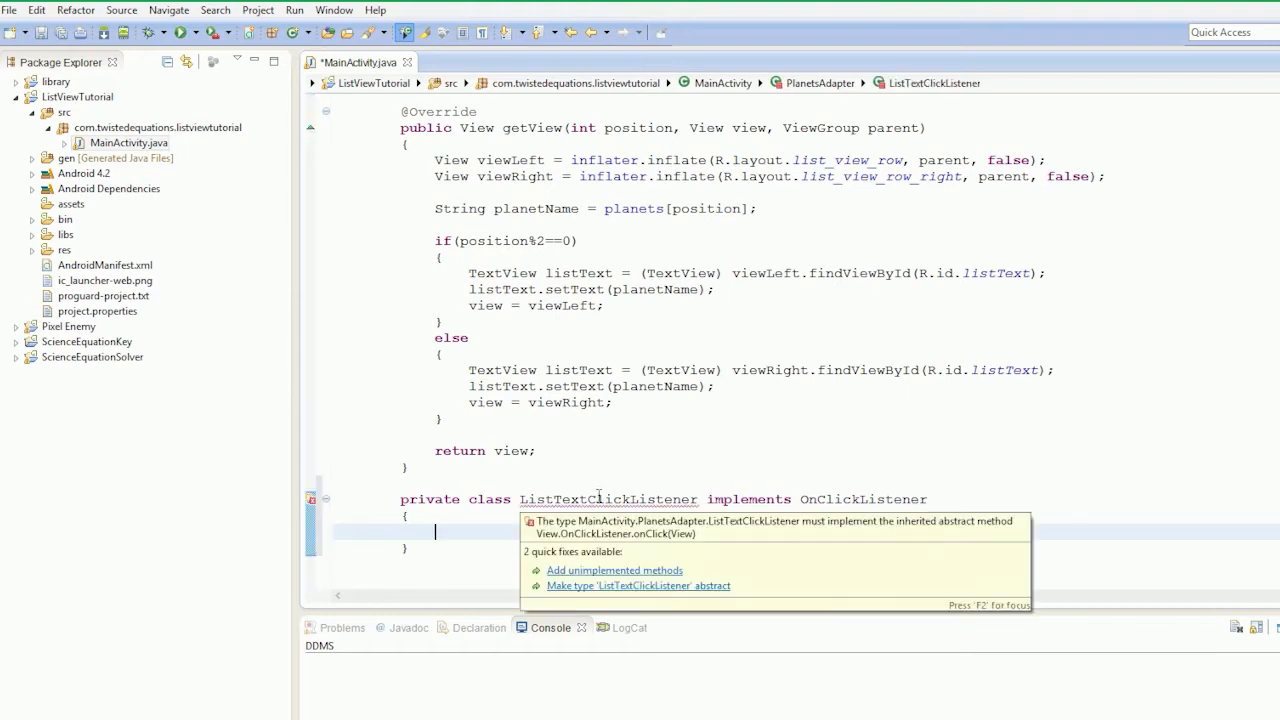
Step: Add the unimplemented onClick method, rename arg0 to view, and remove the TODO comment
click(614, 570)
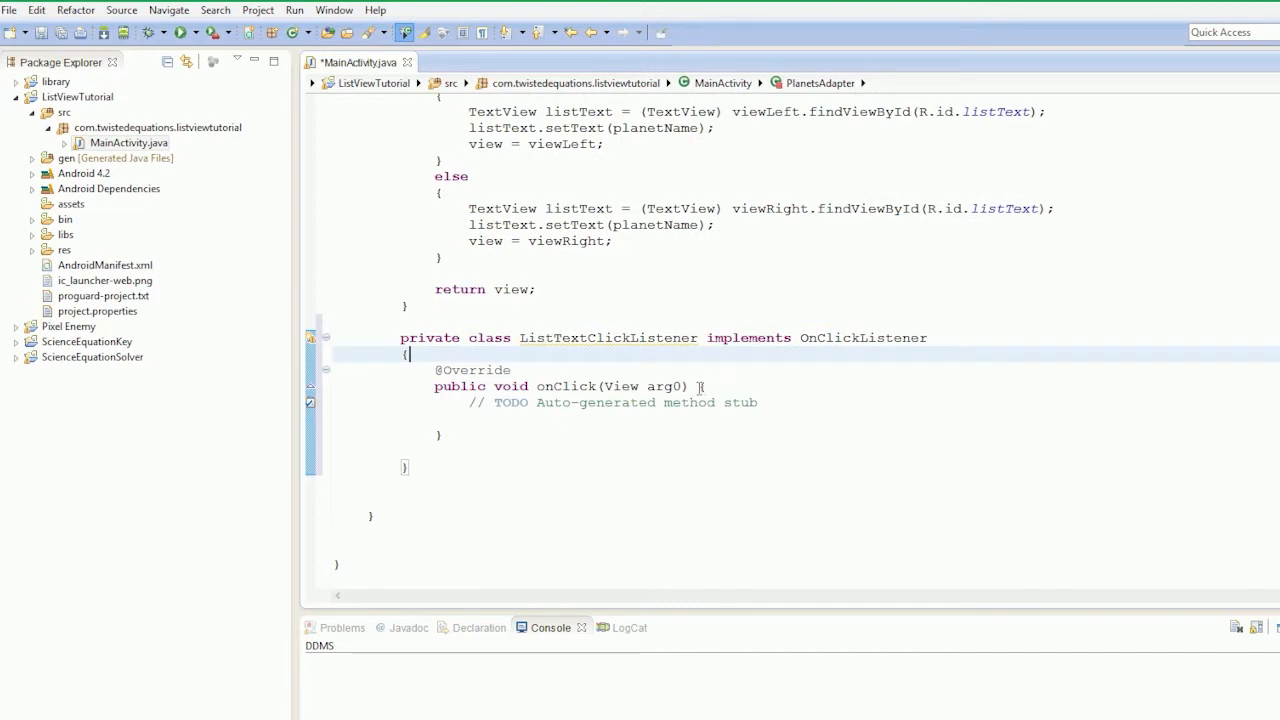
text(viu)
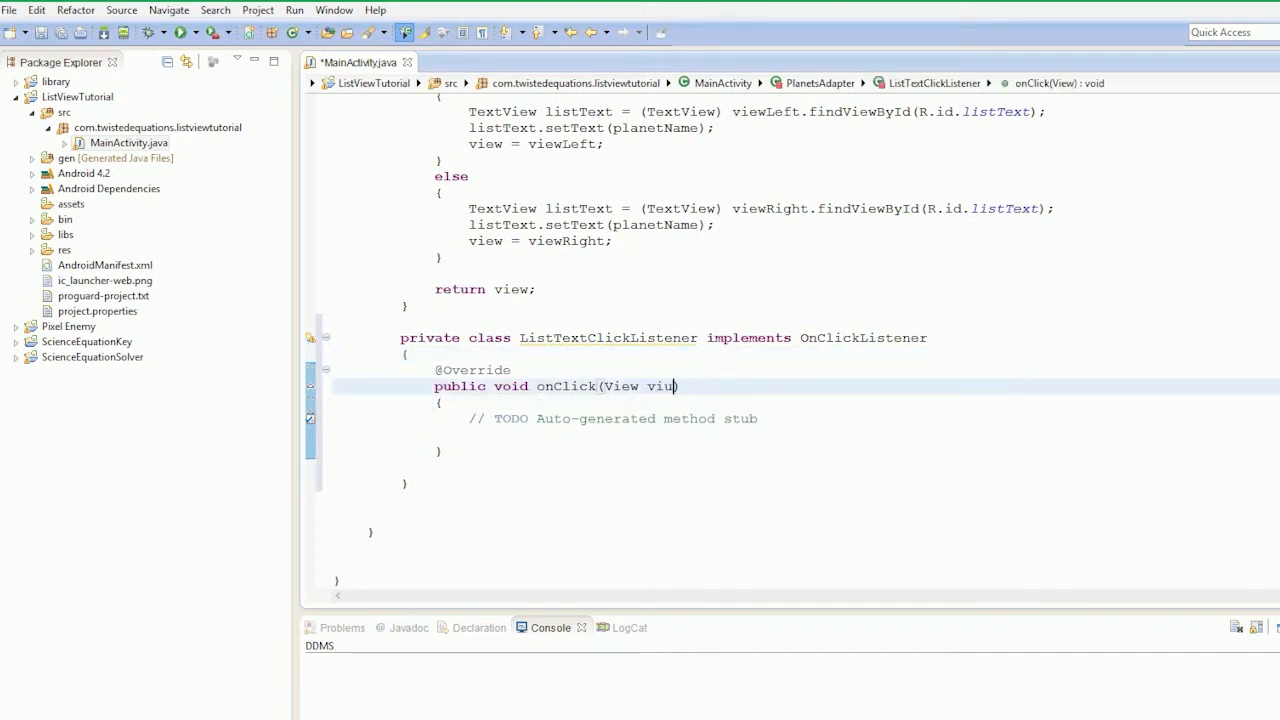
key(BackSpace)
text(ew)
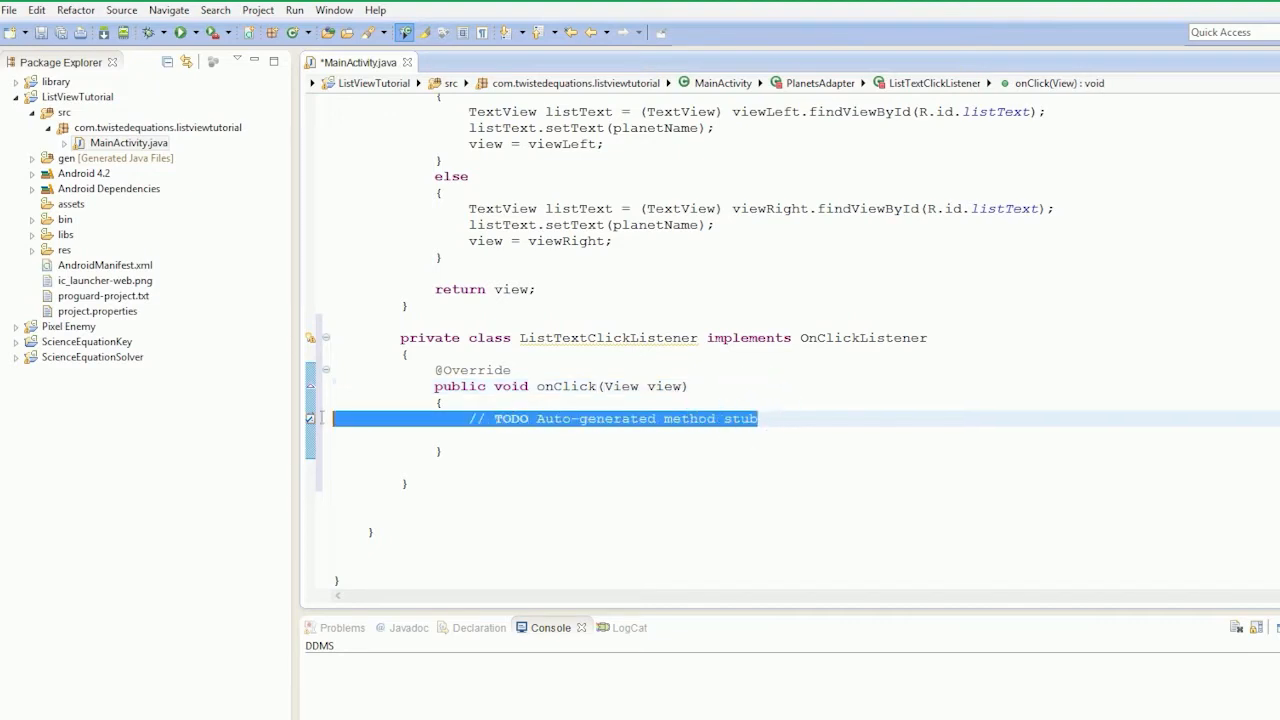
key(Delete)
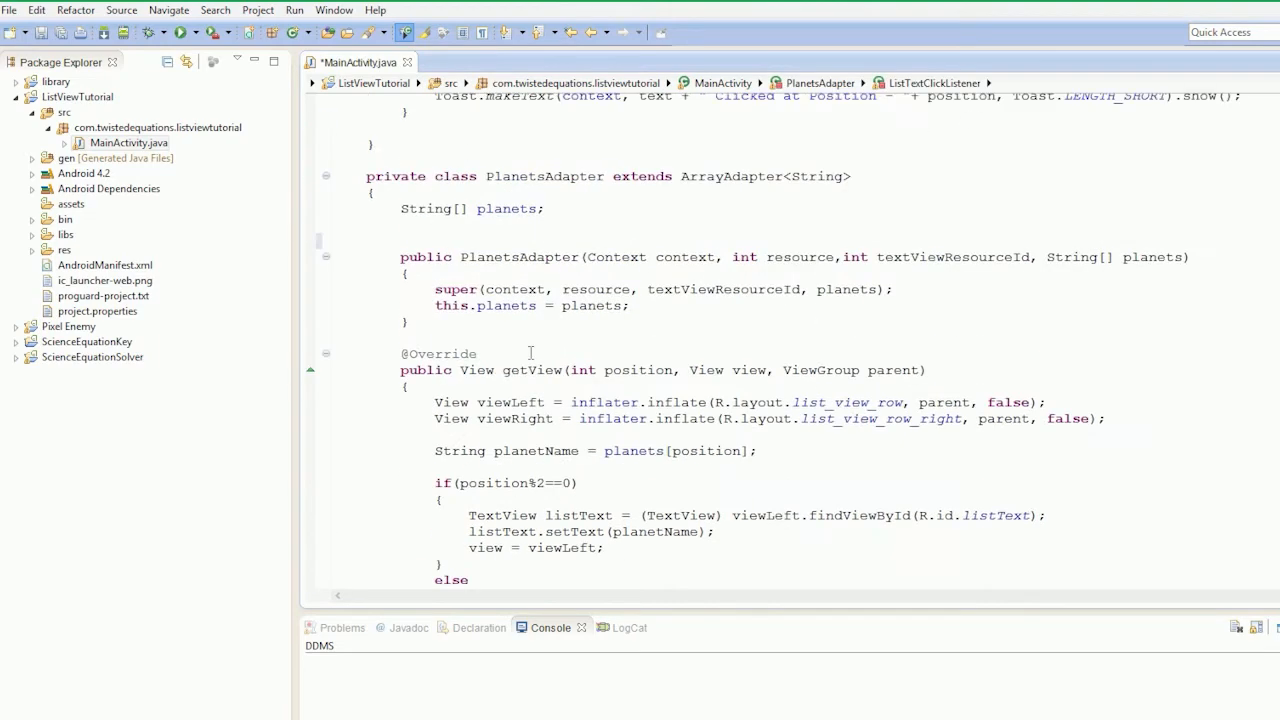
Step: Add the field 'ListTextClickListener listener = new ListTextClickListener();' below the planets field
text(ListTextClickListener)
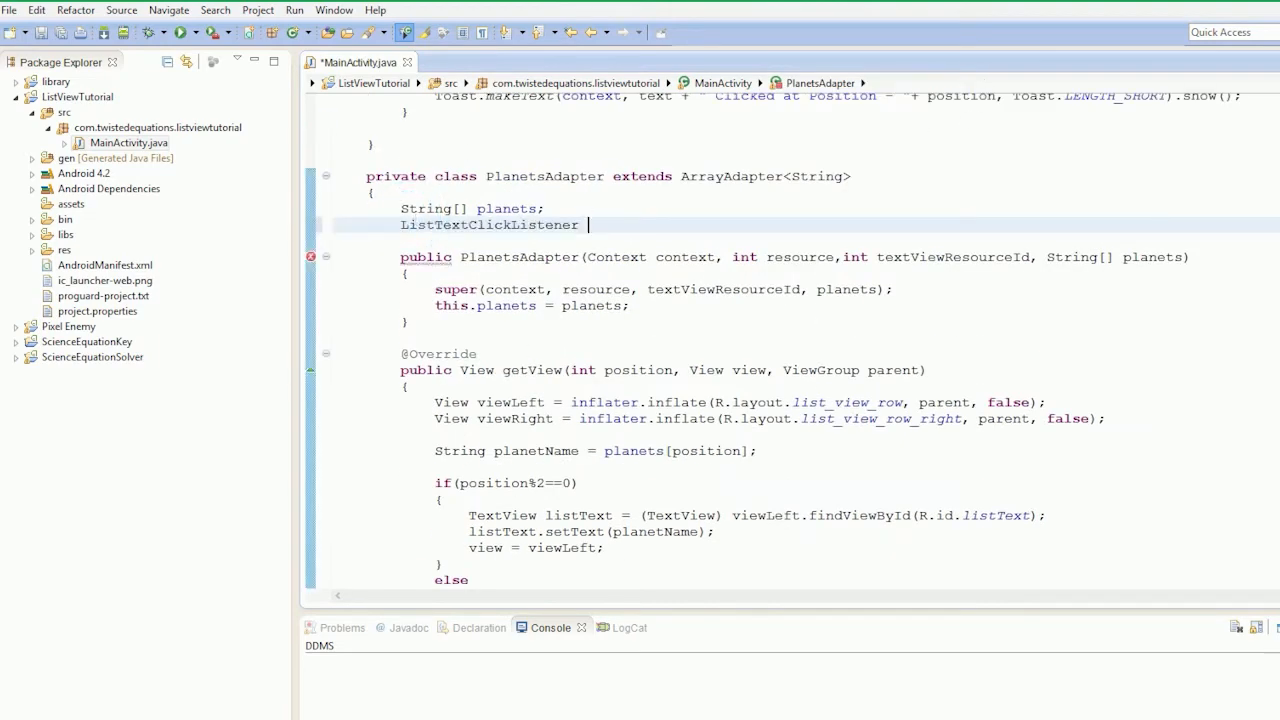
text(listener)
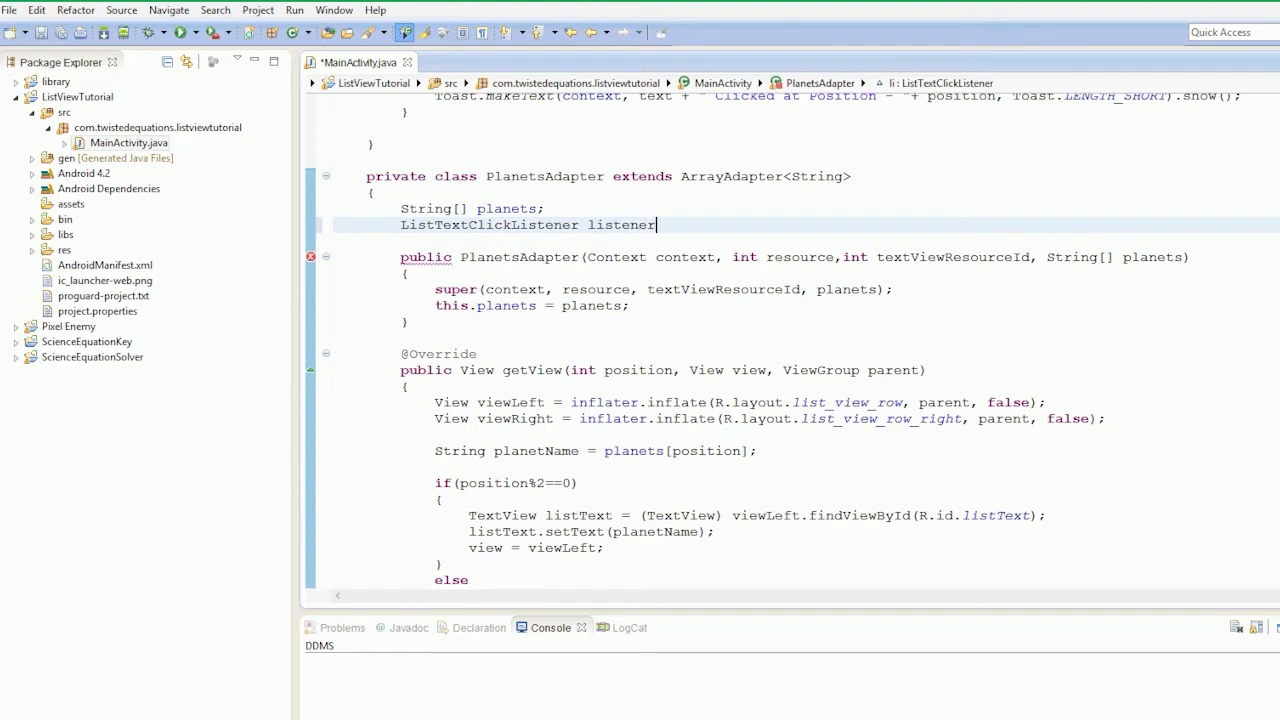
text(;)
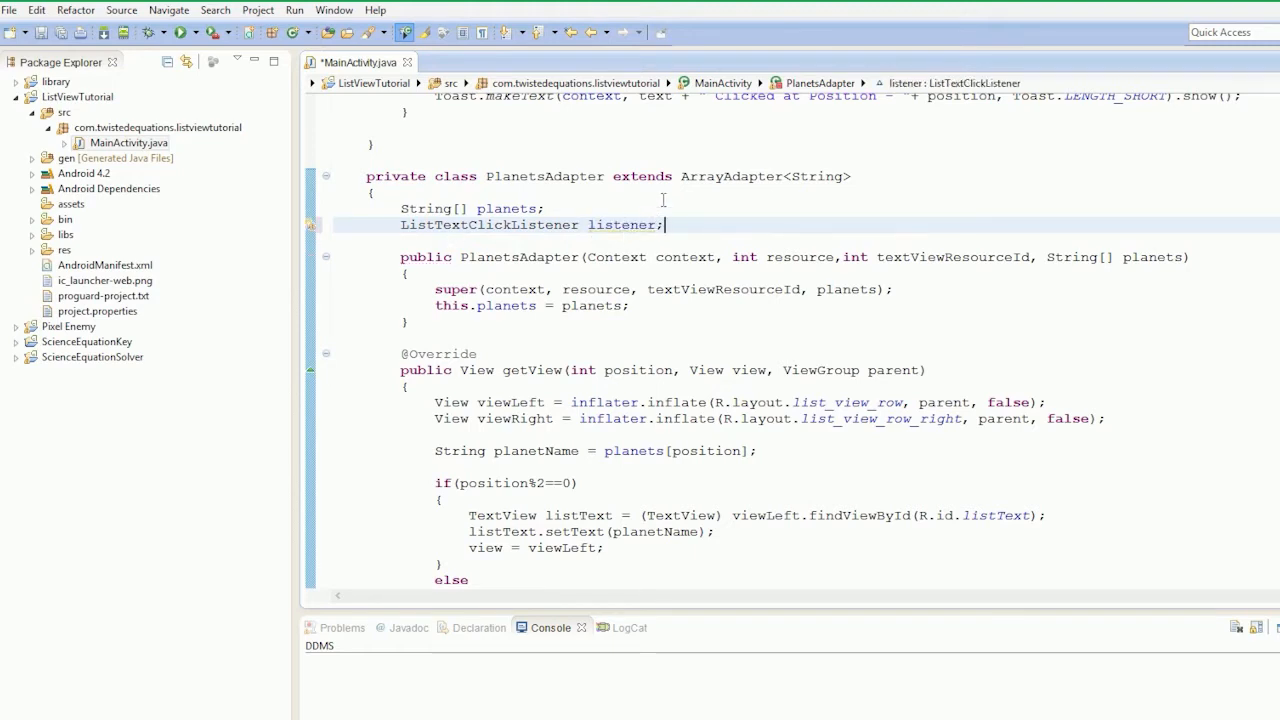
text(=new)
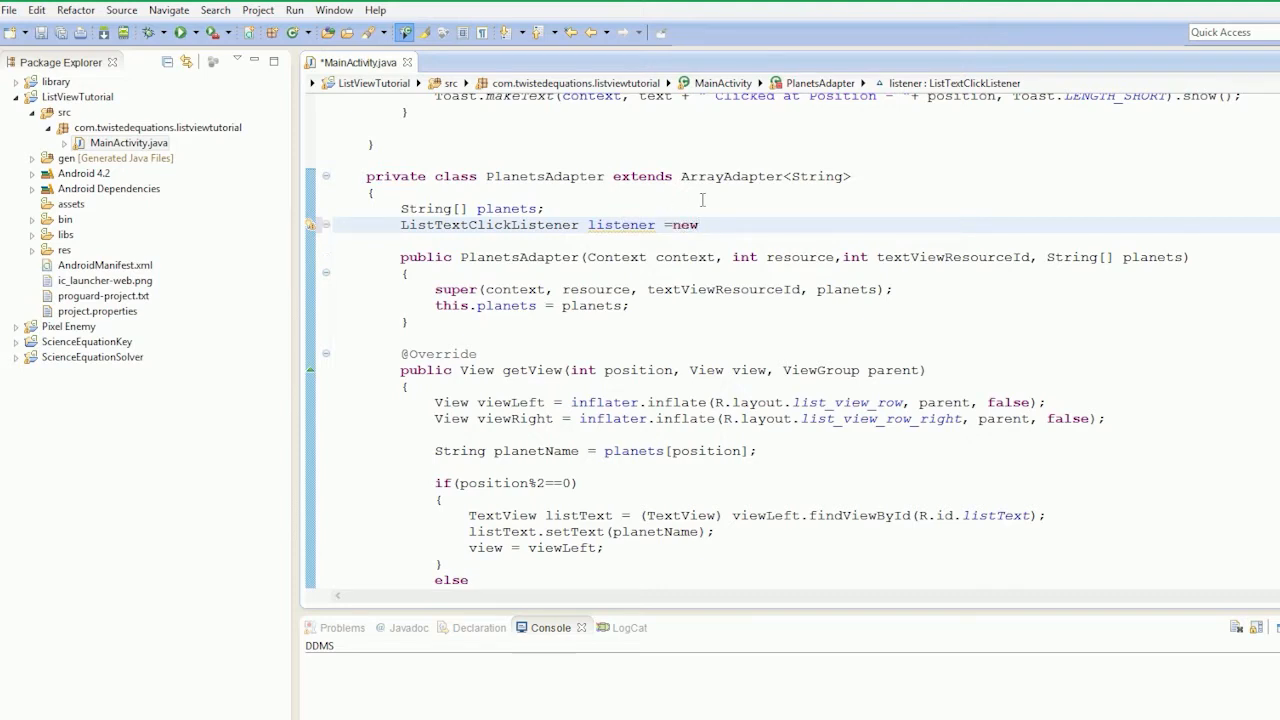
text(ListTextClickListener)
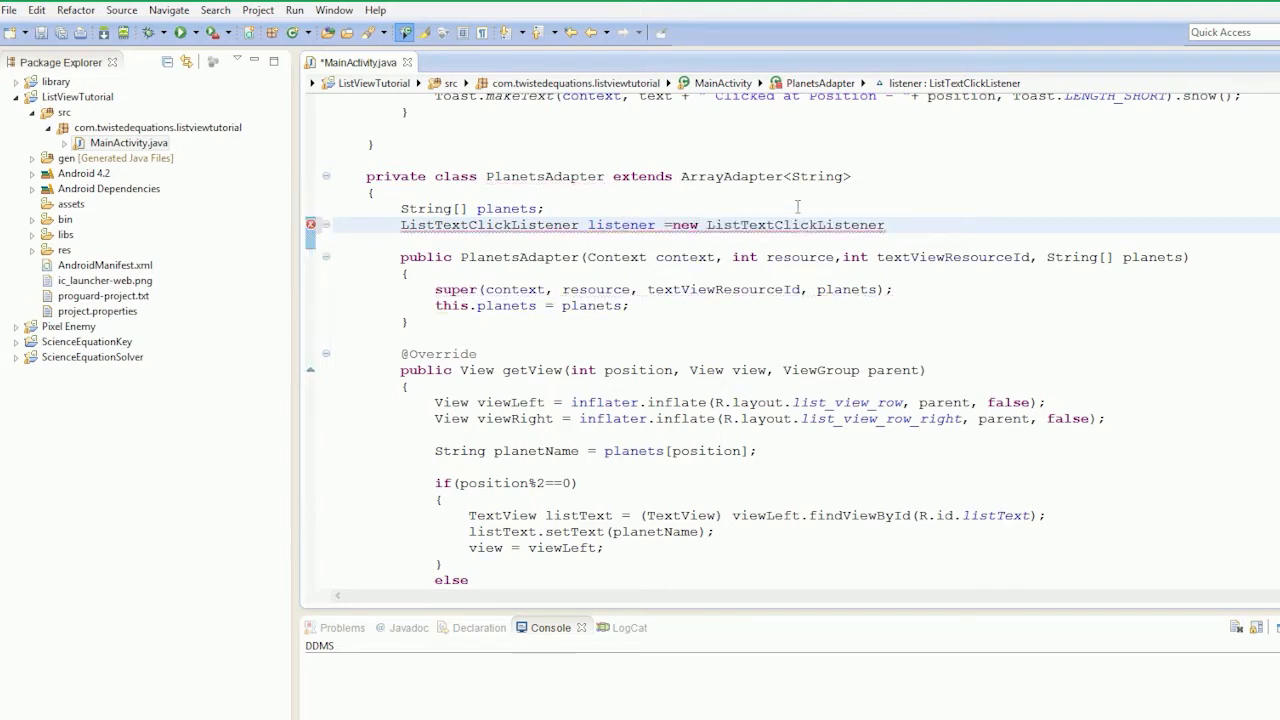
text(();)
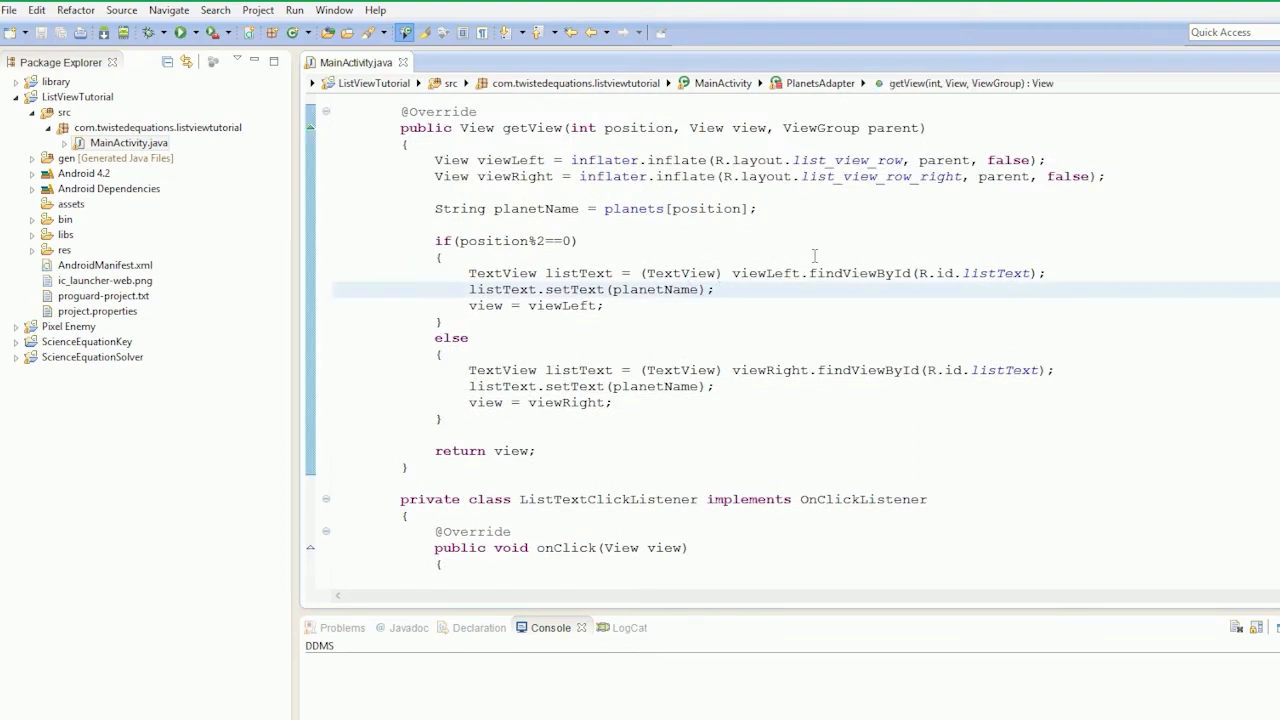
Step: Write listText.setOnClickListener(listener); in the if branch and mark the else branch for the copy
text(listL)
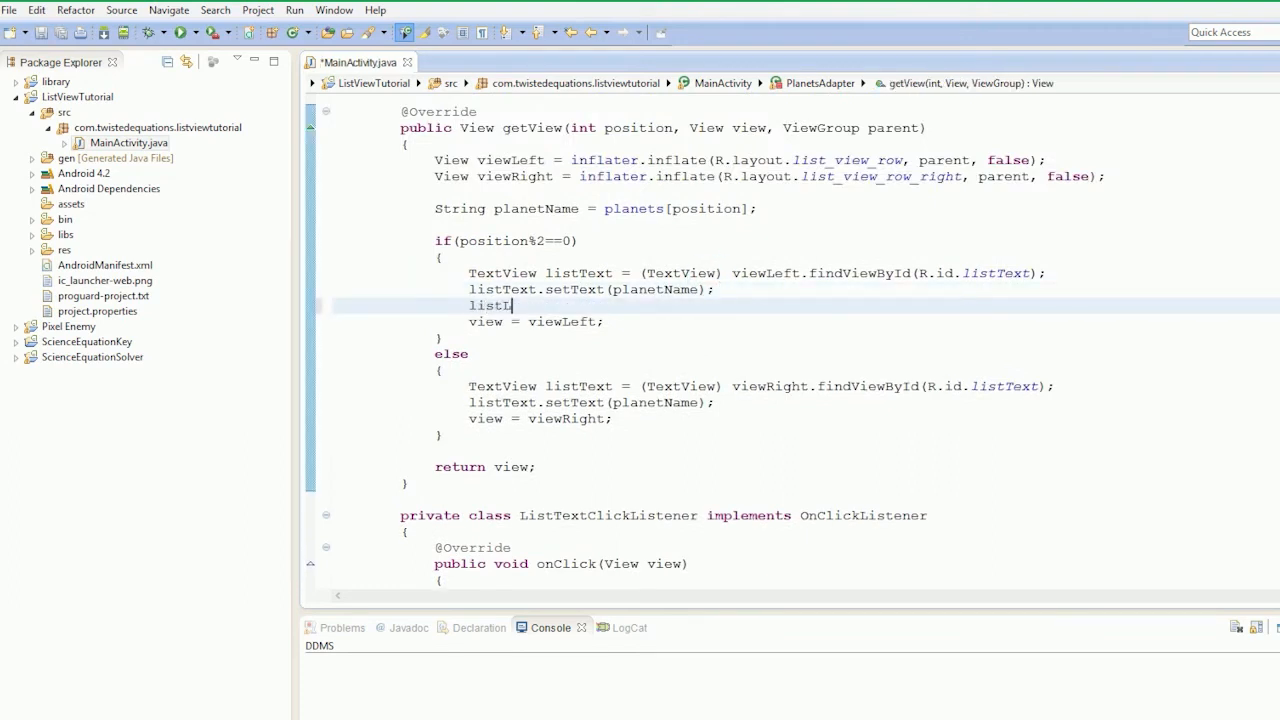
key(BackSpace)
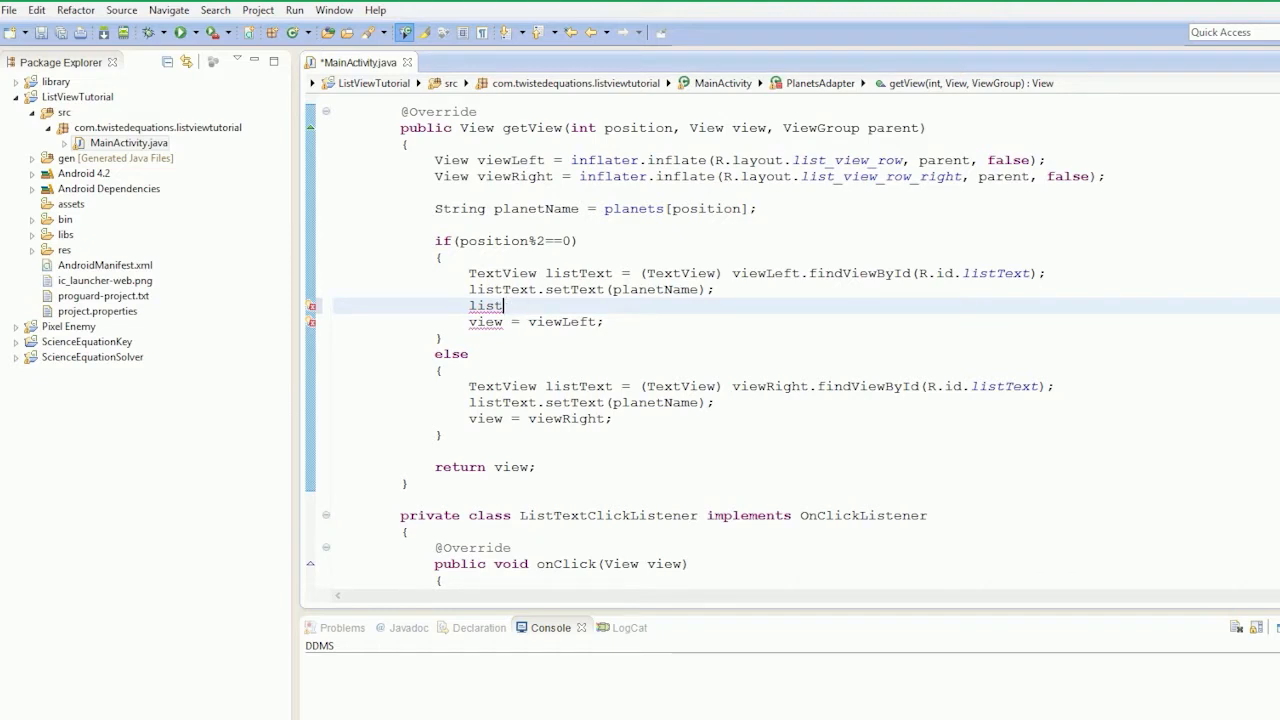
text(Text.)
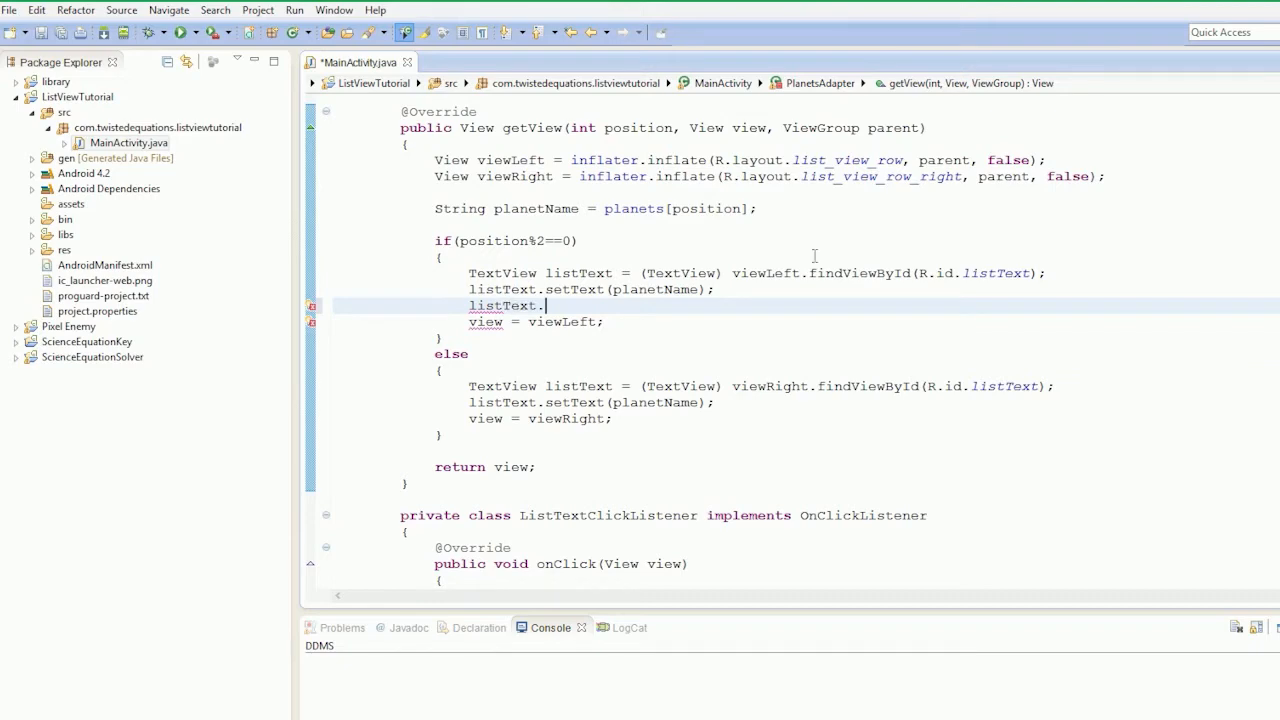
text(setOnClickListener()
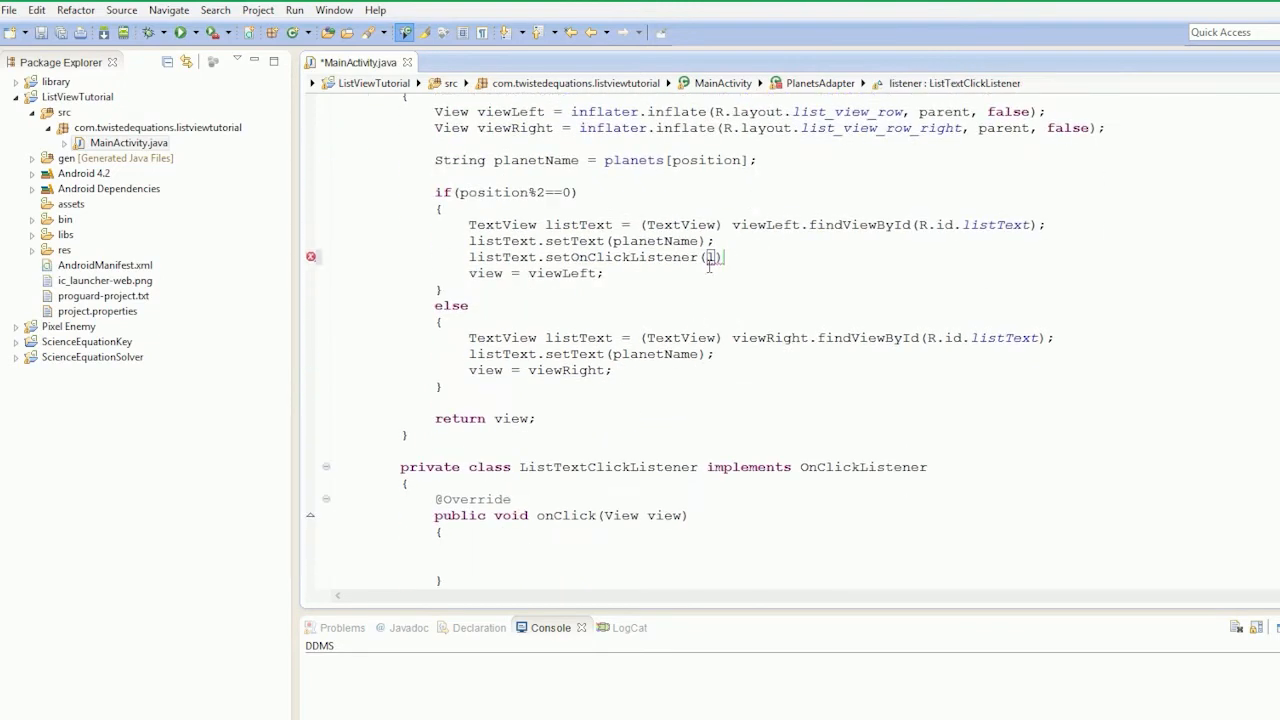
text(listener)
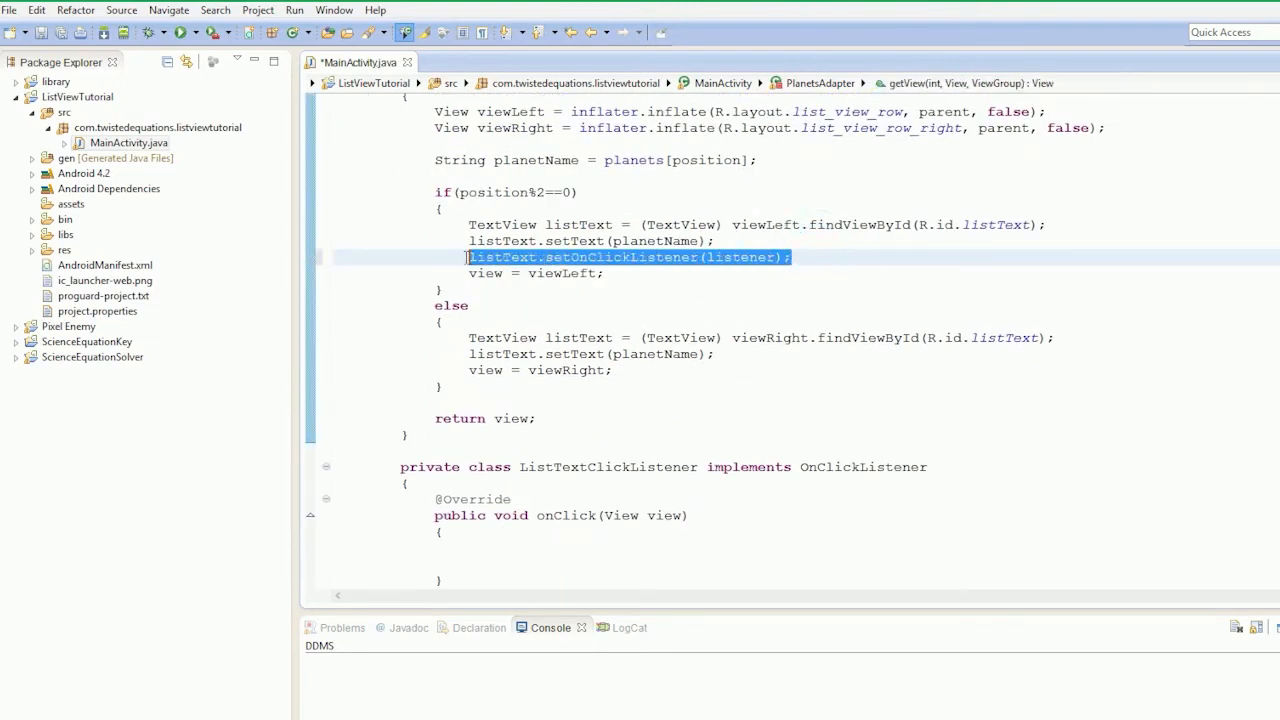
click(714, 353)
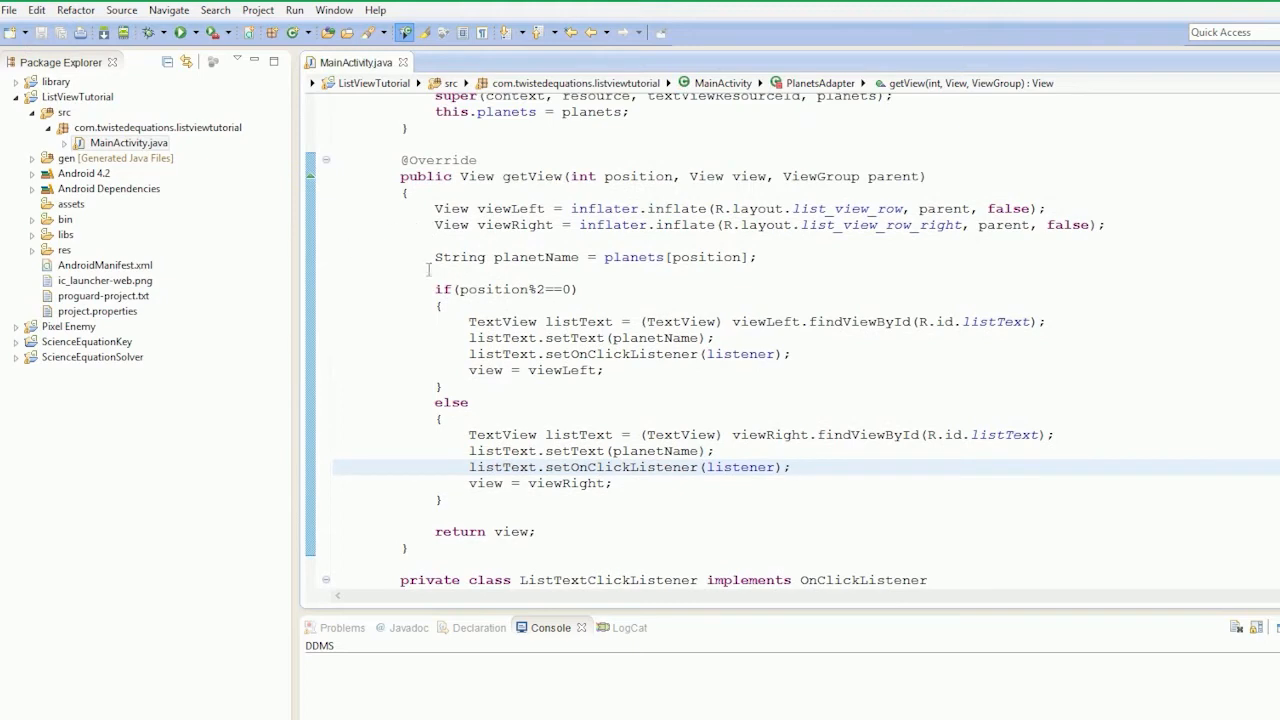
mouse_move(502, 336)
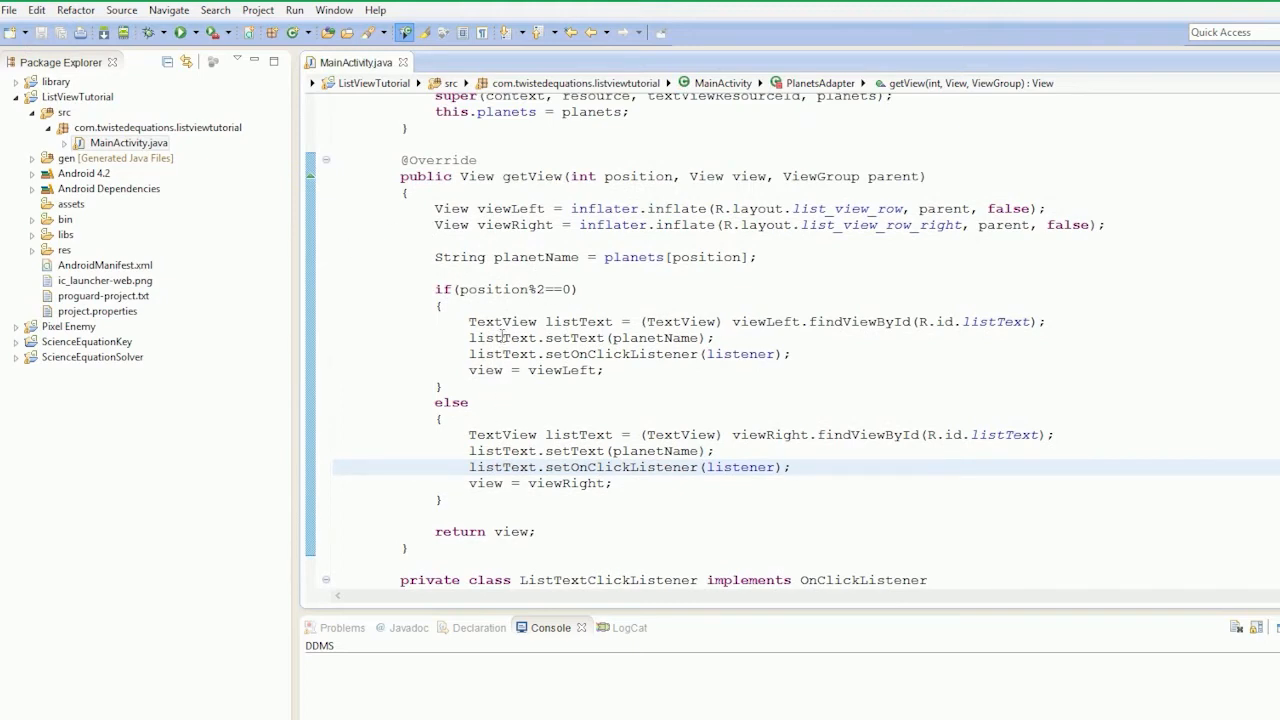
Step: Delete the TextView lookup and text lines from ListClickHandler's onItemClick
scroll(down, 3)
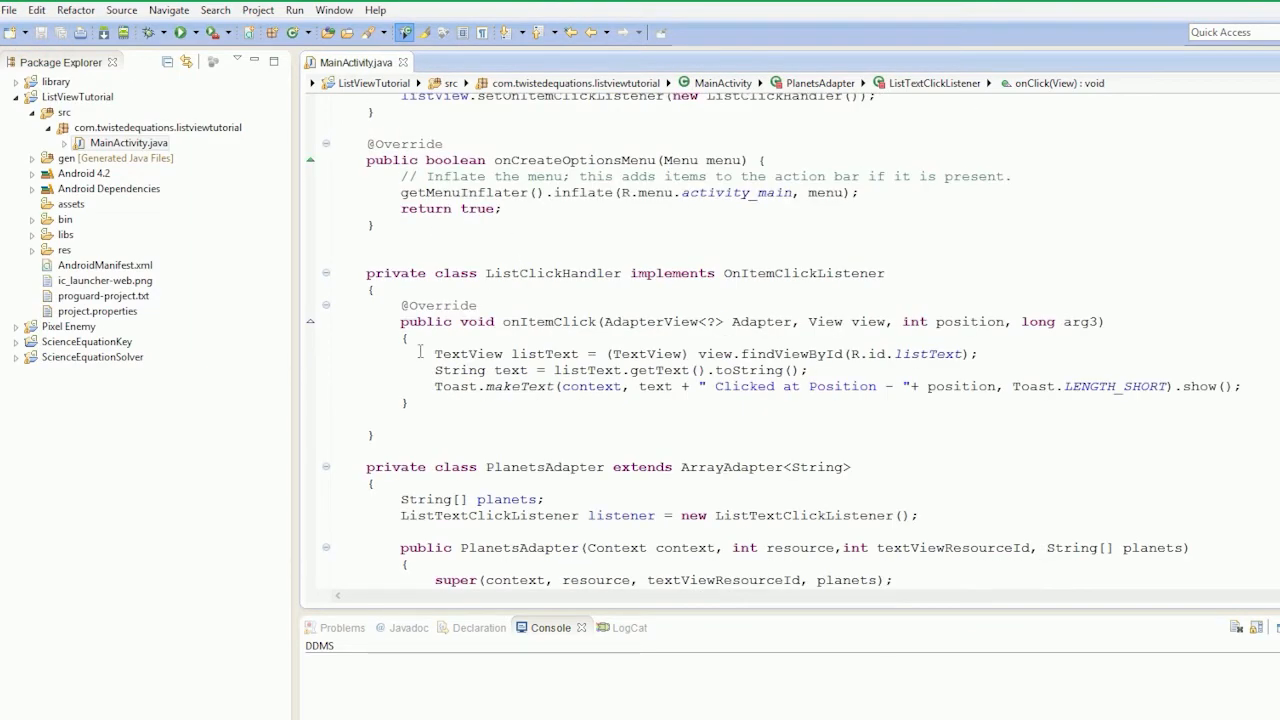
drag(434, 353, 810, 386)
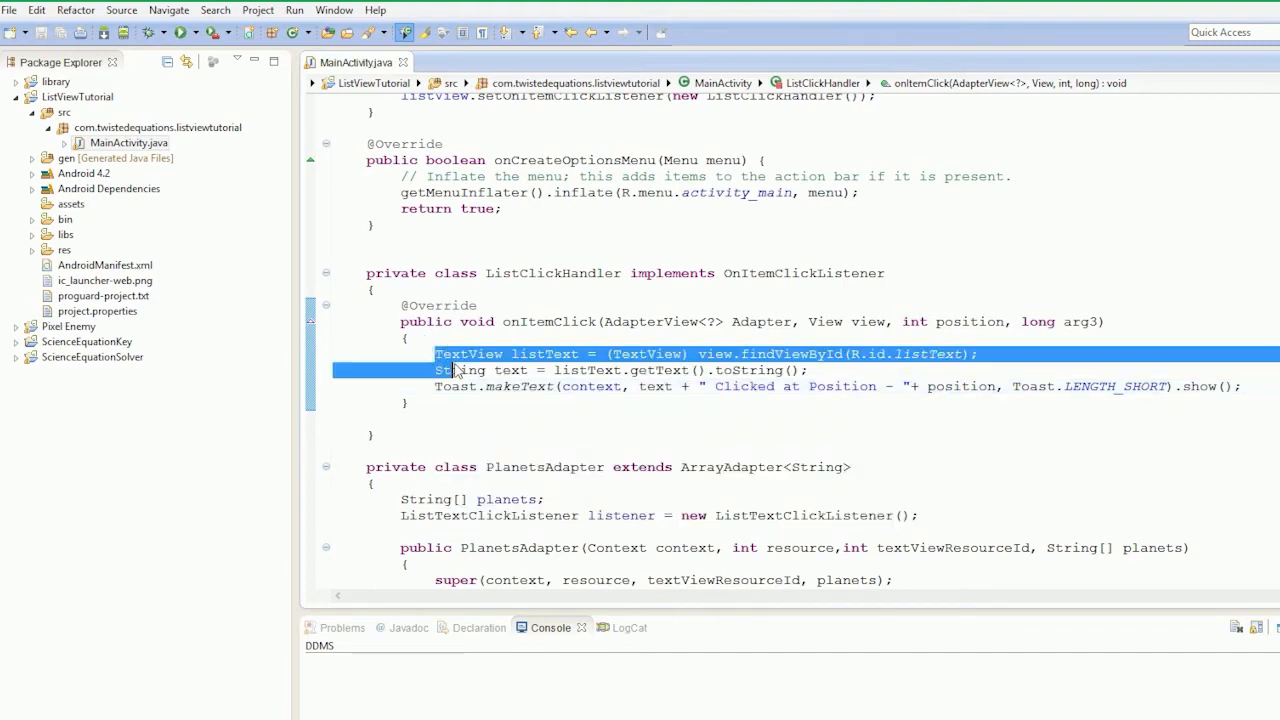
click(407, 402)
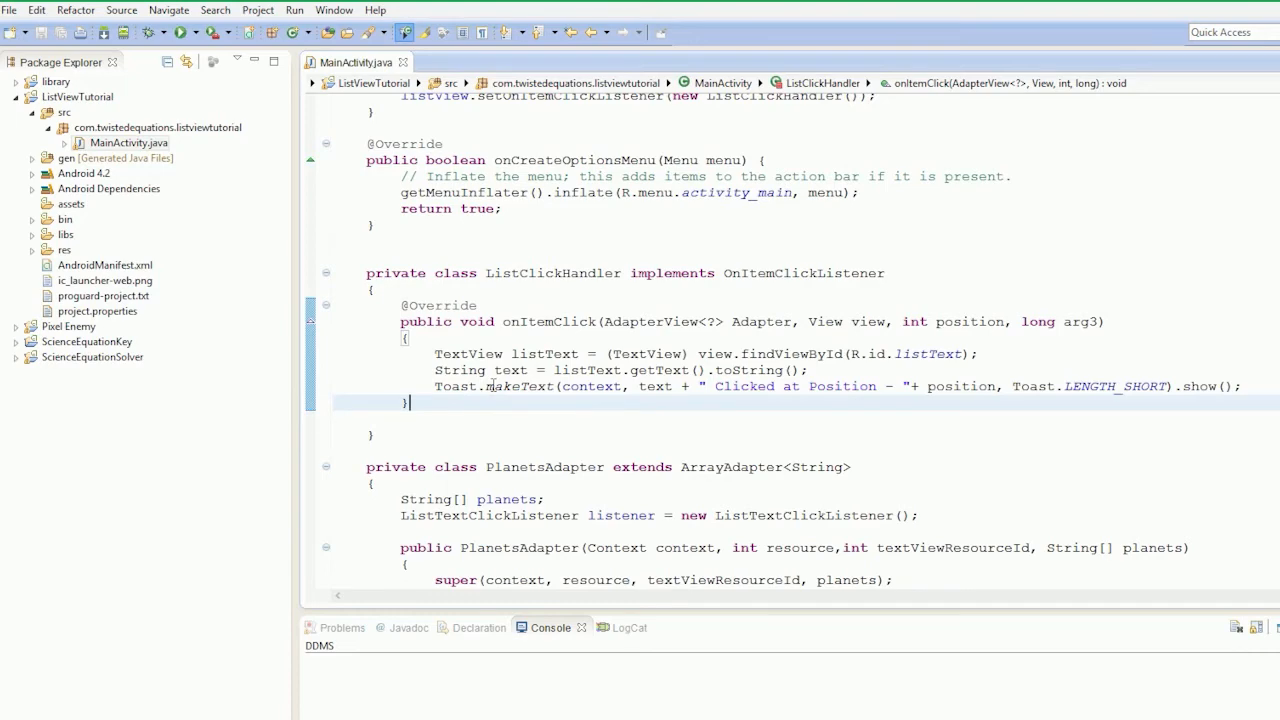
scroll(down, 3)
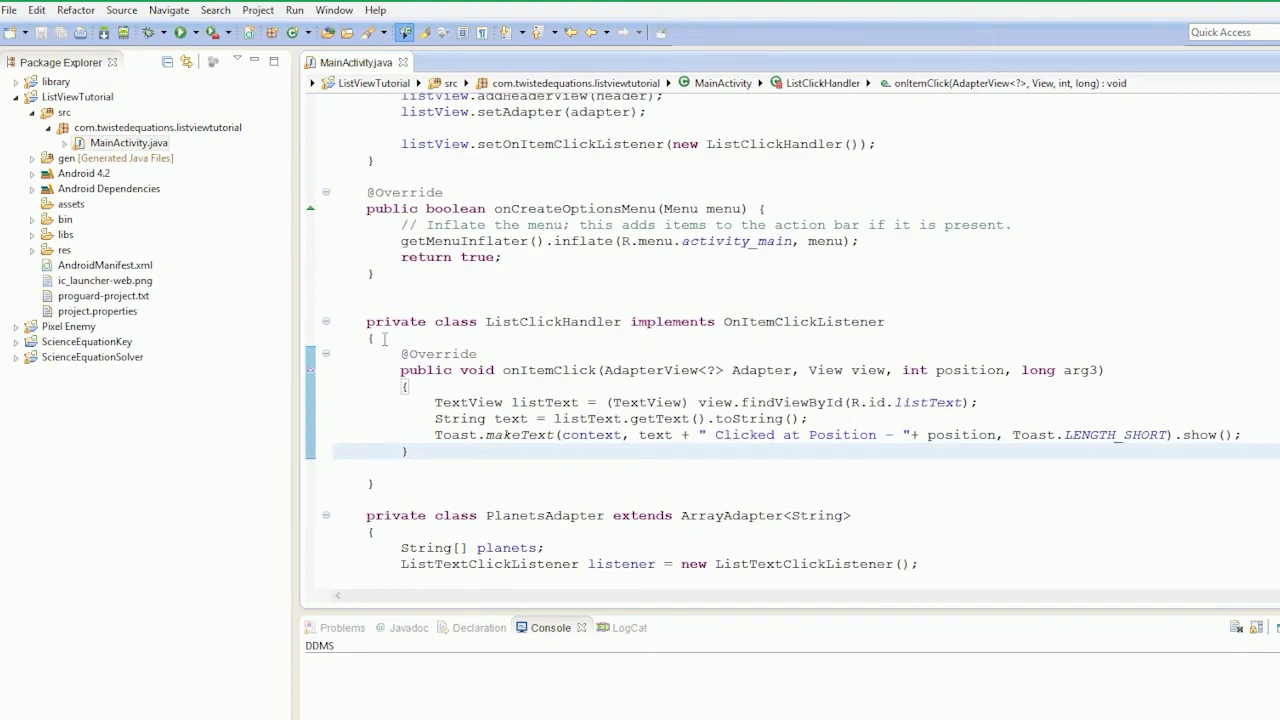
drag(434, 402, 1072, 434)
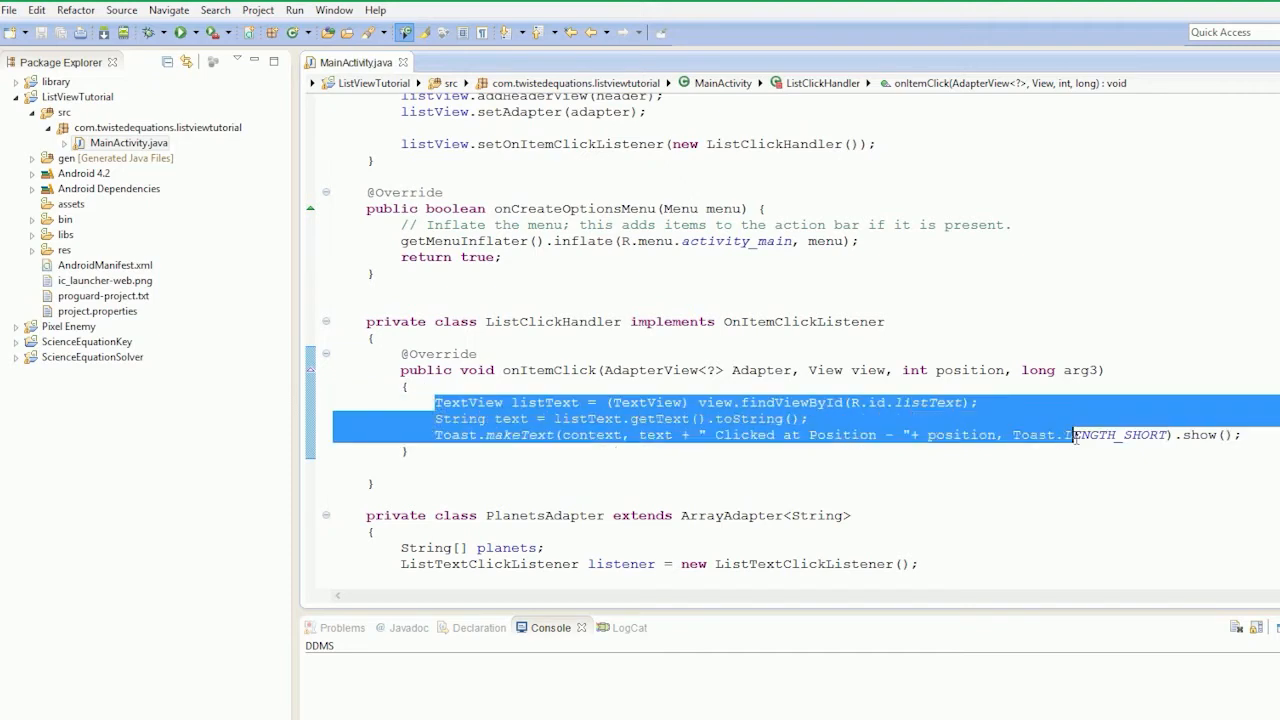
key(Delete)
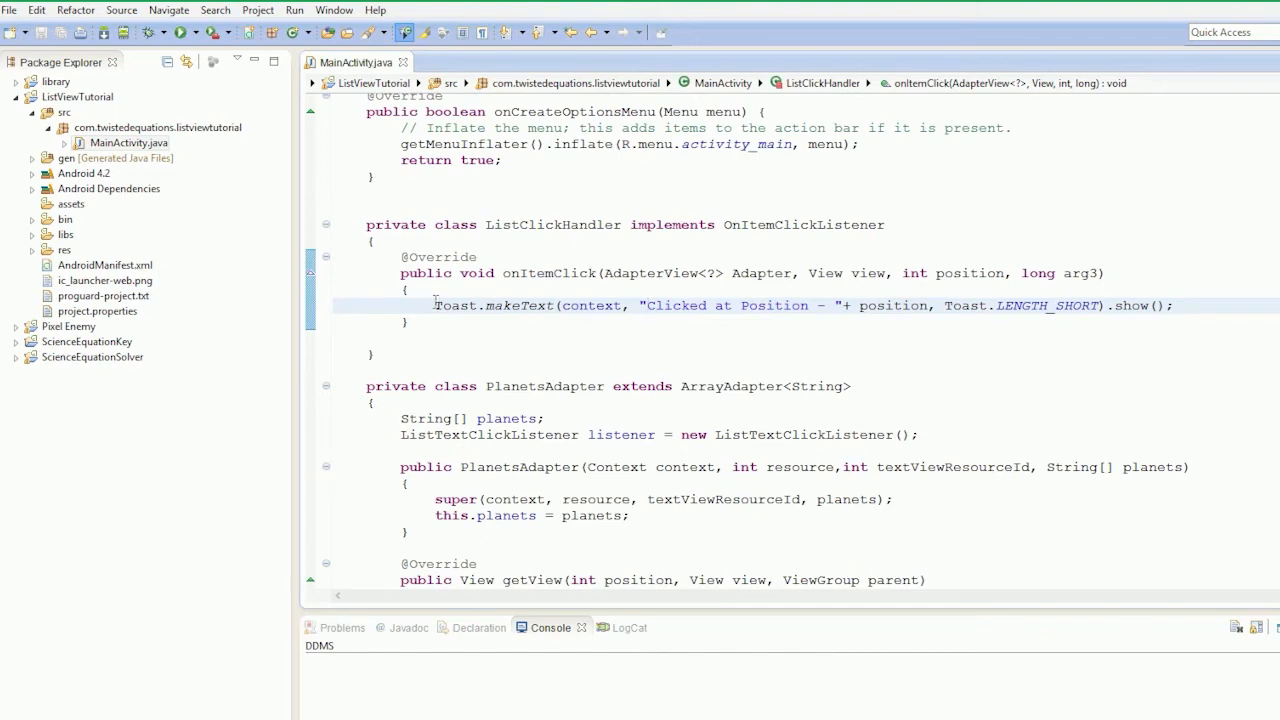
Step: Inside onClick, cast view to a TextView named clicked
double_click(490, 305)
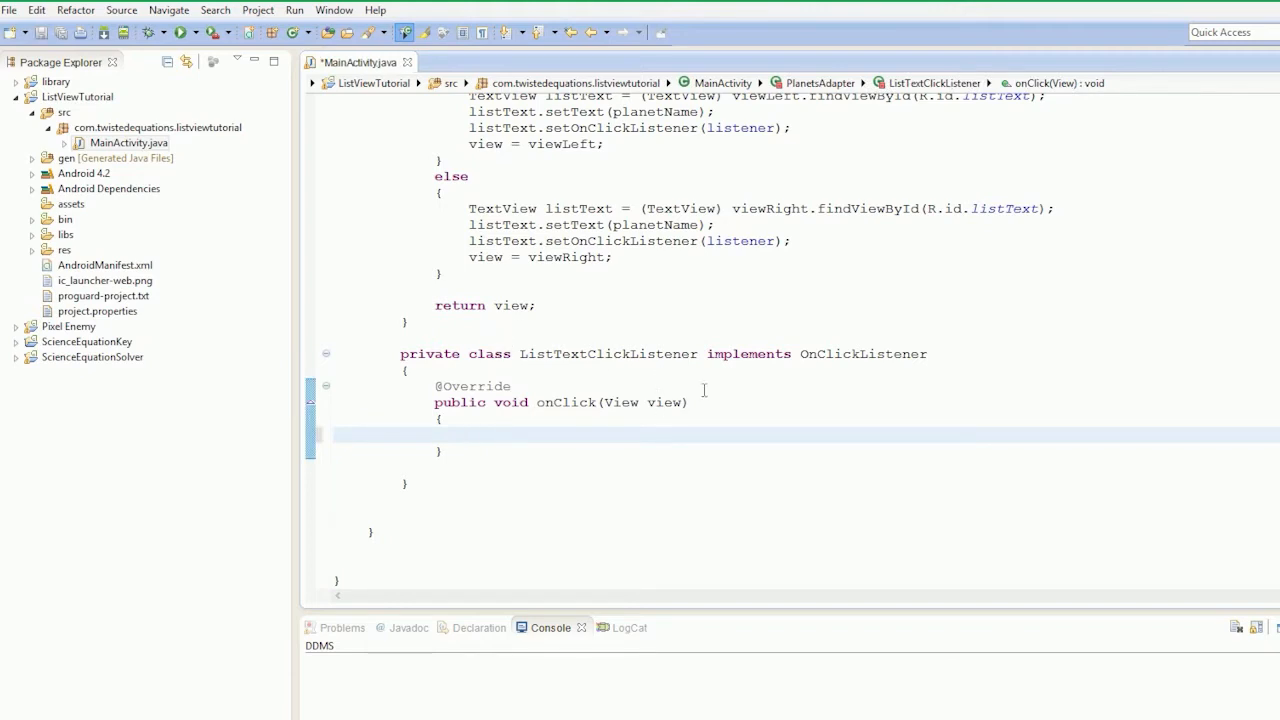
mouse_move(615, 384)
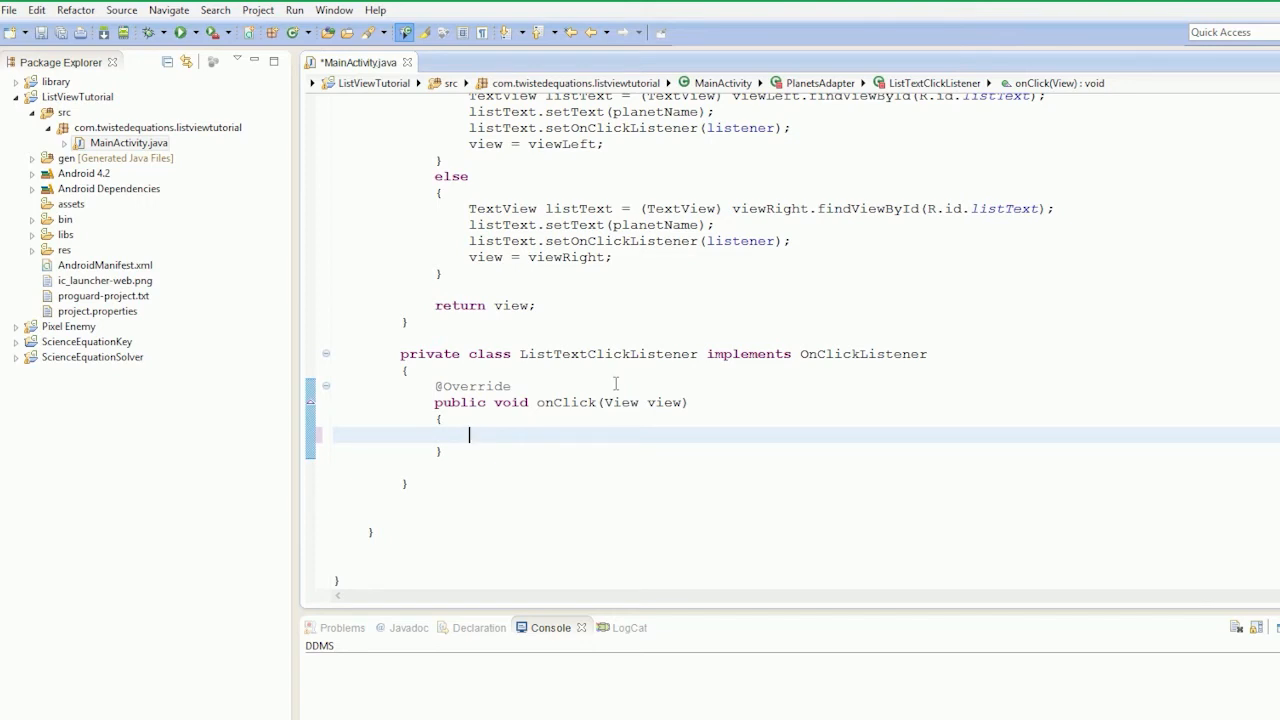
text(T)
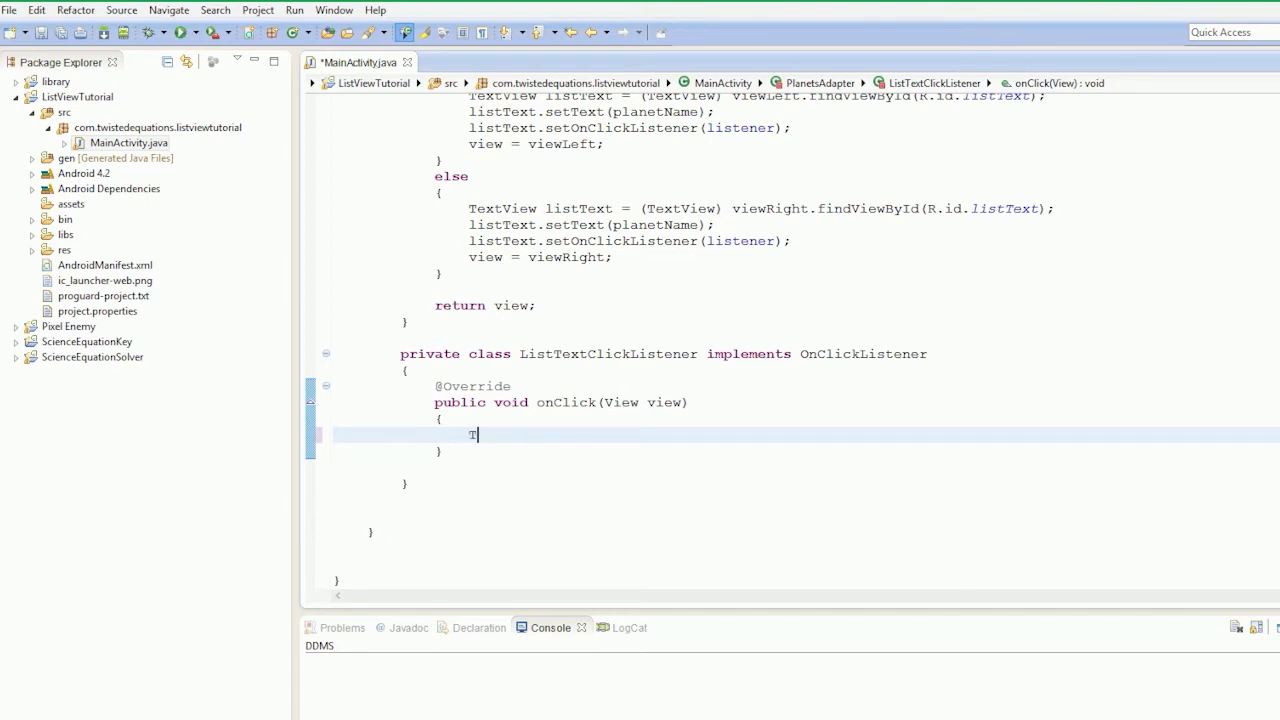
text(extView clicked =)
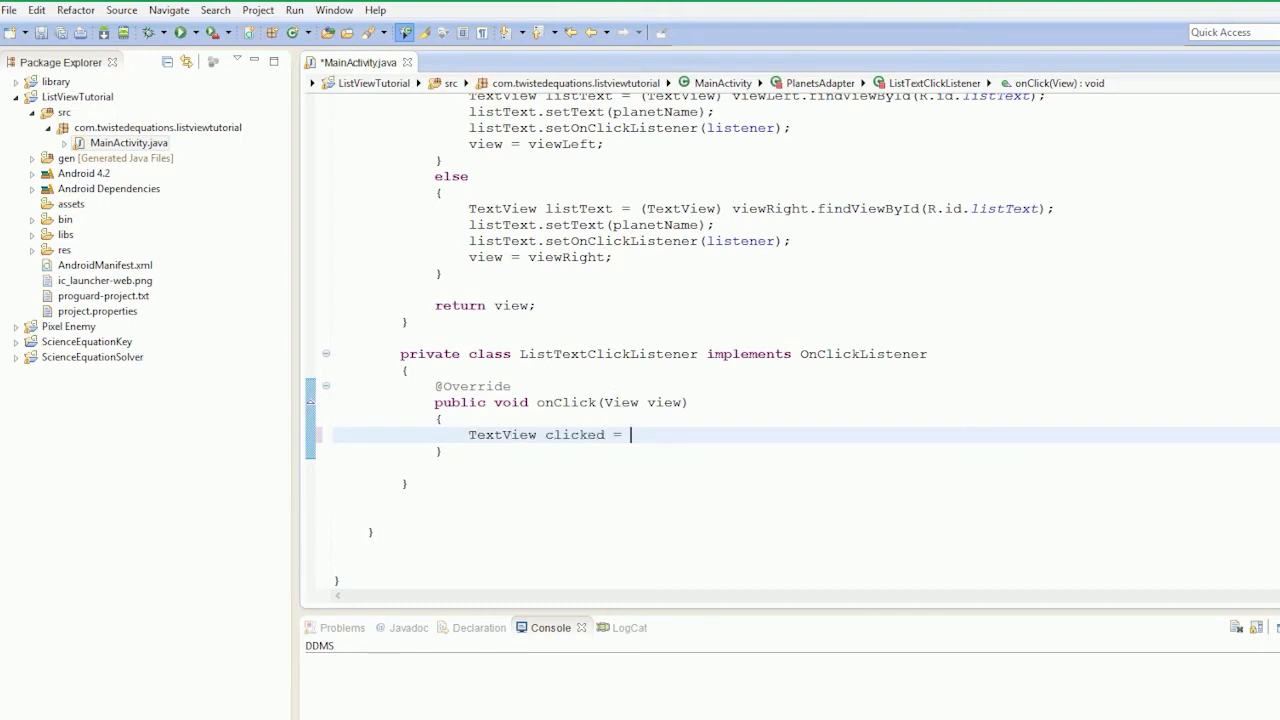
text(()
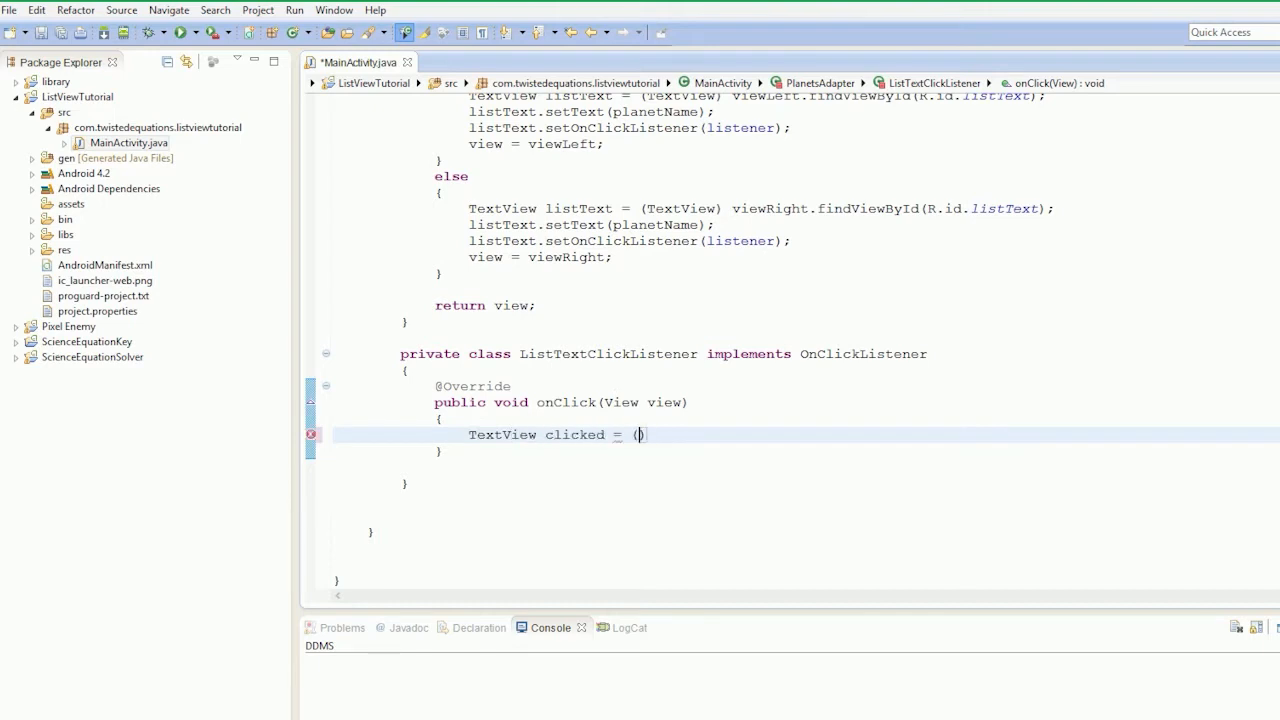
text(TextView)
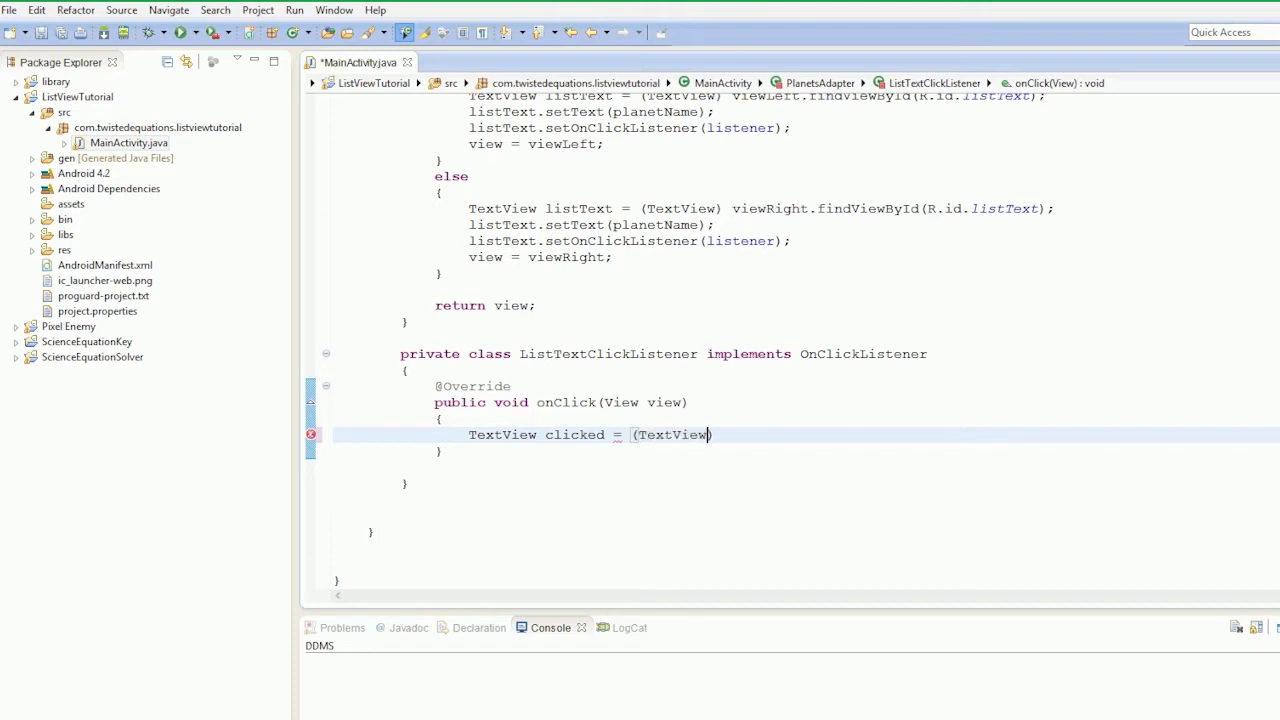
text(view;)
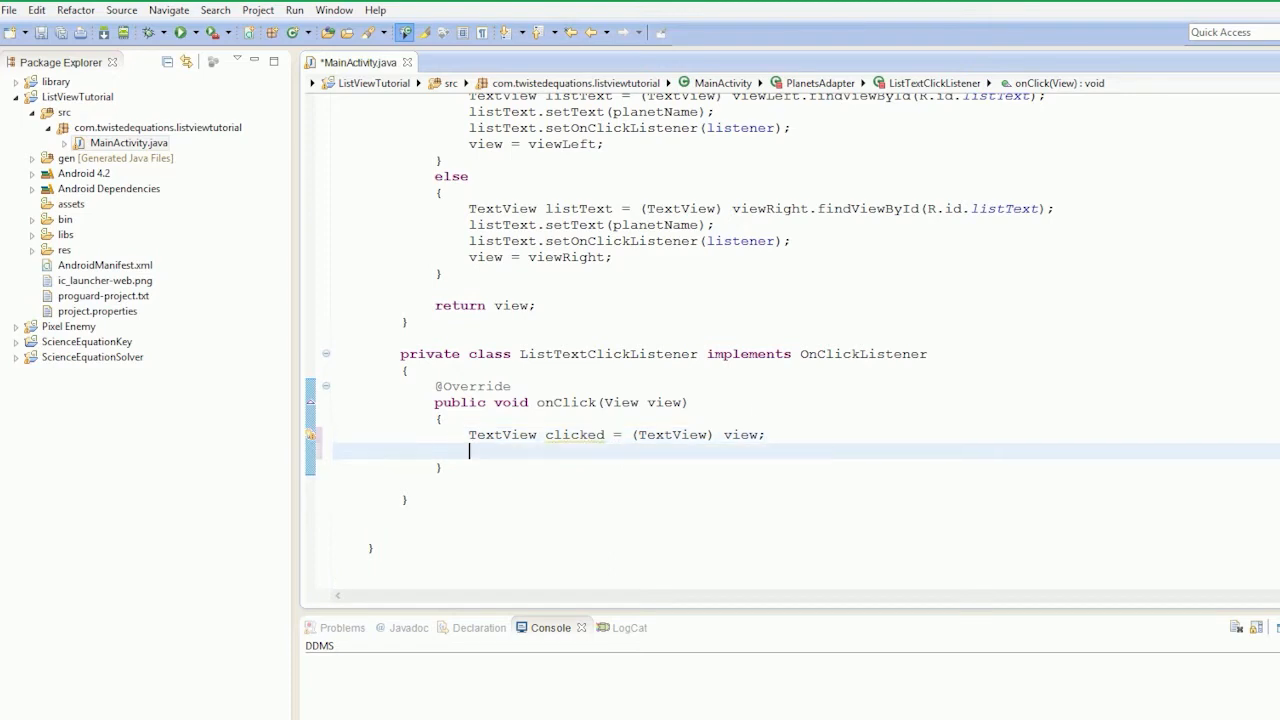
Step: Add Toast.makeText(context, null, 0).show(); after the cast
text(Toast.makeText())
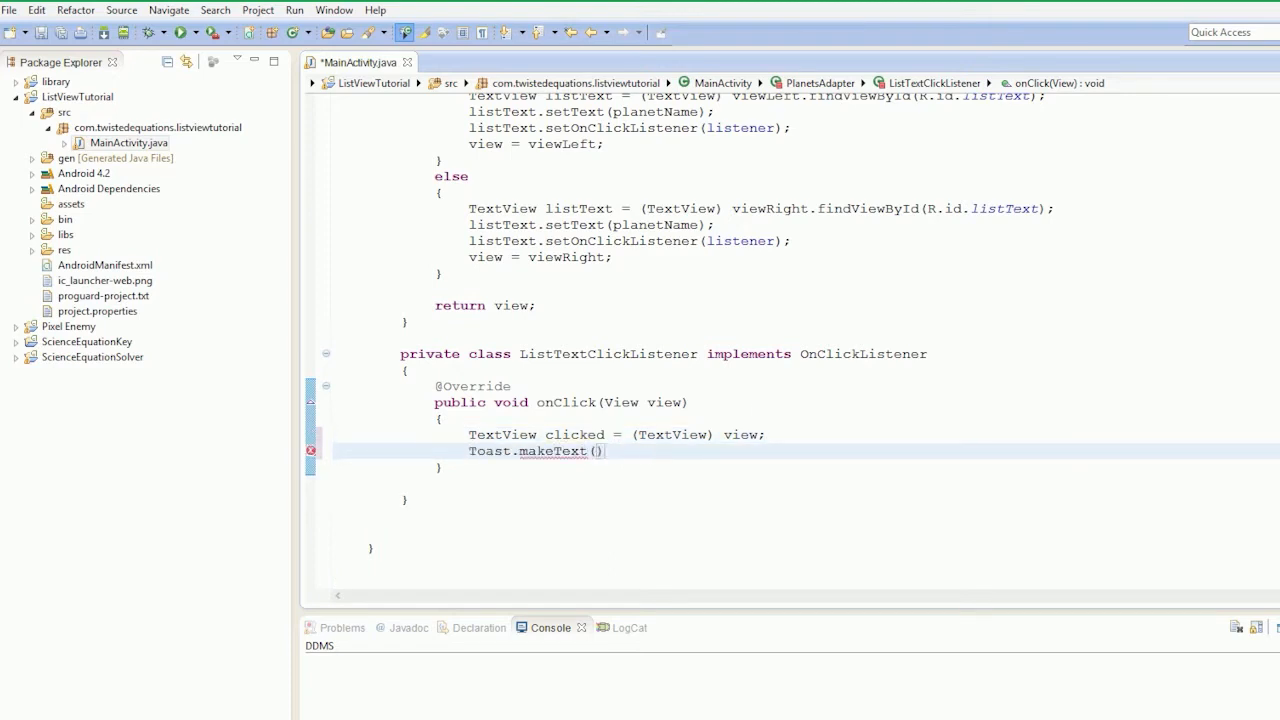
text(.show())
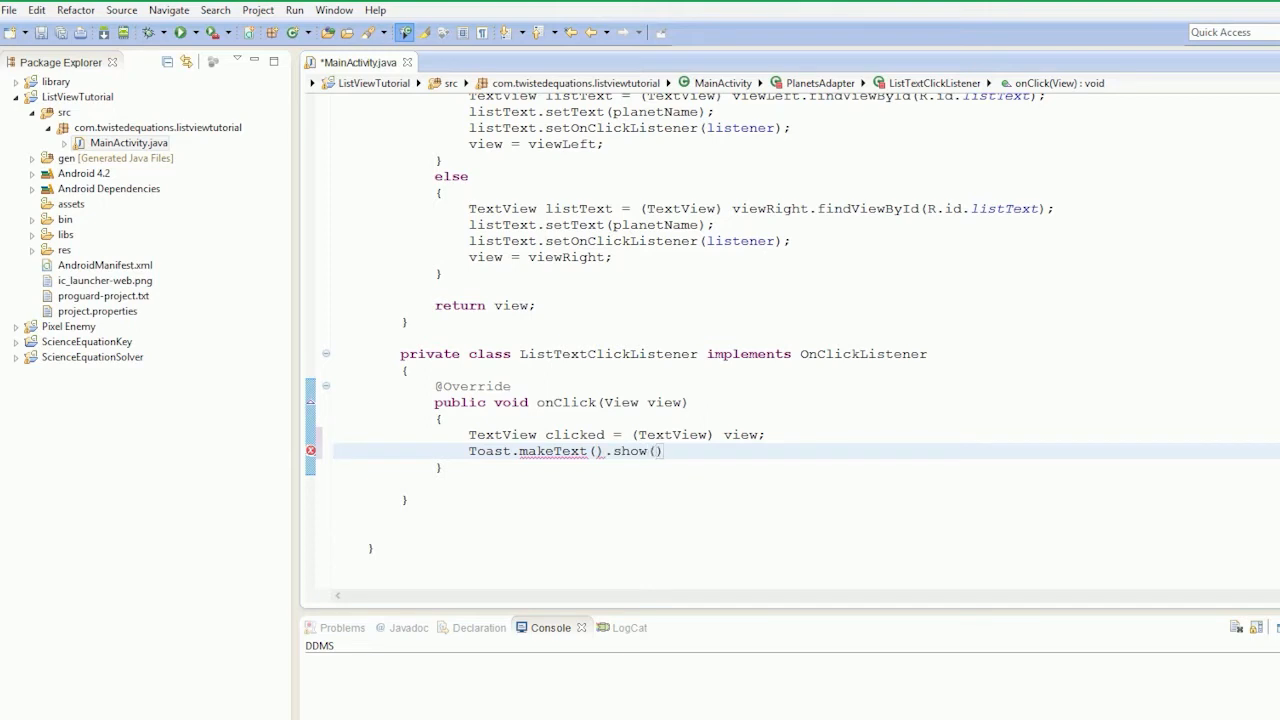
text(;)
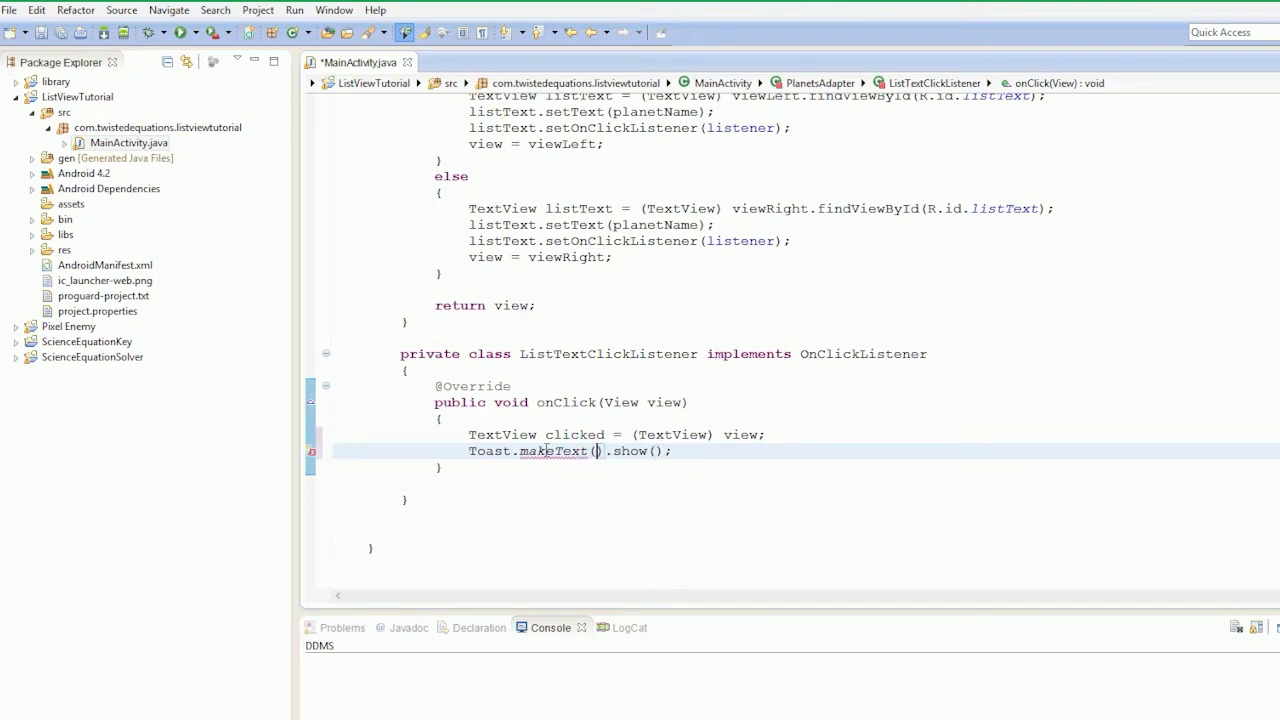
text(context, null, 0)
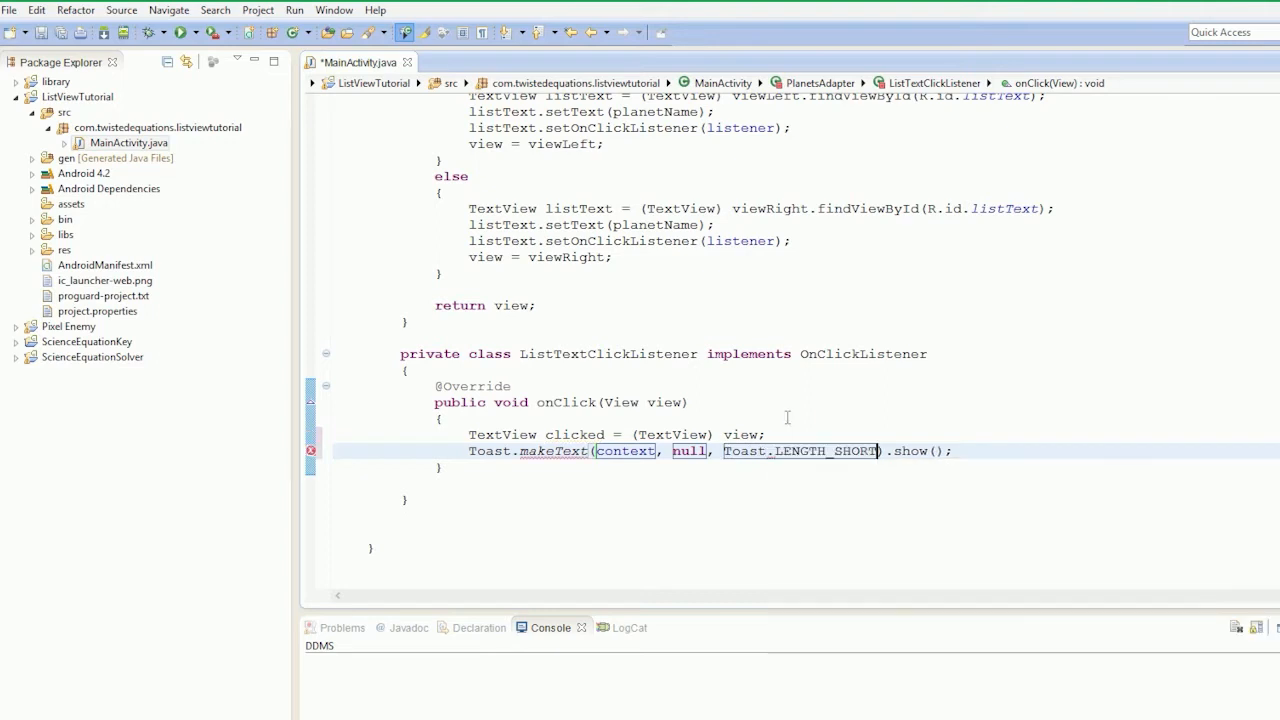
Step: Replace the null toast message with clicked.getText() plus a " " label string
double_click(688, 451)
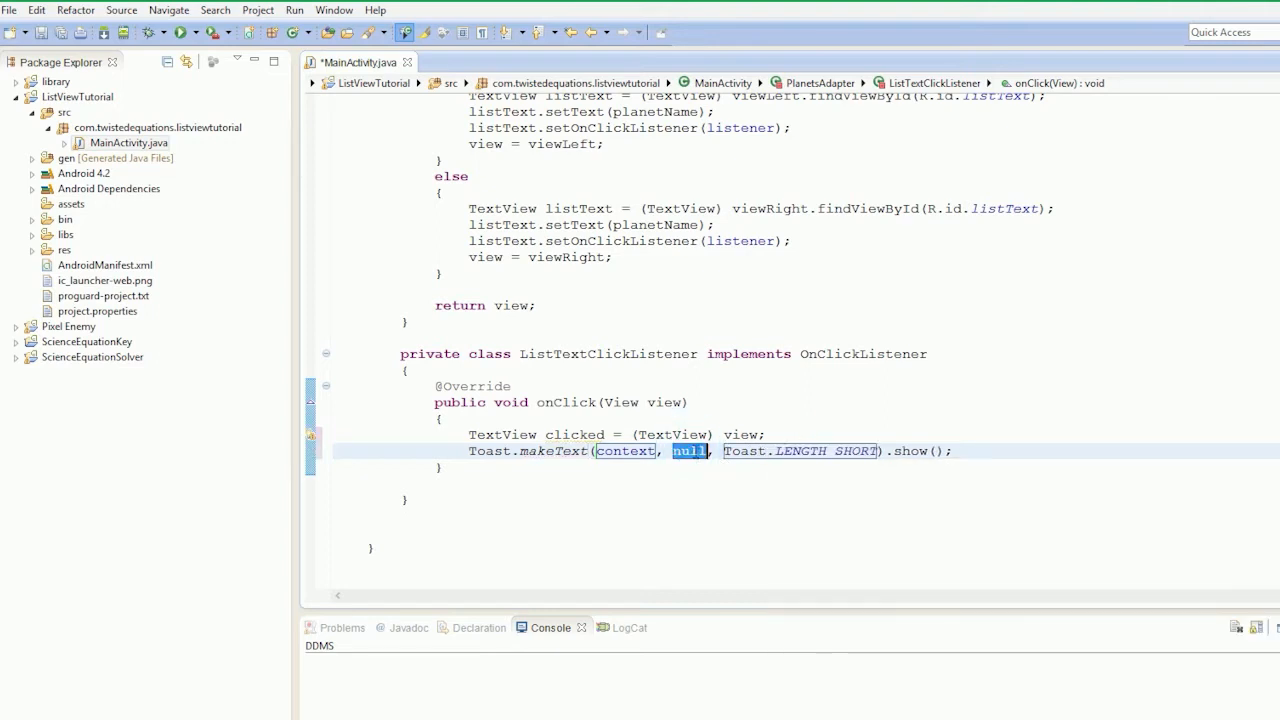
text(@@)
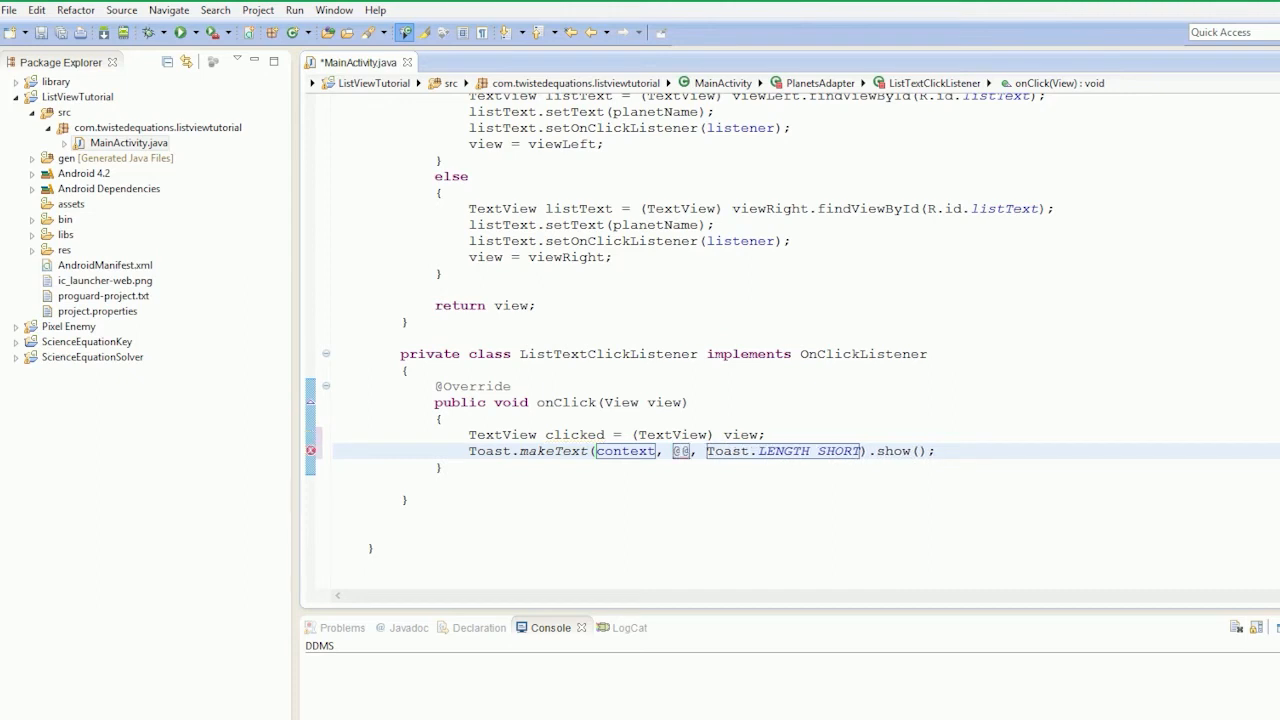
text(")
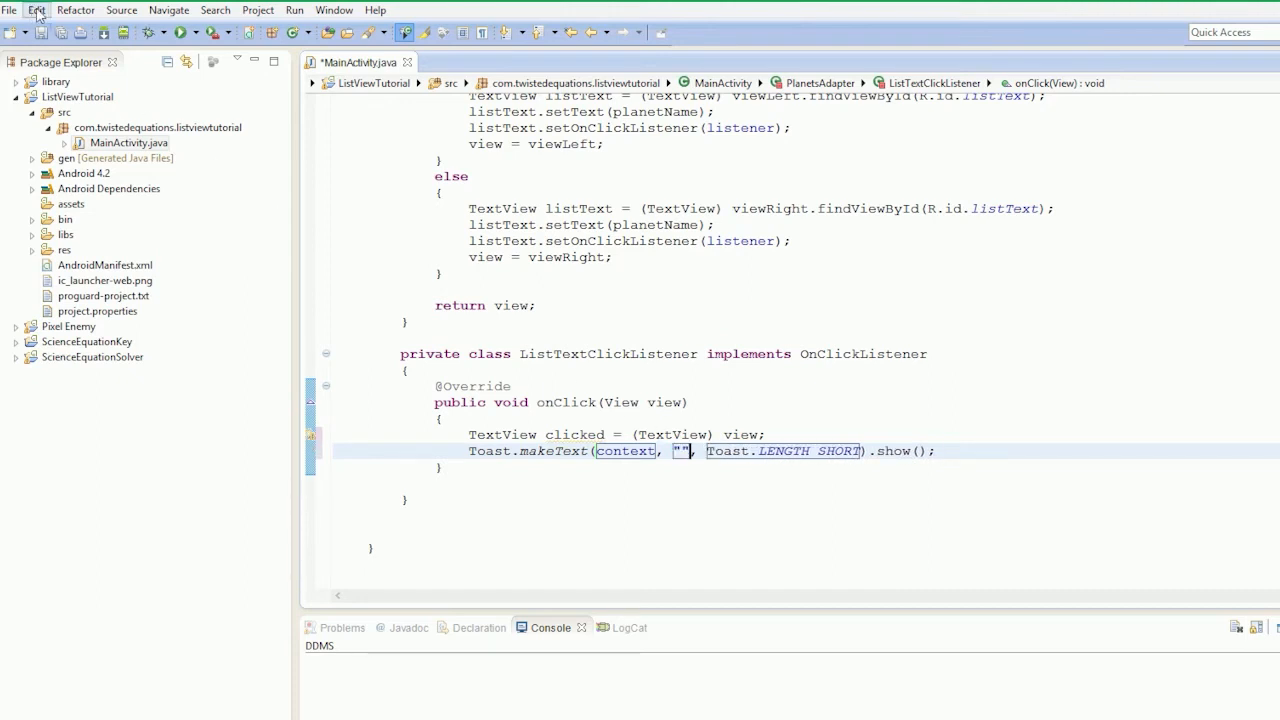
double_click(575, 434)
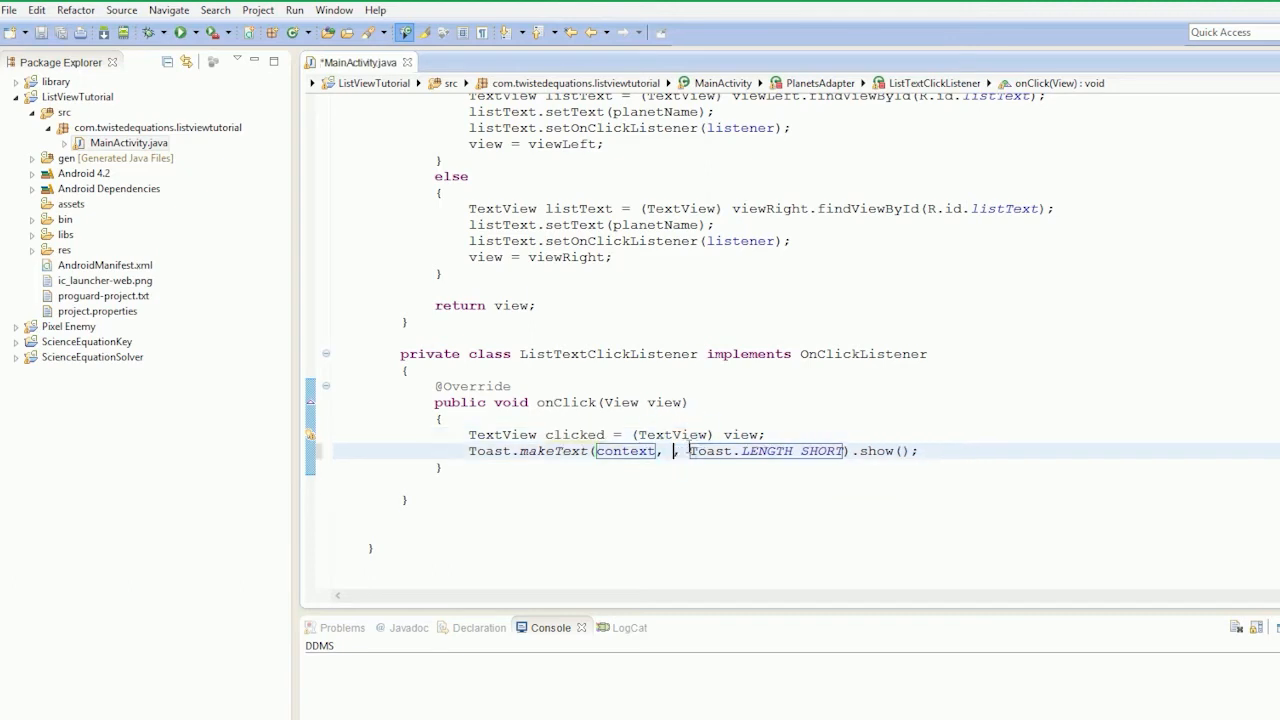
text(clicked.getText().toString() +)
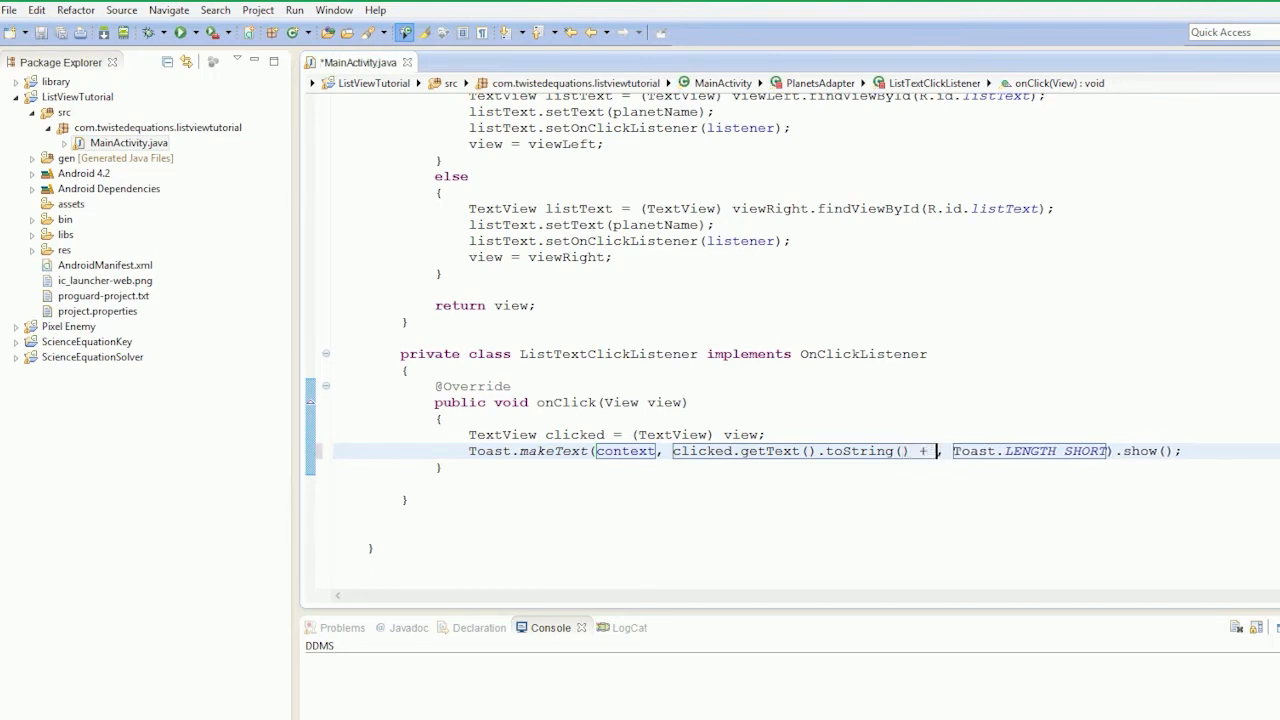
text(" ")
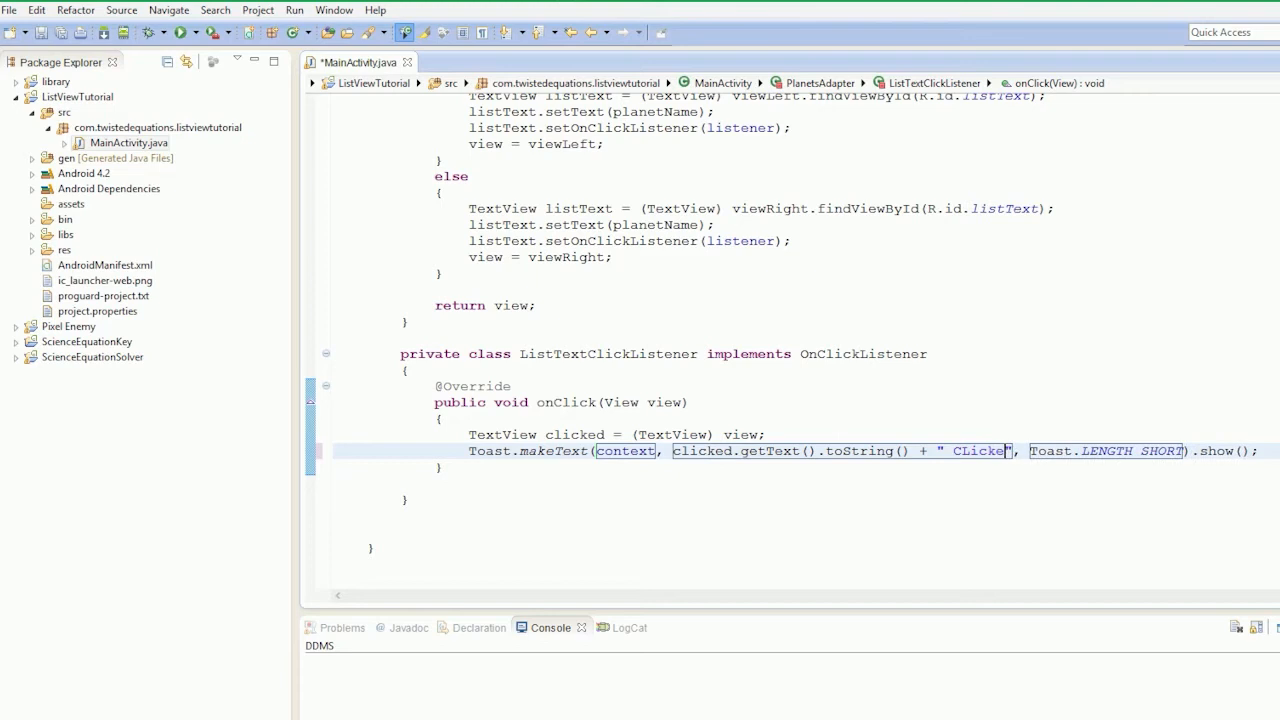
text(Text)
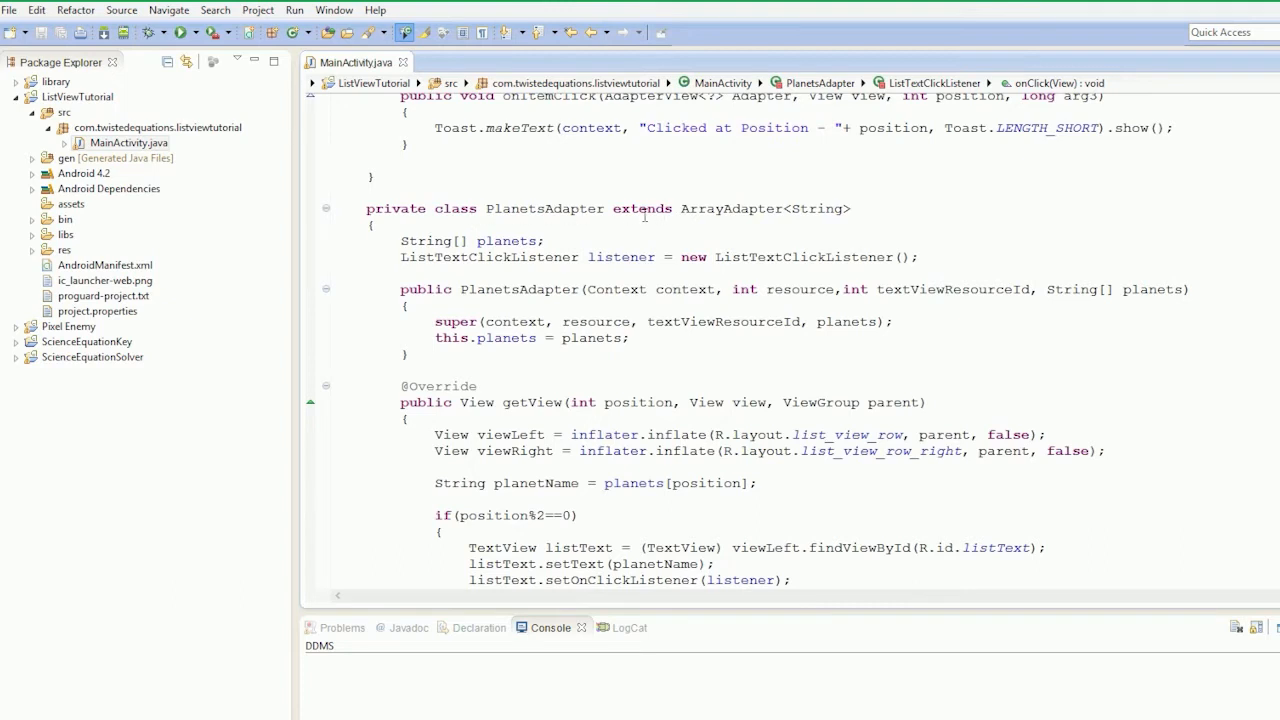
mouse_move(721, 218)
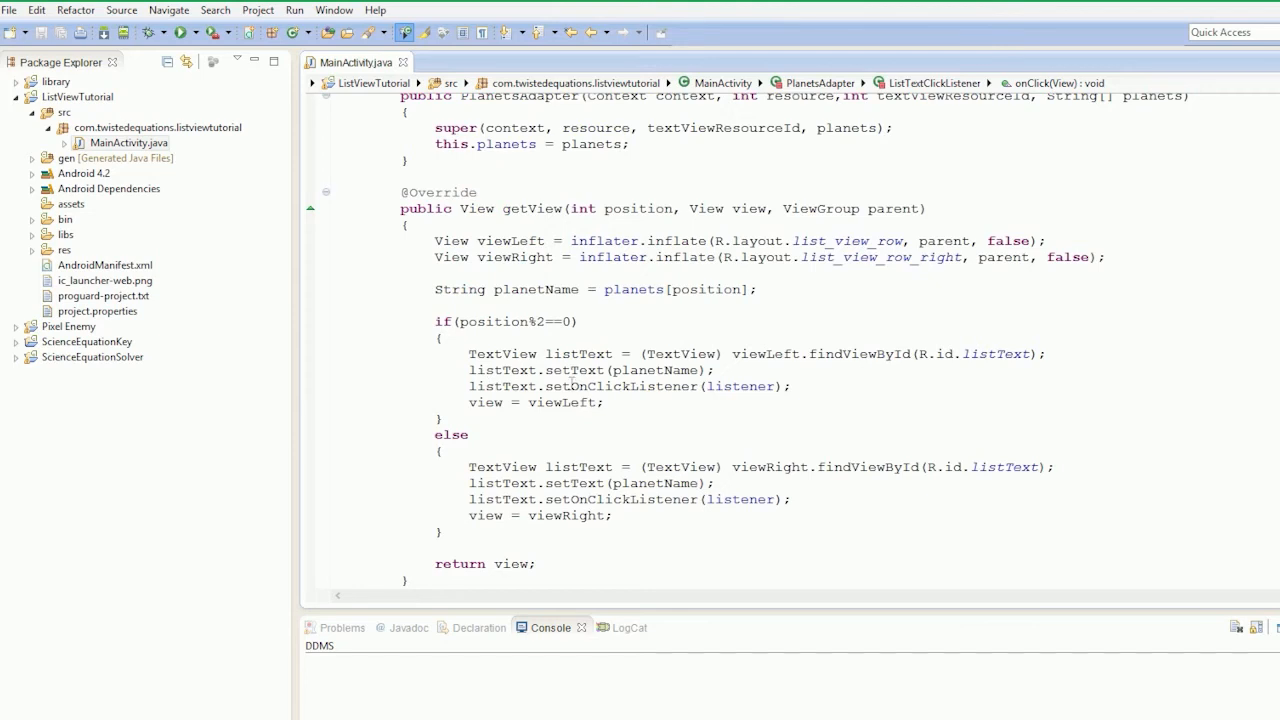
mouse_move(645, 386)
text(Toast.makeText(context, clicked.getText().toString() + " Text Clicked", Toast.LENGTH_SHORT).show)
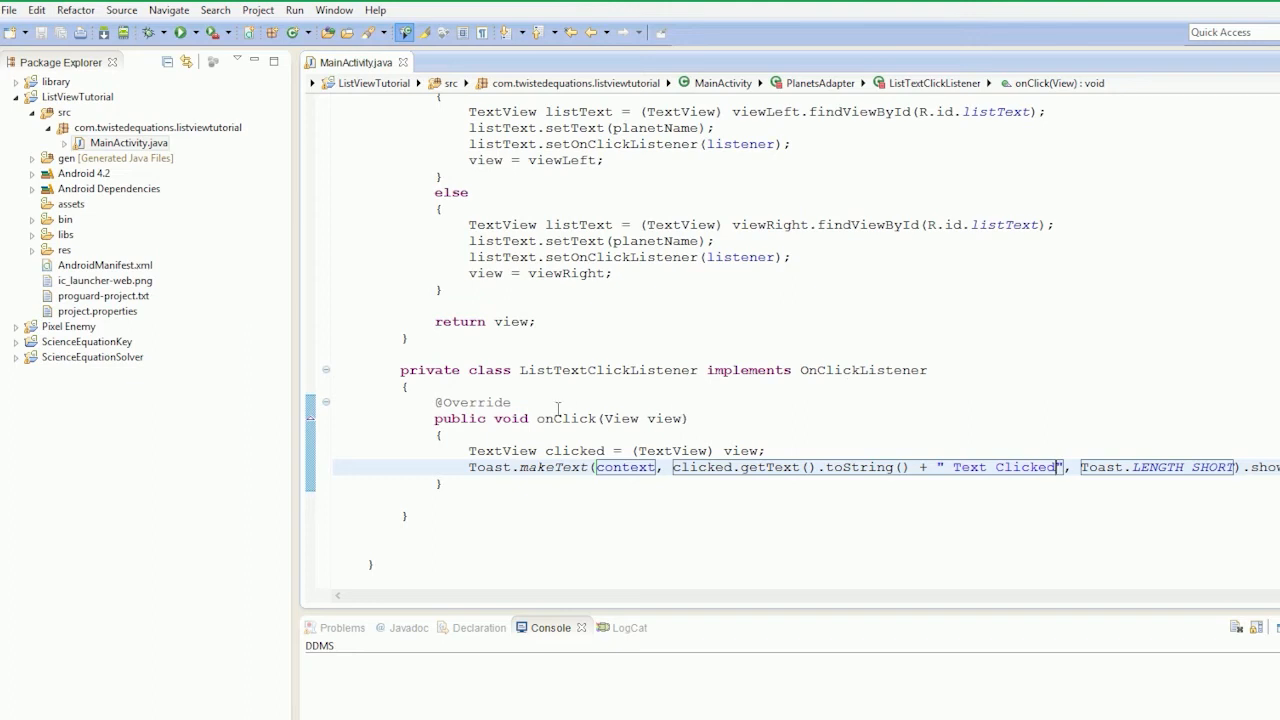
mouse_move(663, 418)
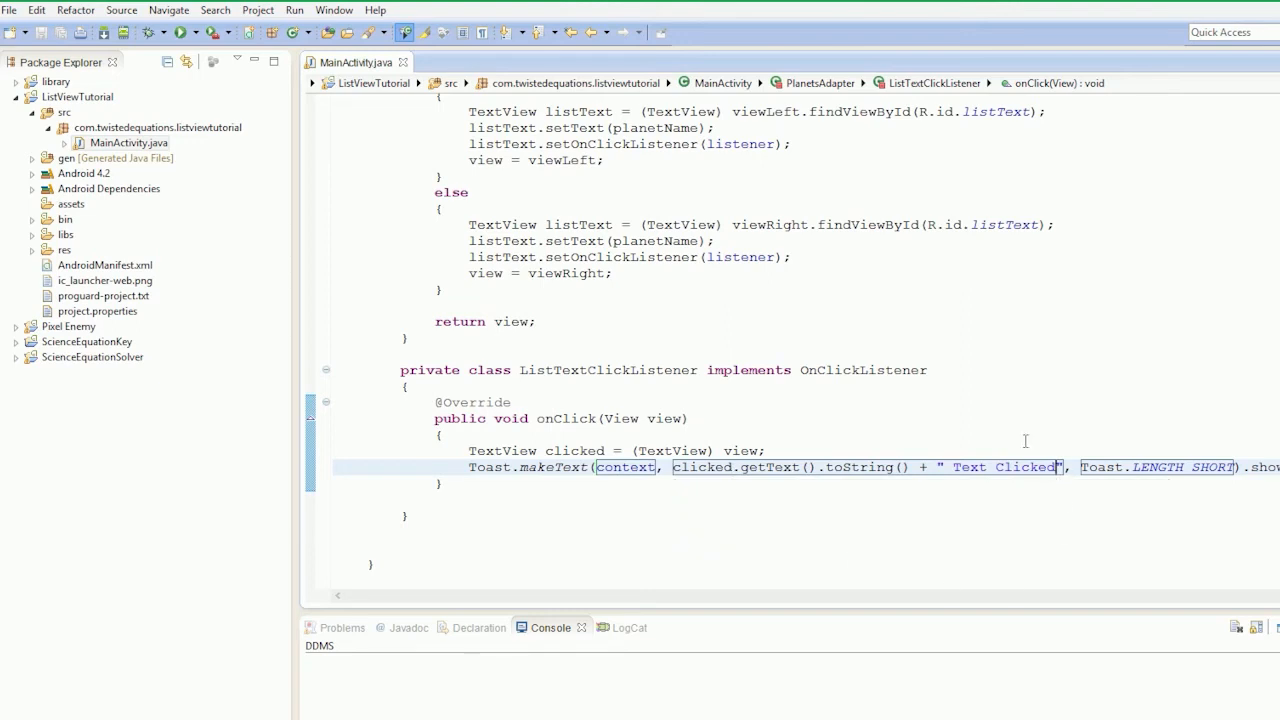
Step: Open res > layout > list_view_row_right.xml and view the Large Text widget's options
click(33, 249)
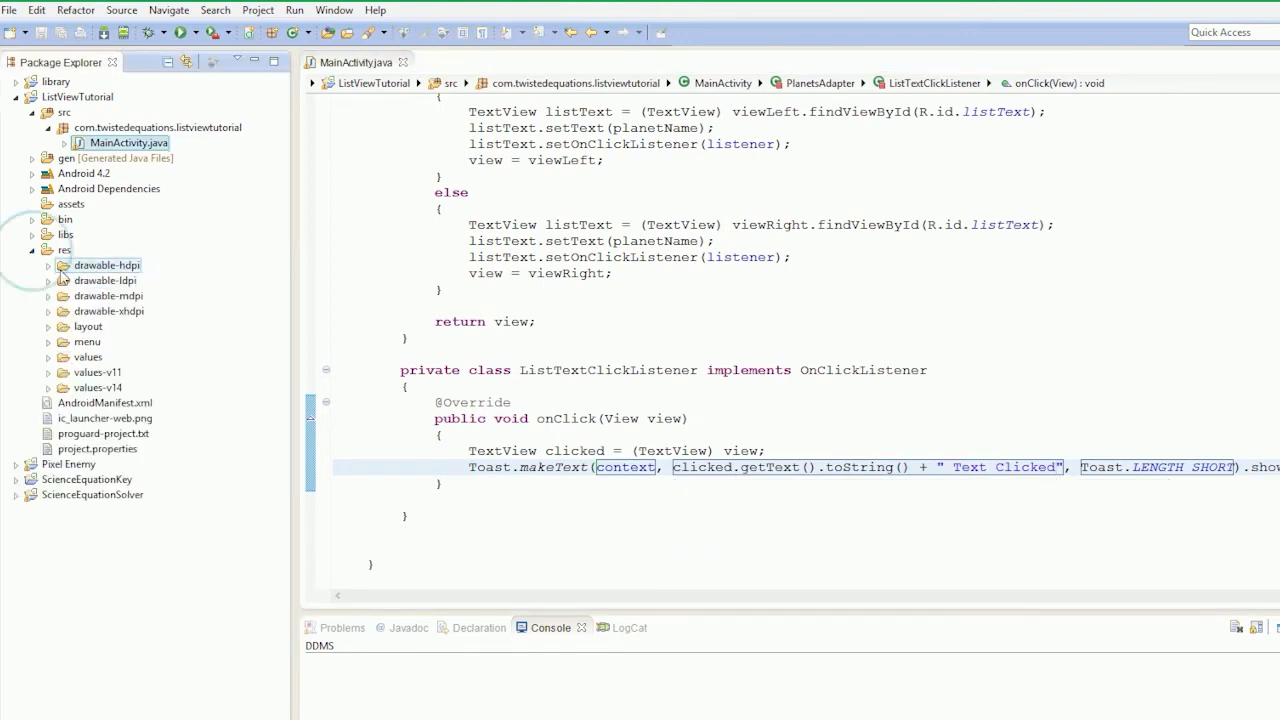
click(88, 326)
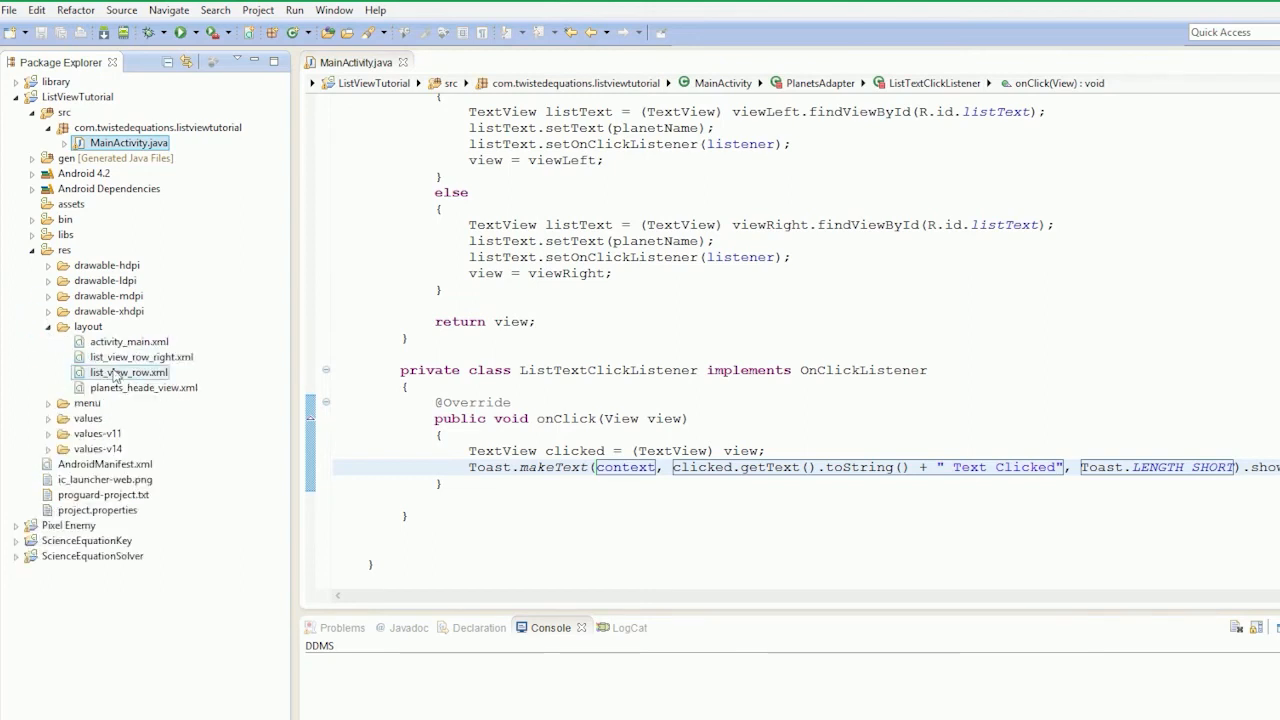
click(141, 356)
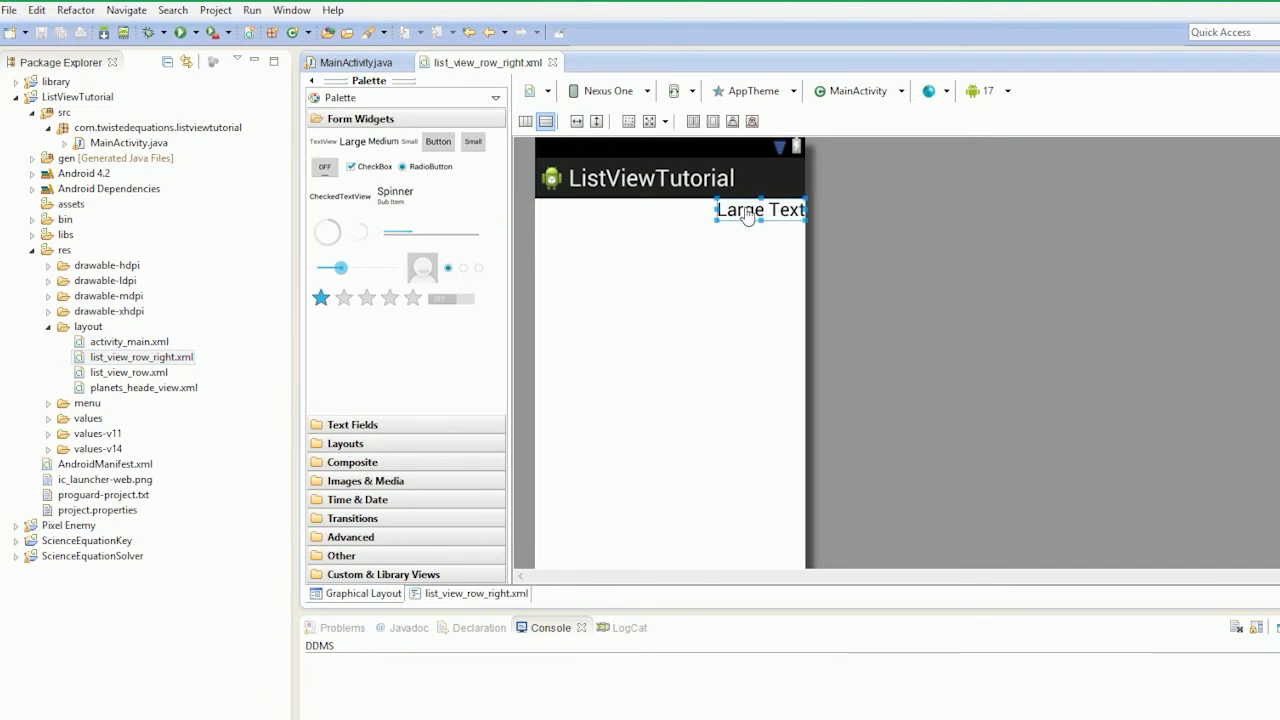
right_click(760, 210)
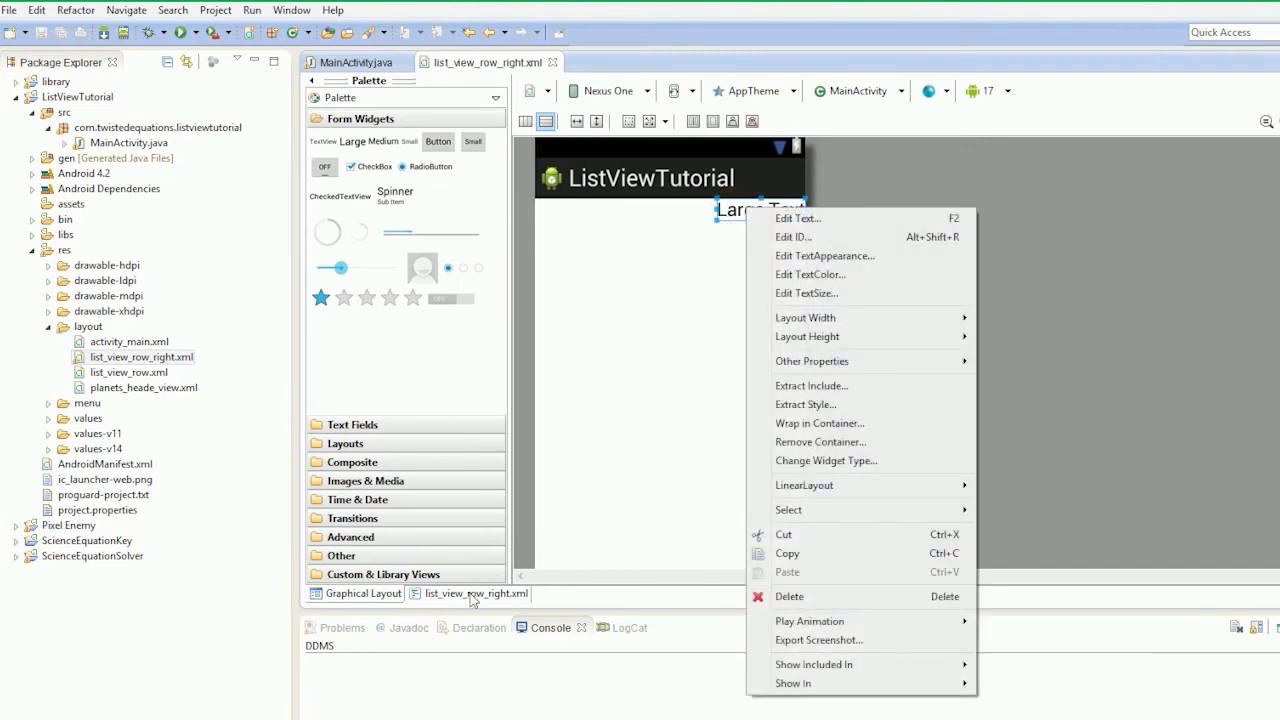
click(476, 593)
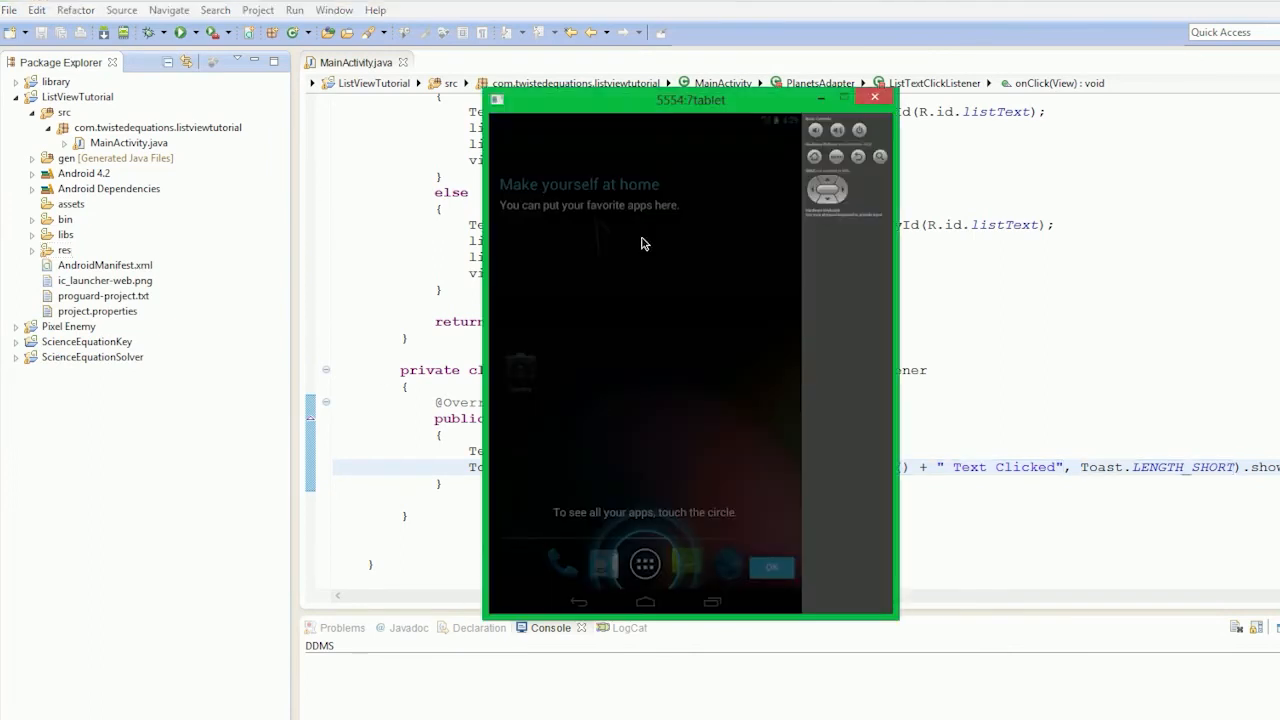
Step: Run ListViewTutorial from the MainActivity.java tab and position the emulator beside the code
drag(690, 99, 537, 12)
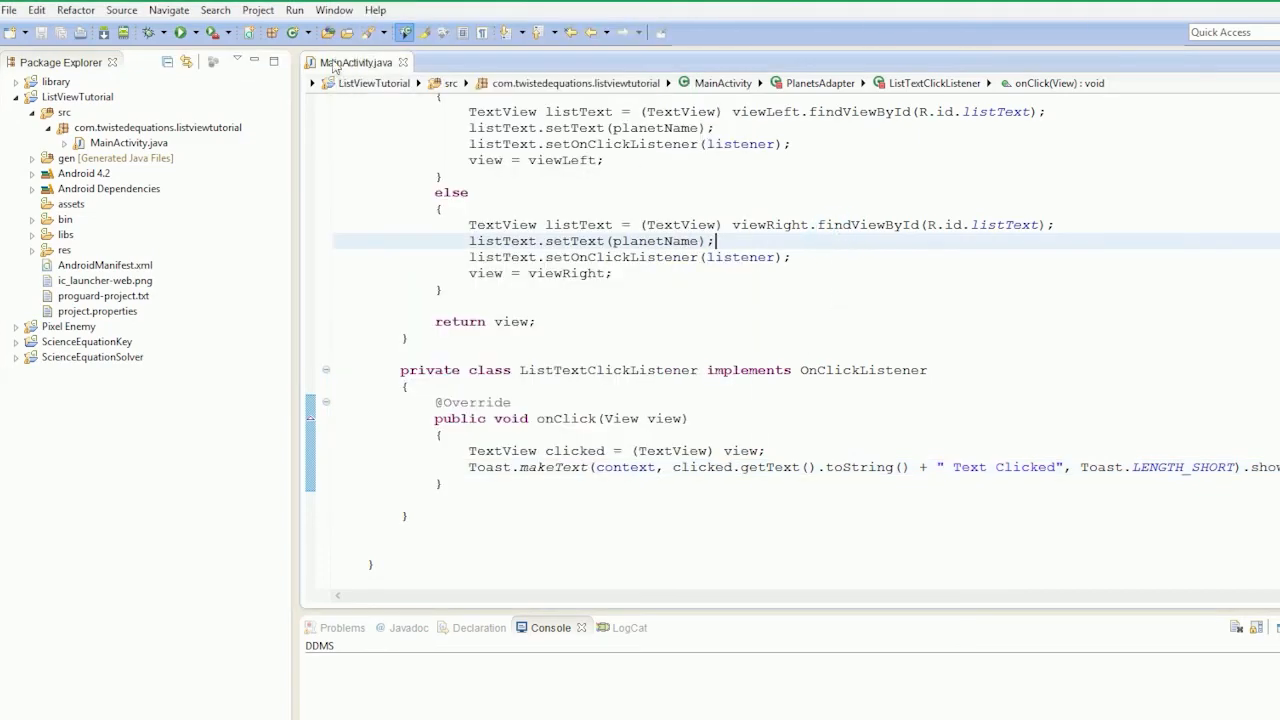
click(294, 9)
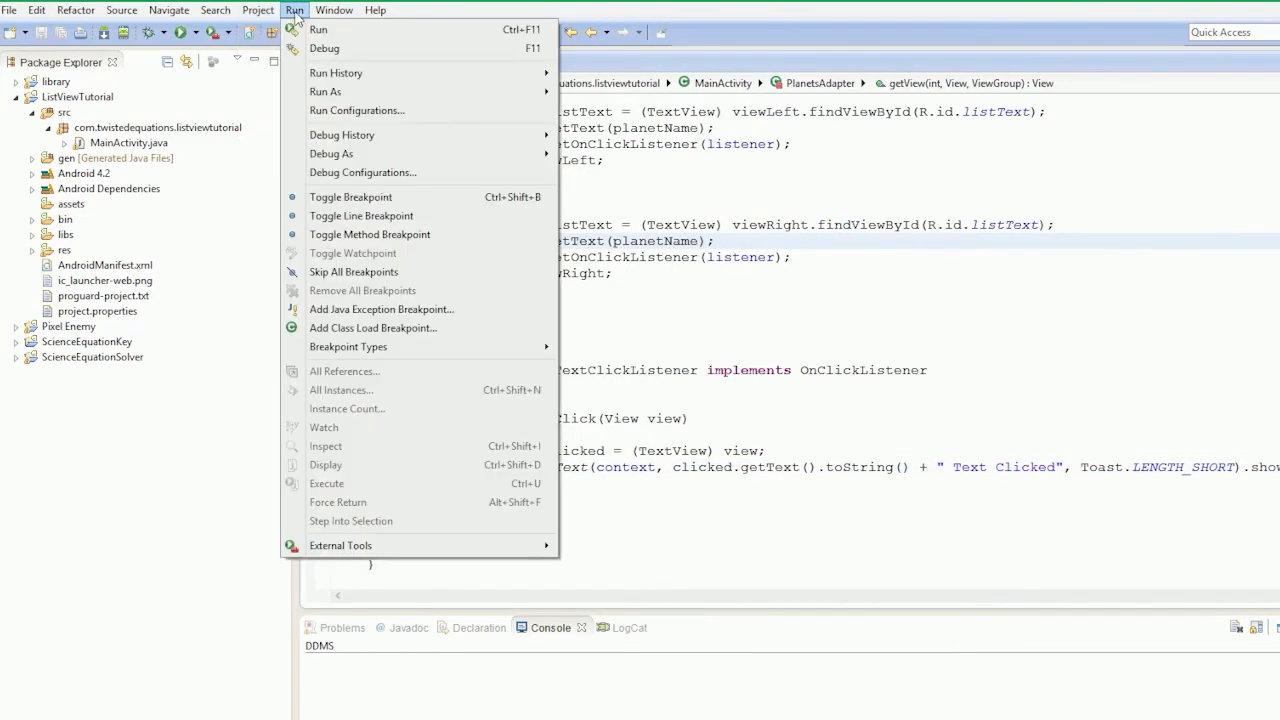
click(318, 29)
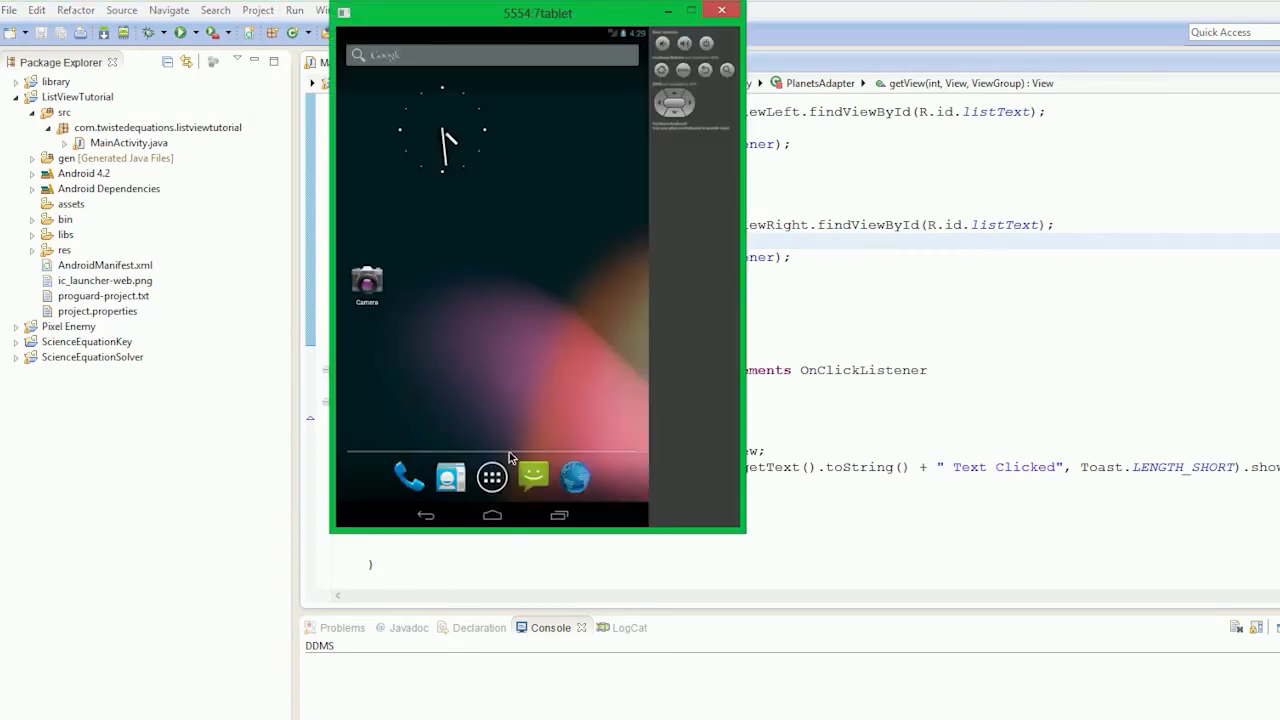
drag(538, 13, 527, 43)
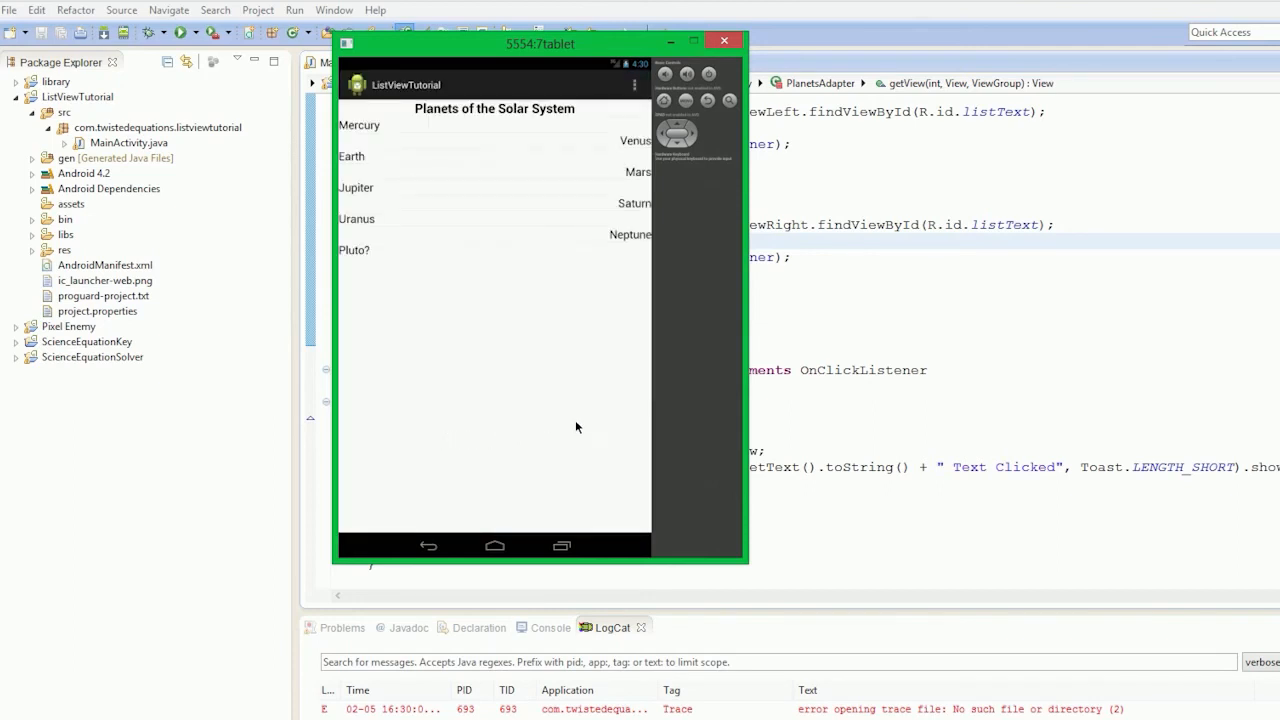
Step: Tap the list header twice and then a planet name to test the toast
click(500, 127)
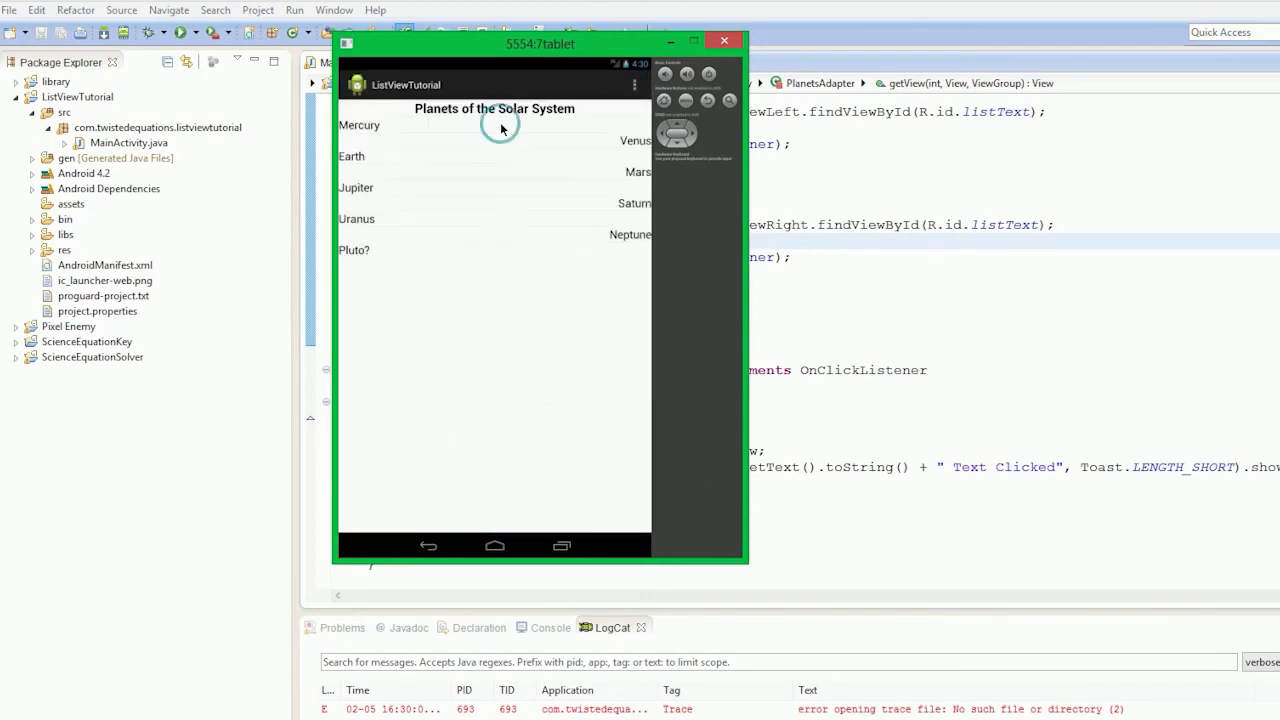
click(500, 128)
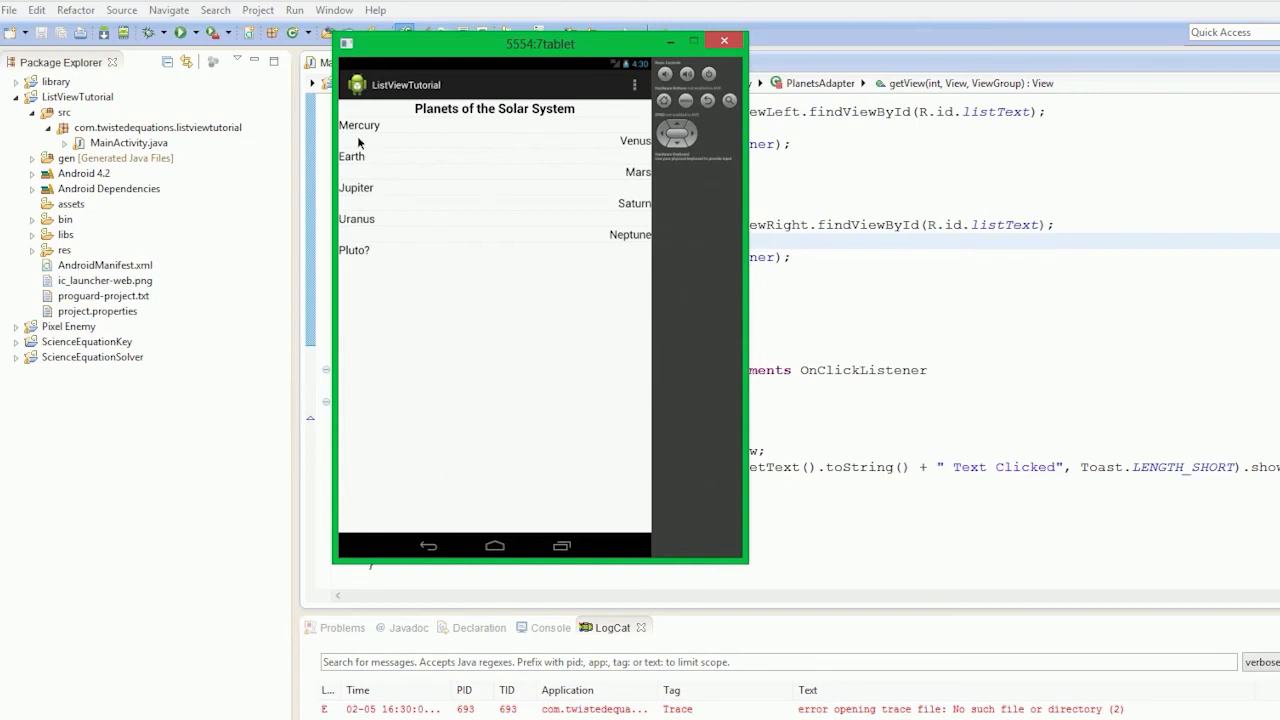
click(359, 130)
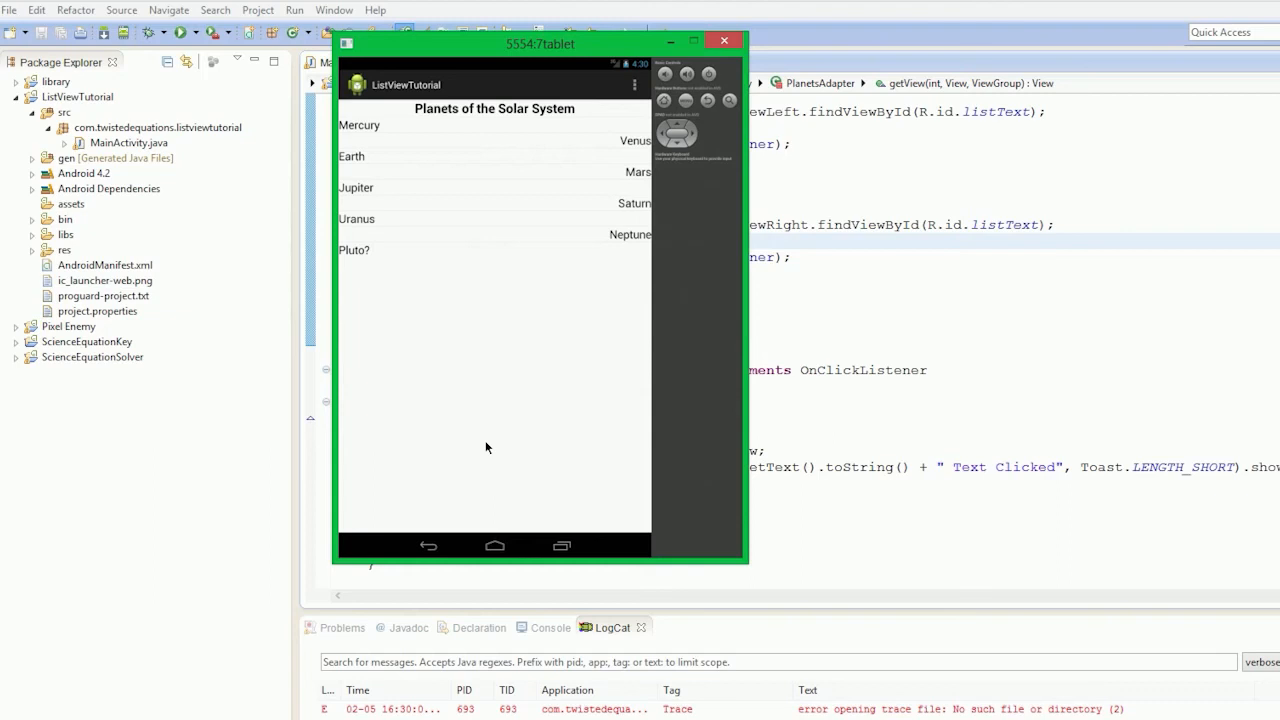
mouse_move(369, 195)
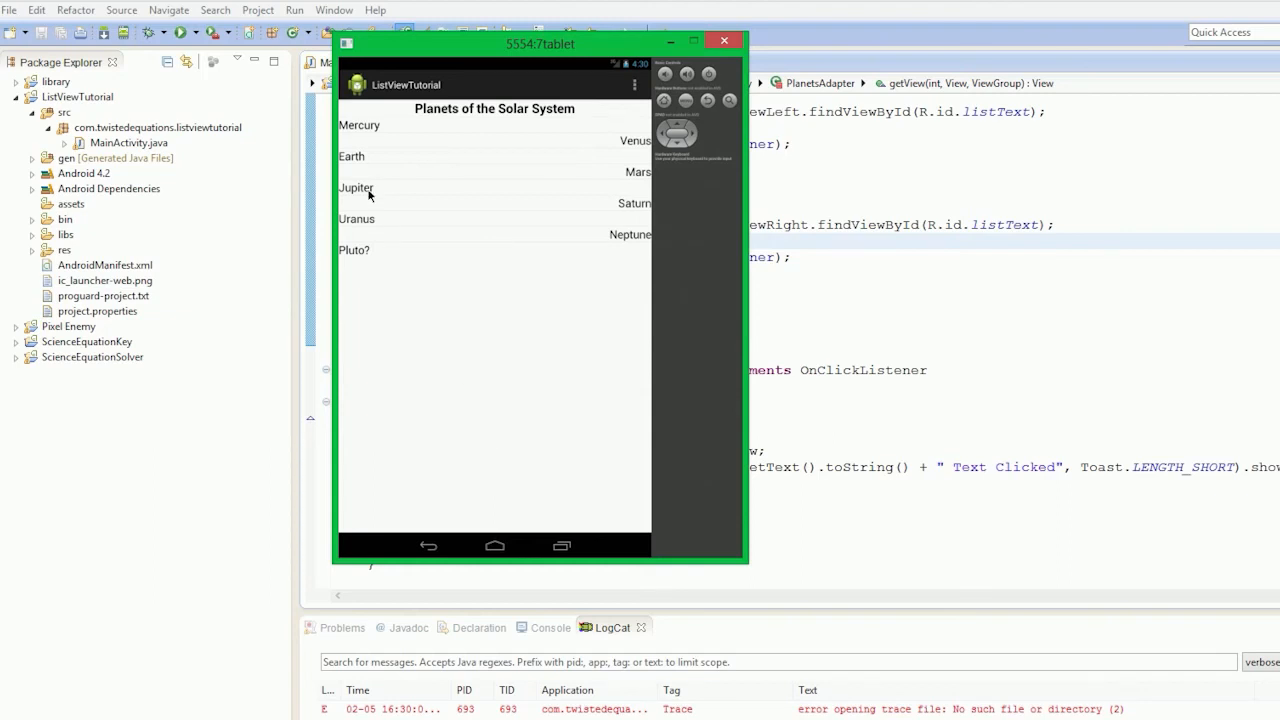
mouse_move(597, 138)
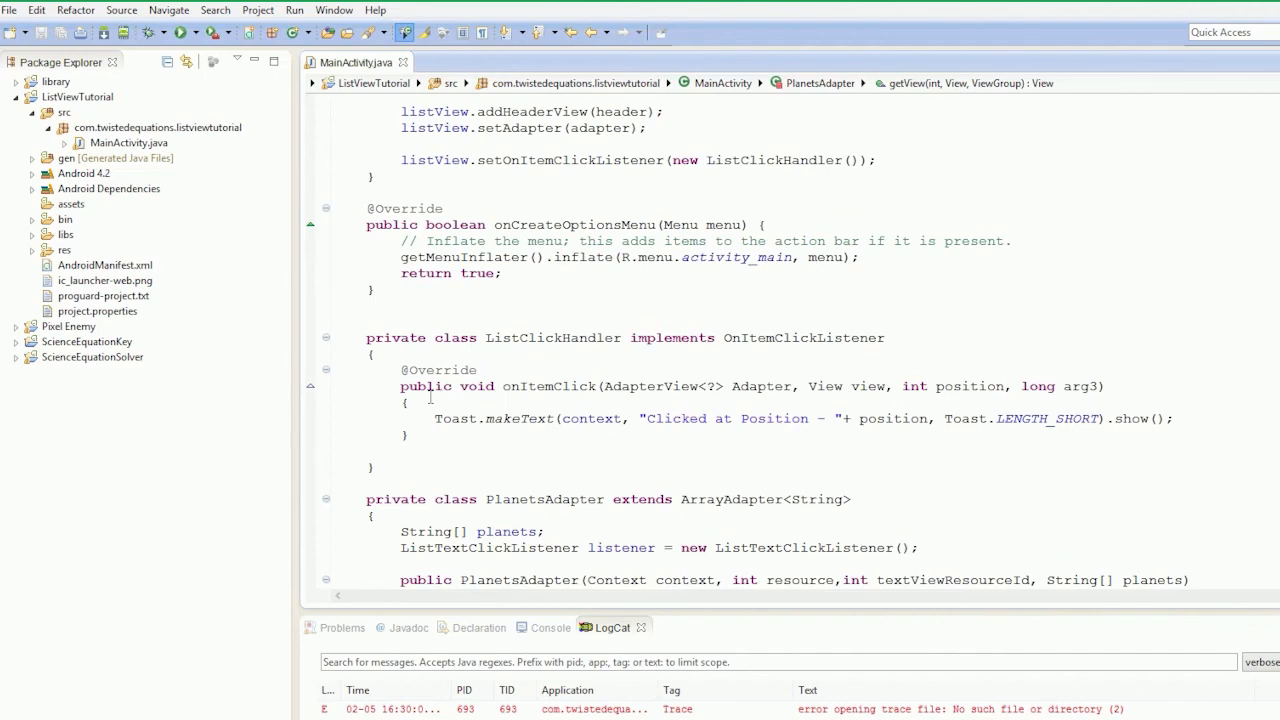
Step: Scroll MainActivity down to the listener-attaching getView lines
scroll(down, 3)
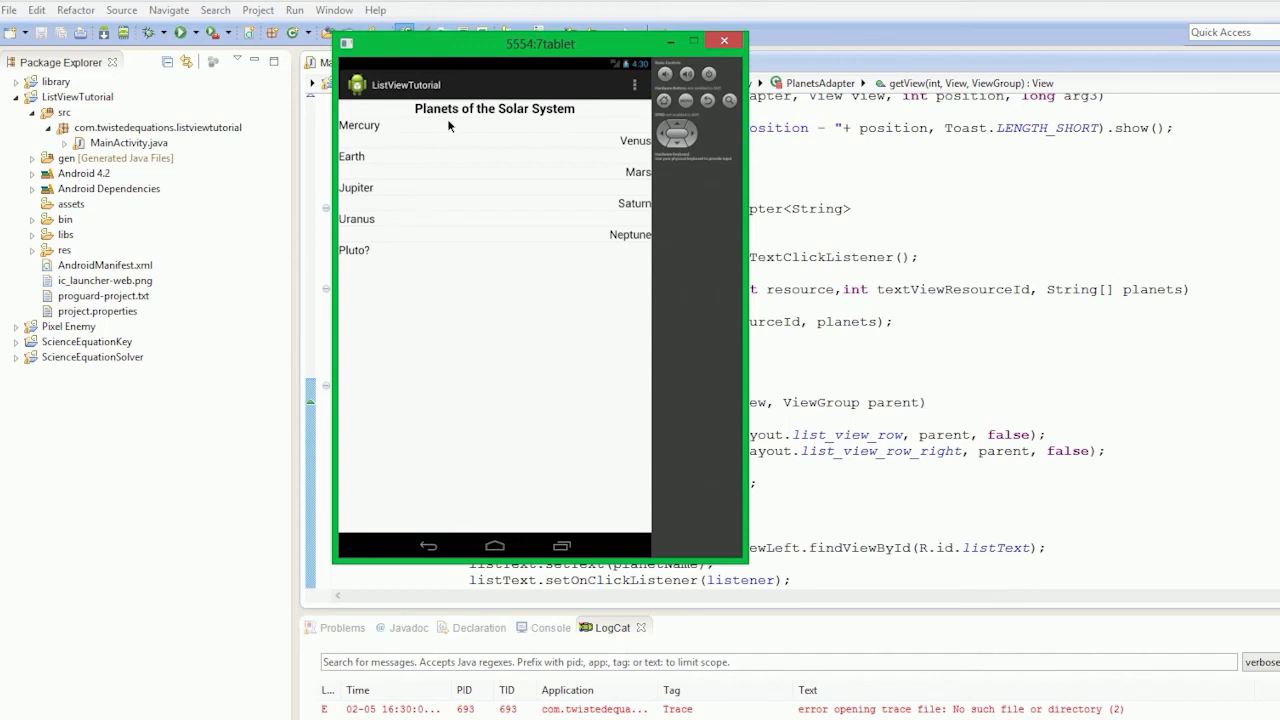
mouse_move(499, 126)
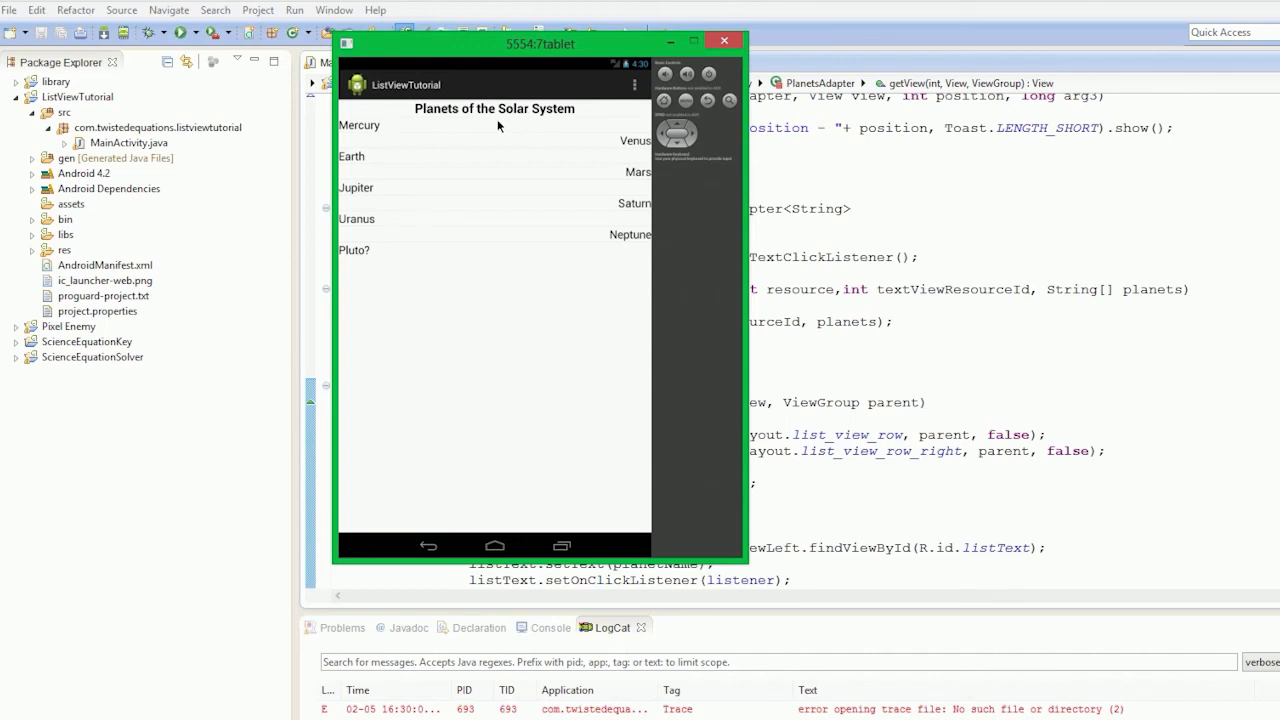